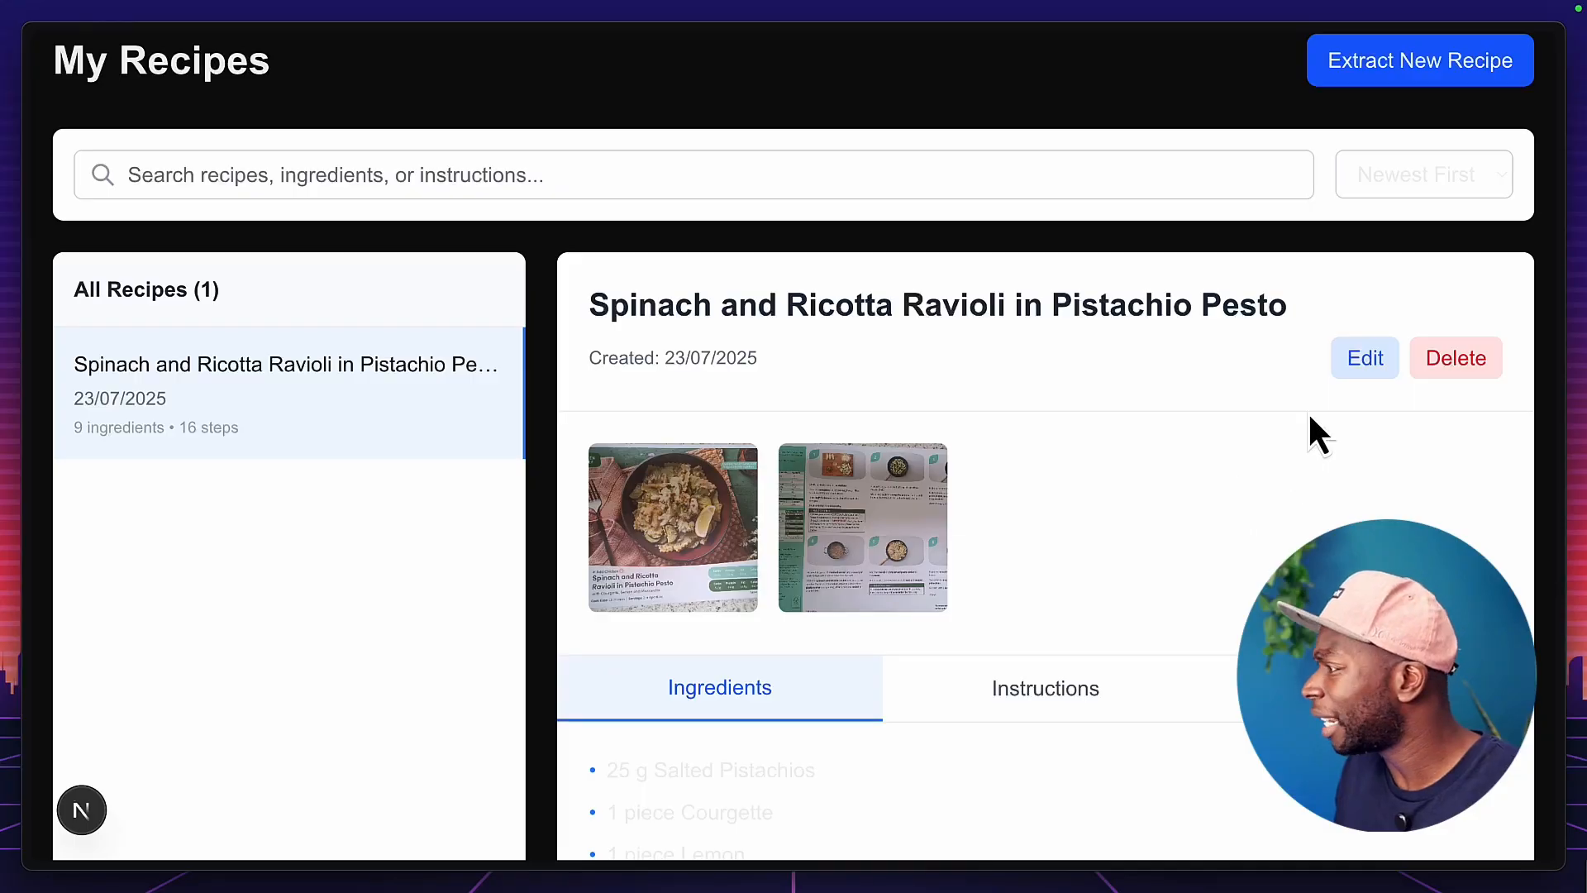
- Open the Edit Recipe form for Spinach and Ricotta Ravioli in Pistachio Pesto
left_click(1362, 357)
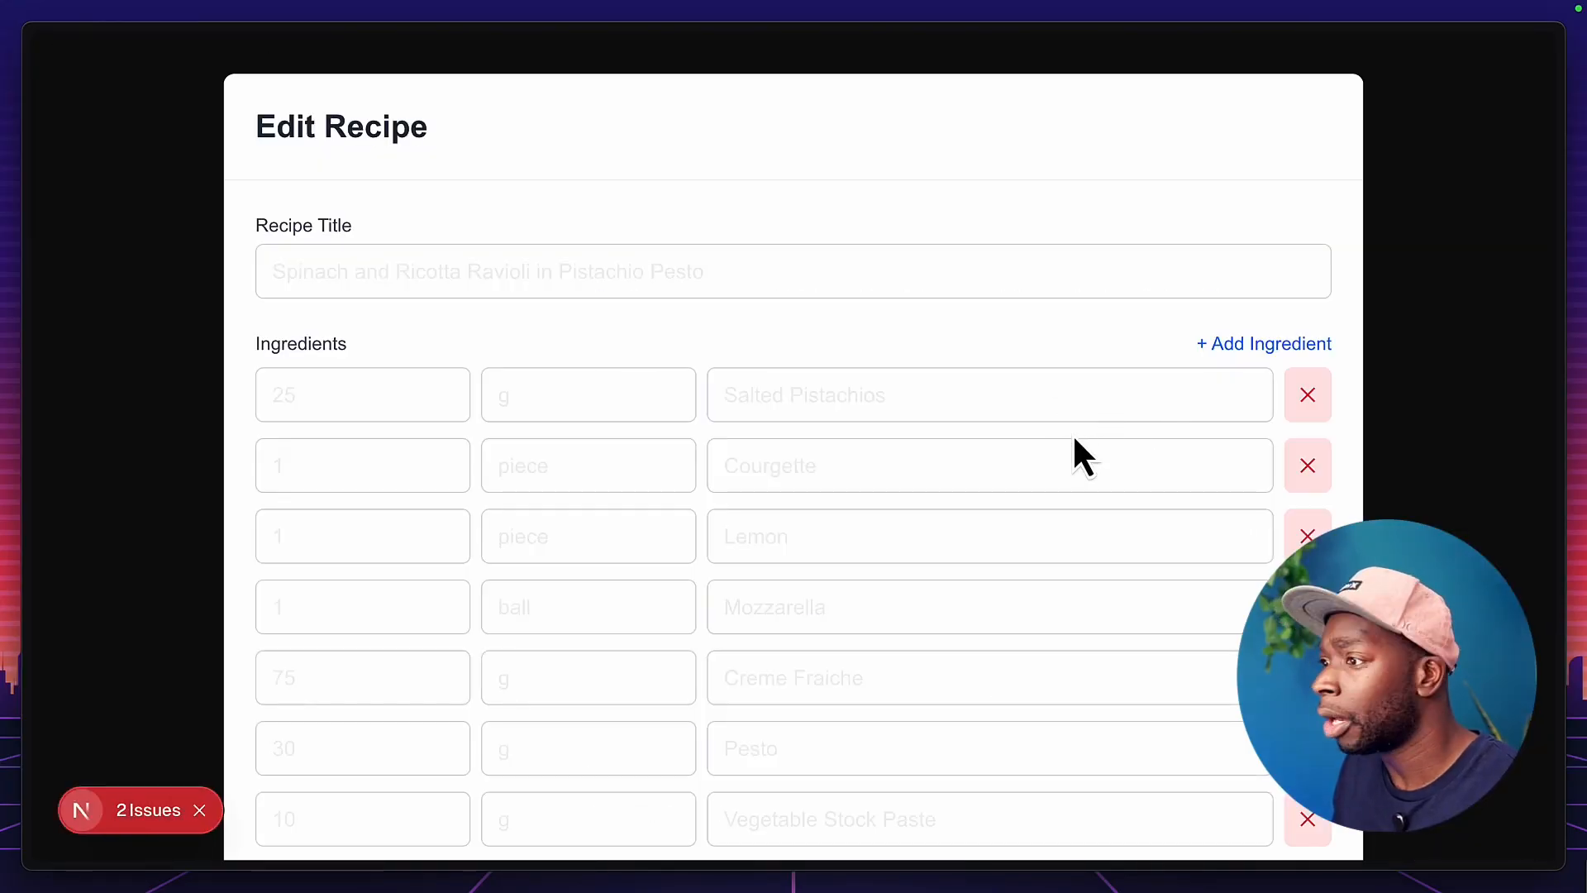
mouse_move(914, 250)
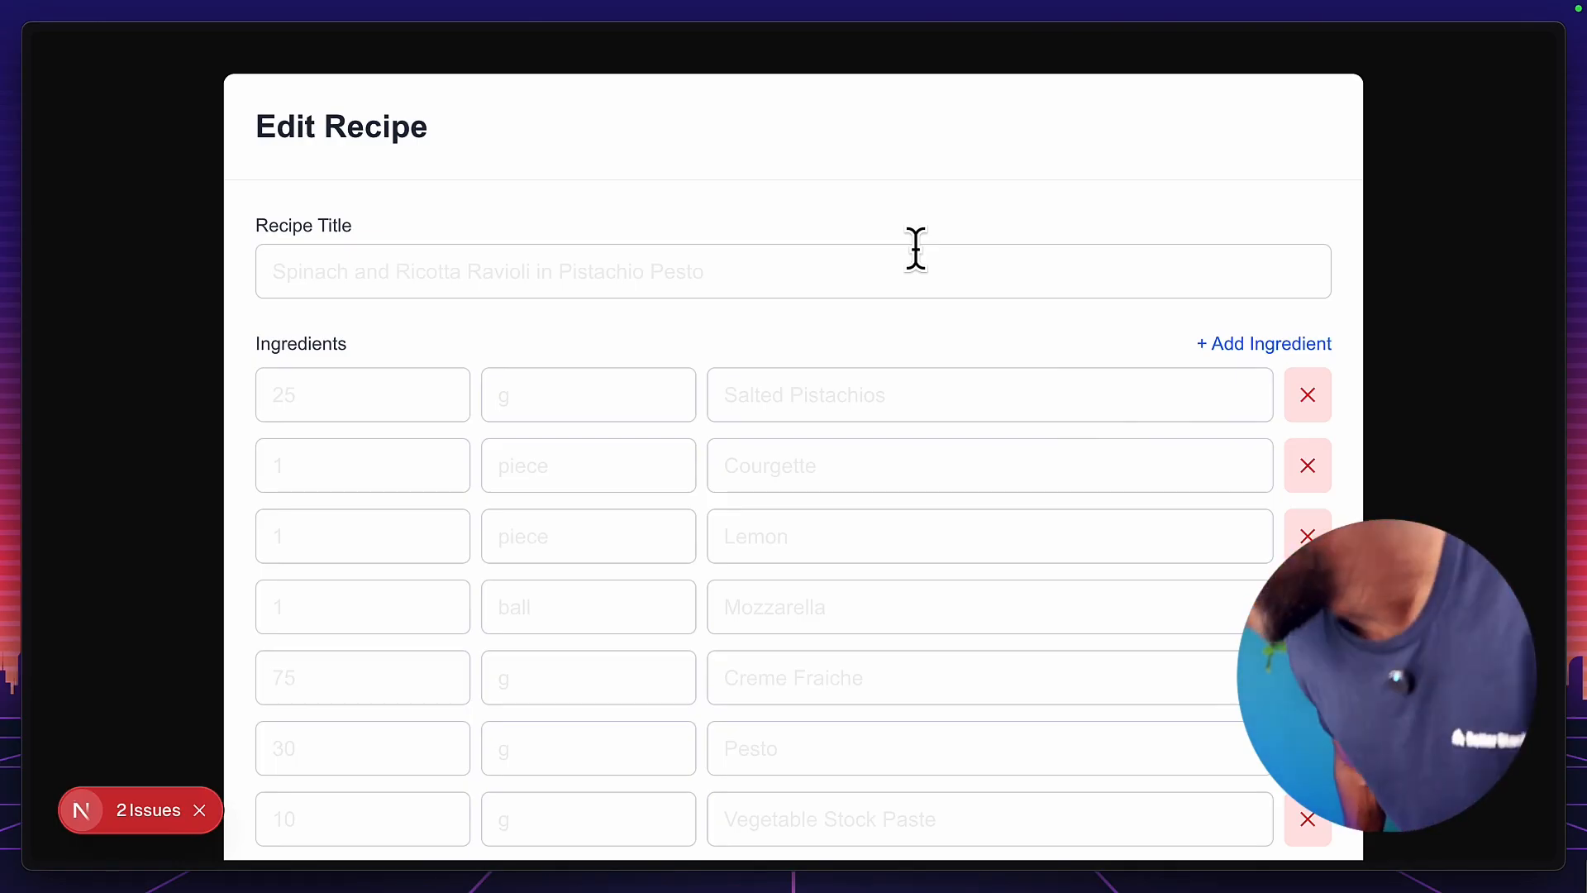
mouse_move(585, 457)
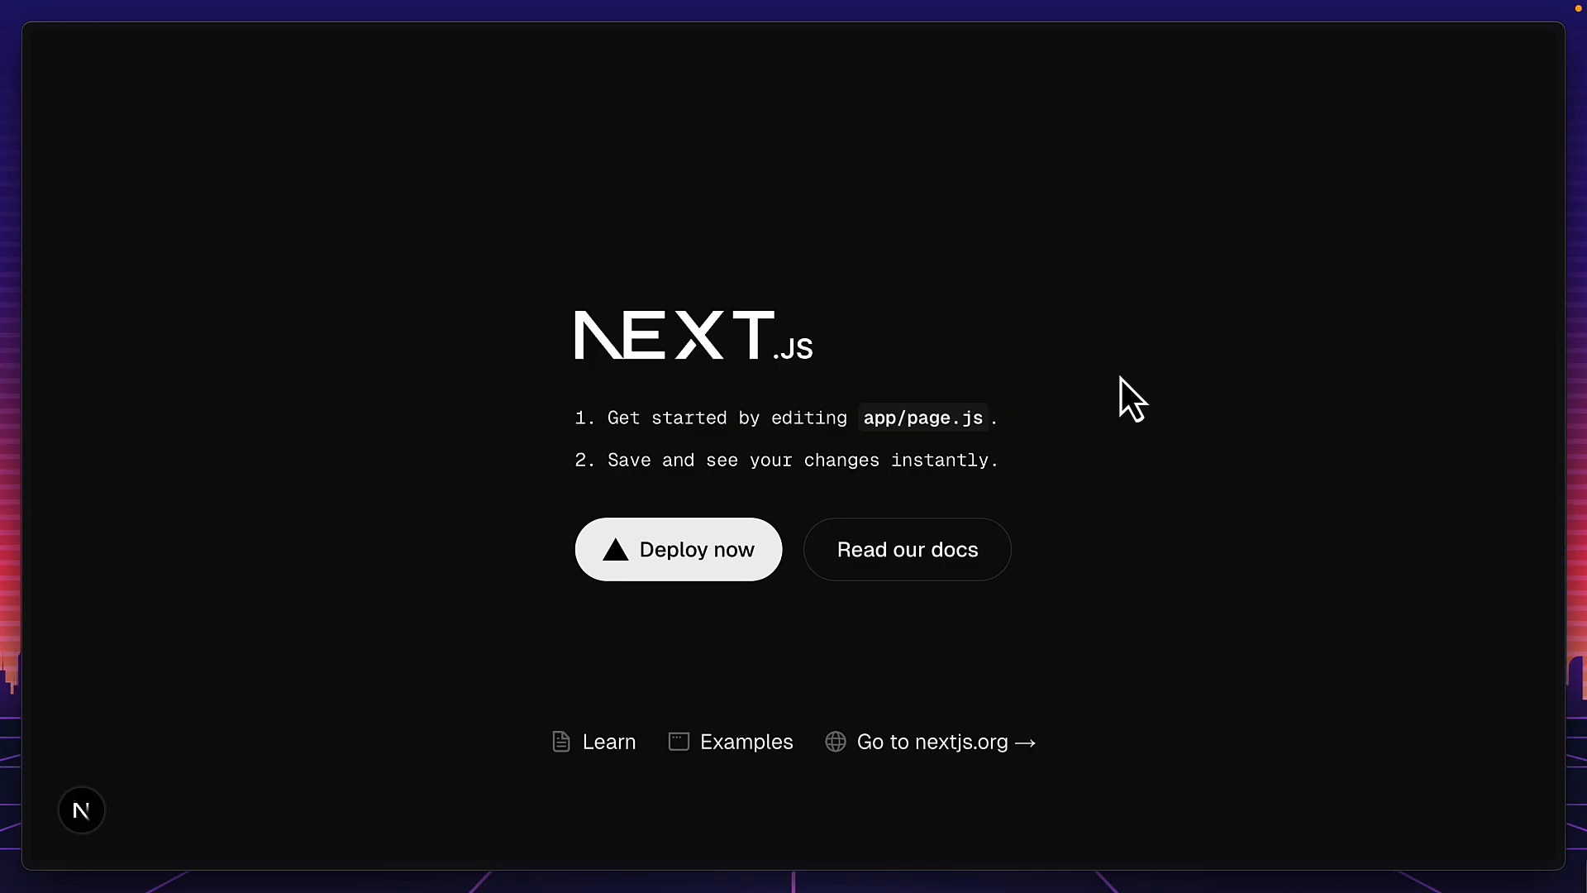
mouse_move(784, 511)
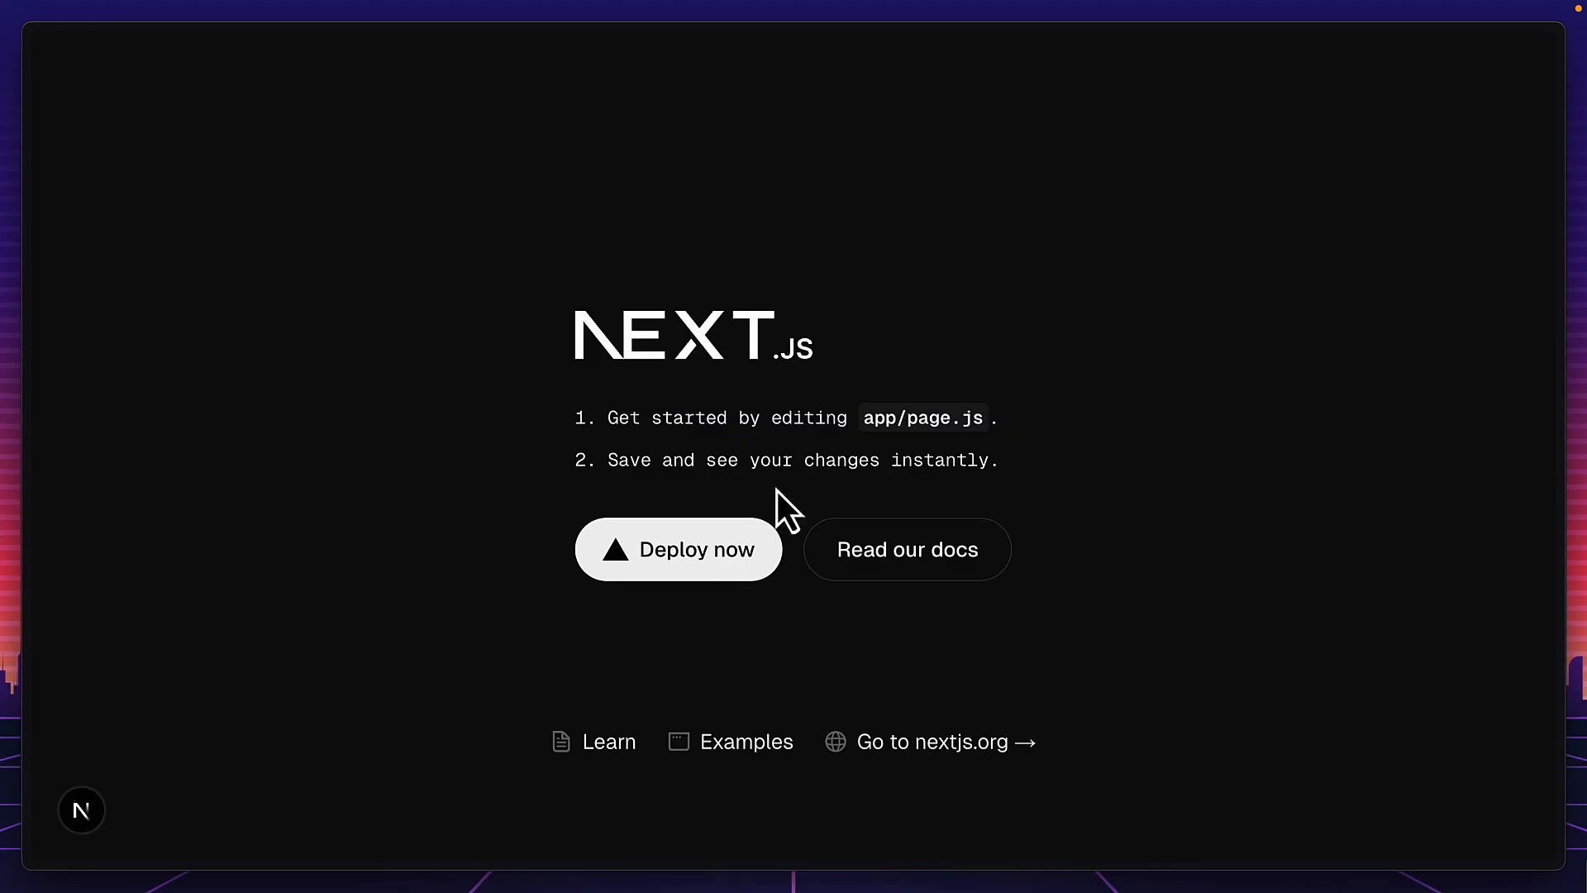
mouse_move(828, 536)
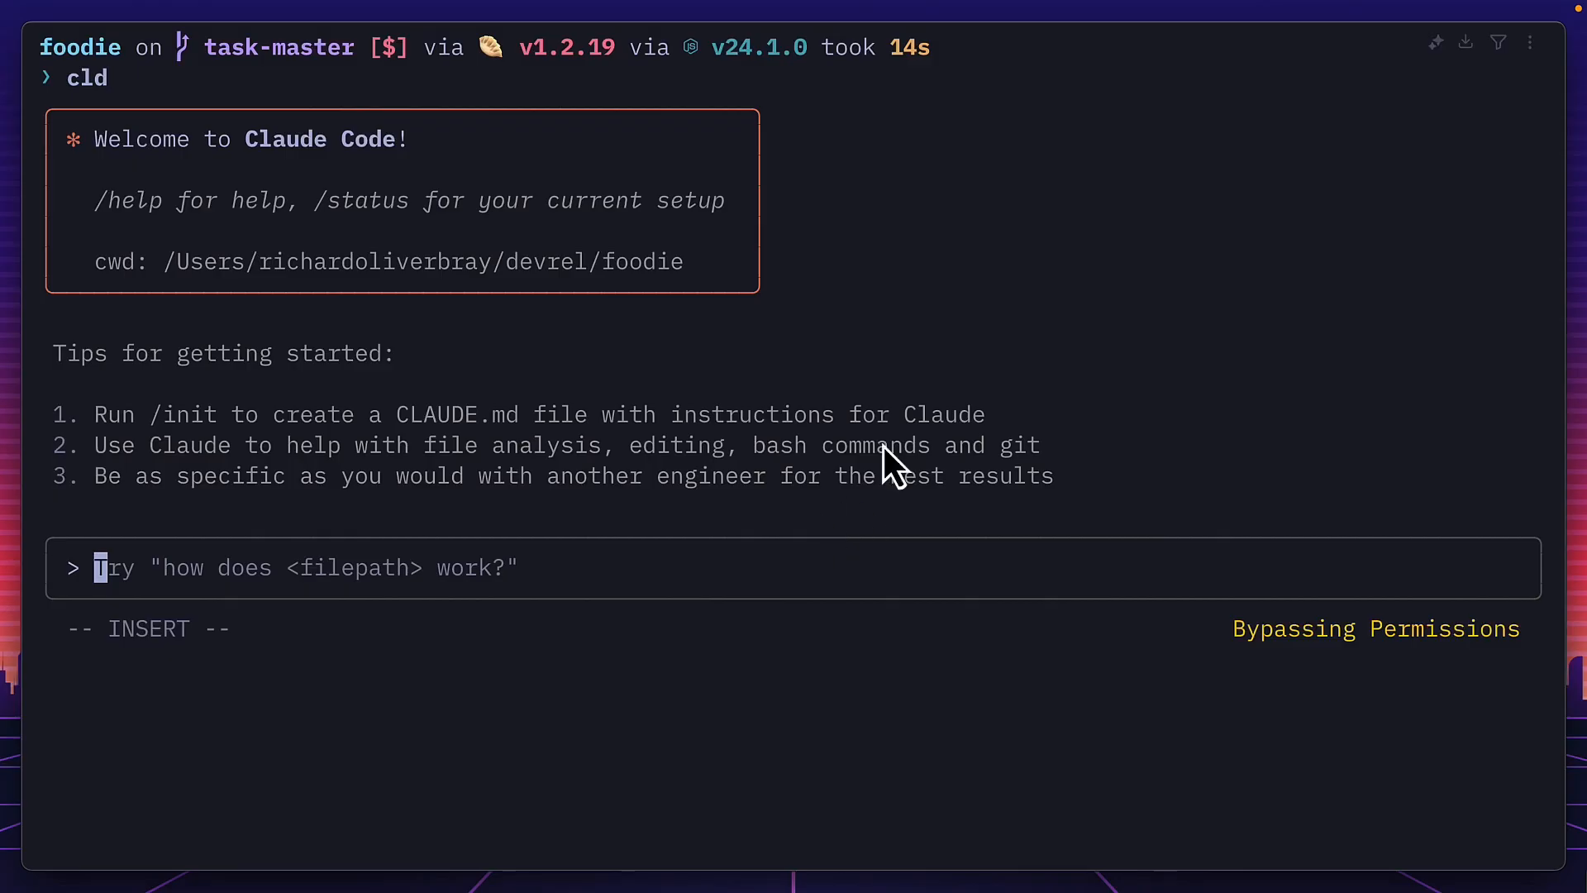
mouse_move(799, 521)
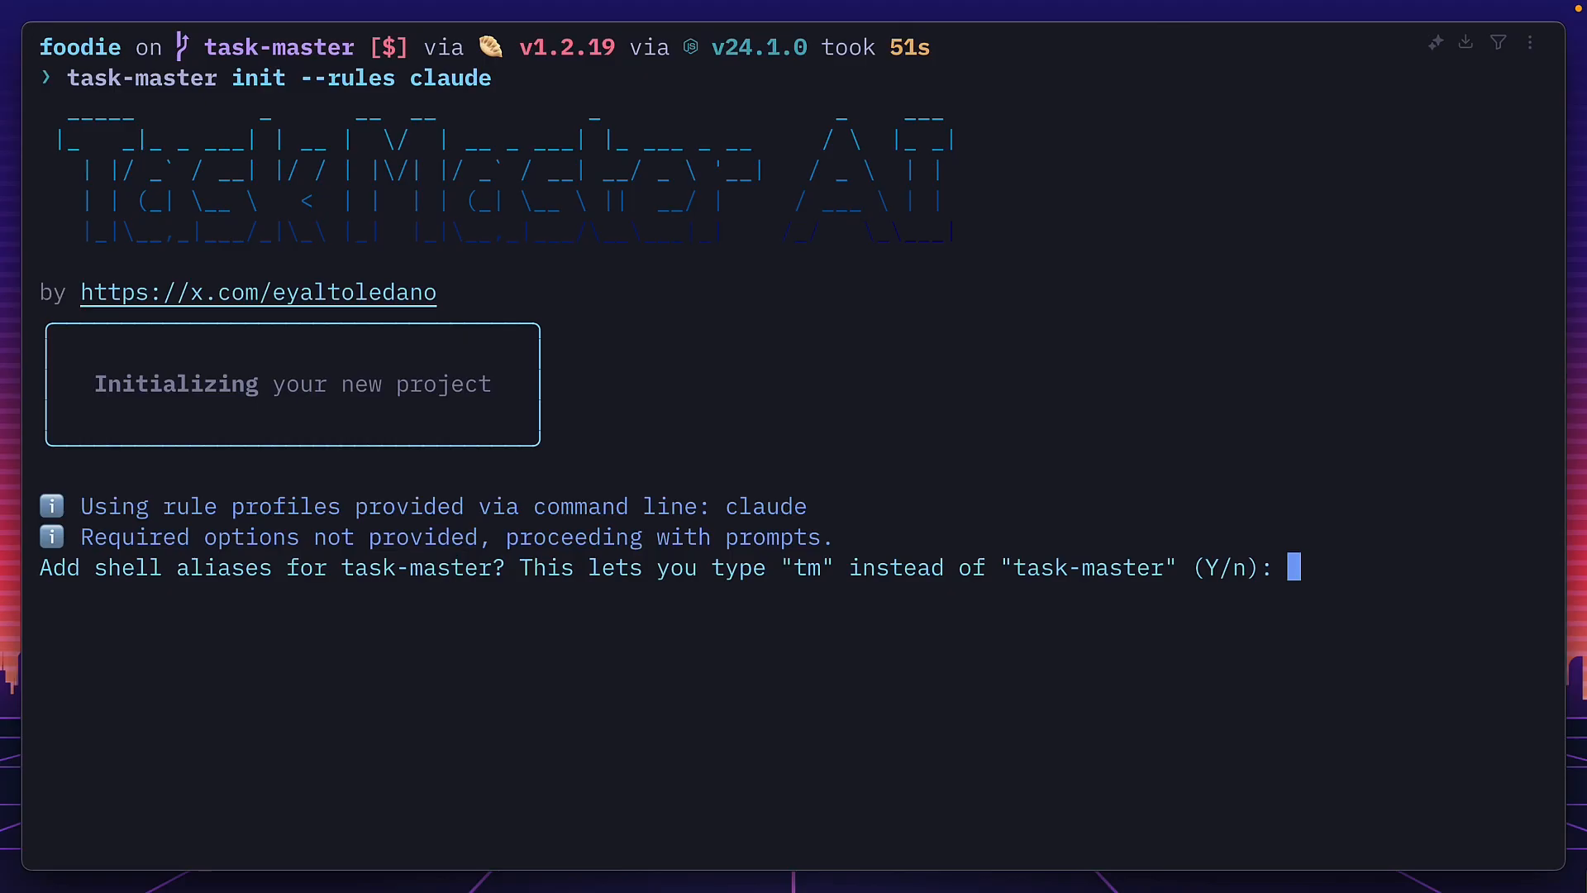
- Decline the alias and Git prompts, then filter model setup for claude-code/sonnet
type("n")
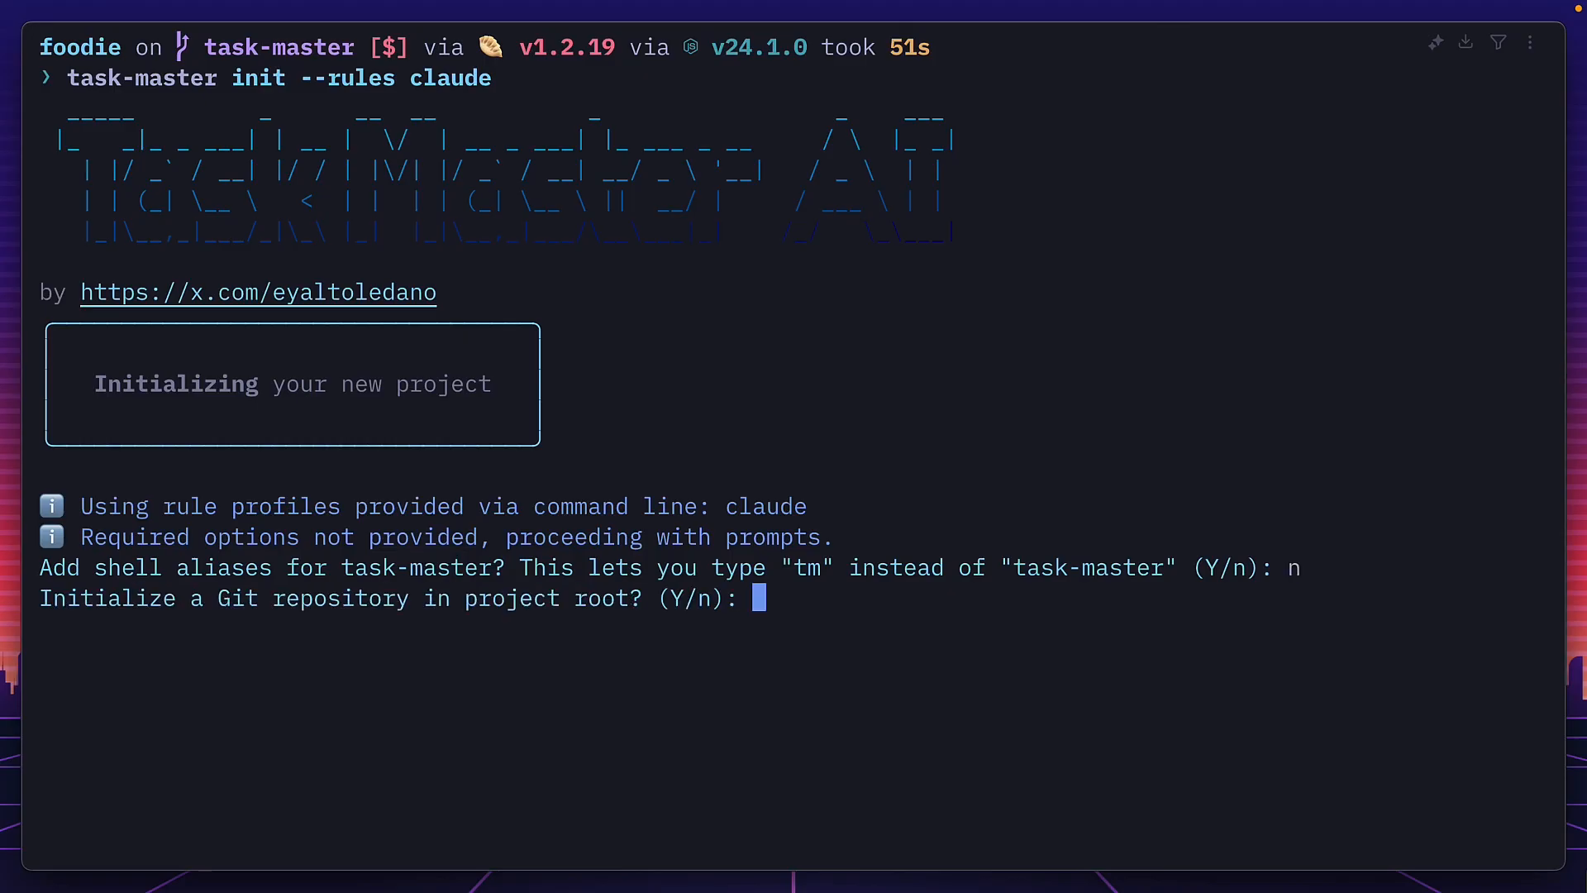
type("n")
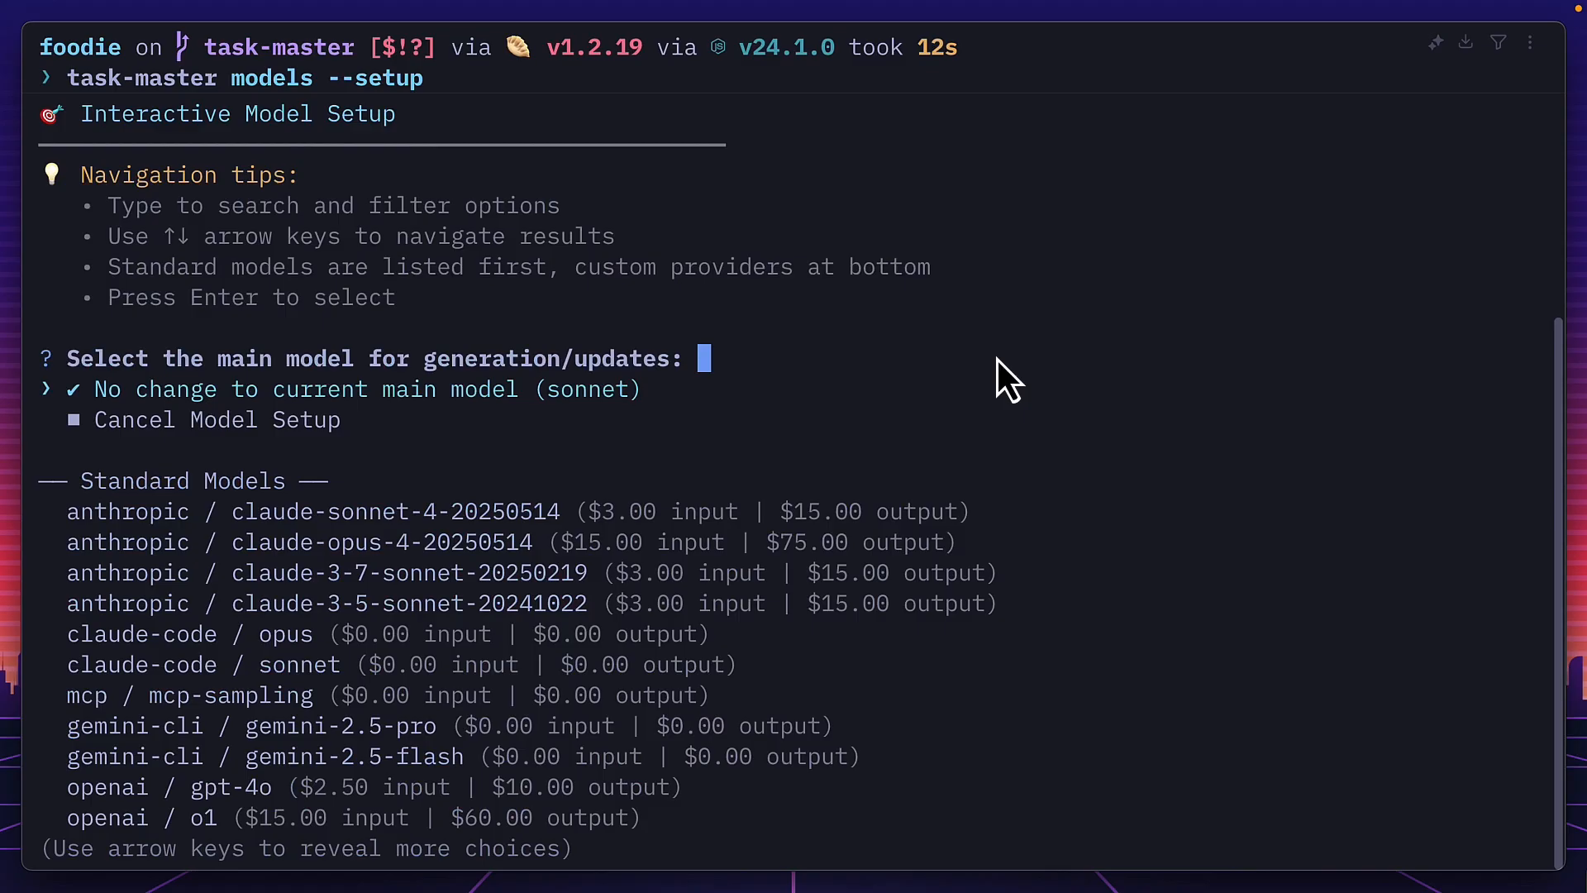
mouse_move(889, 436)
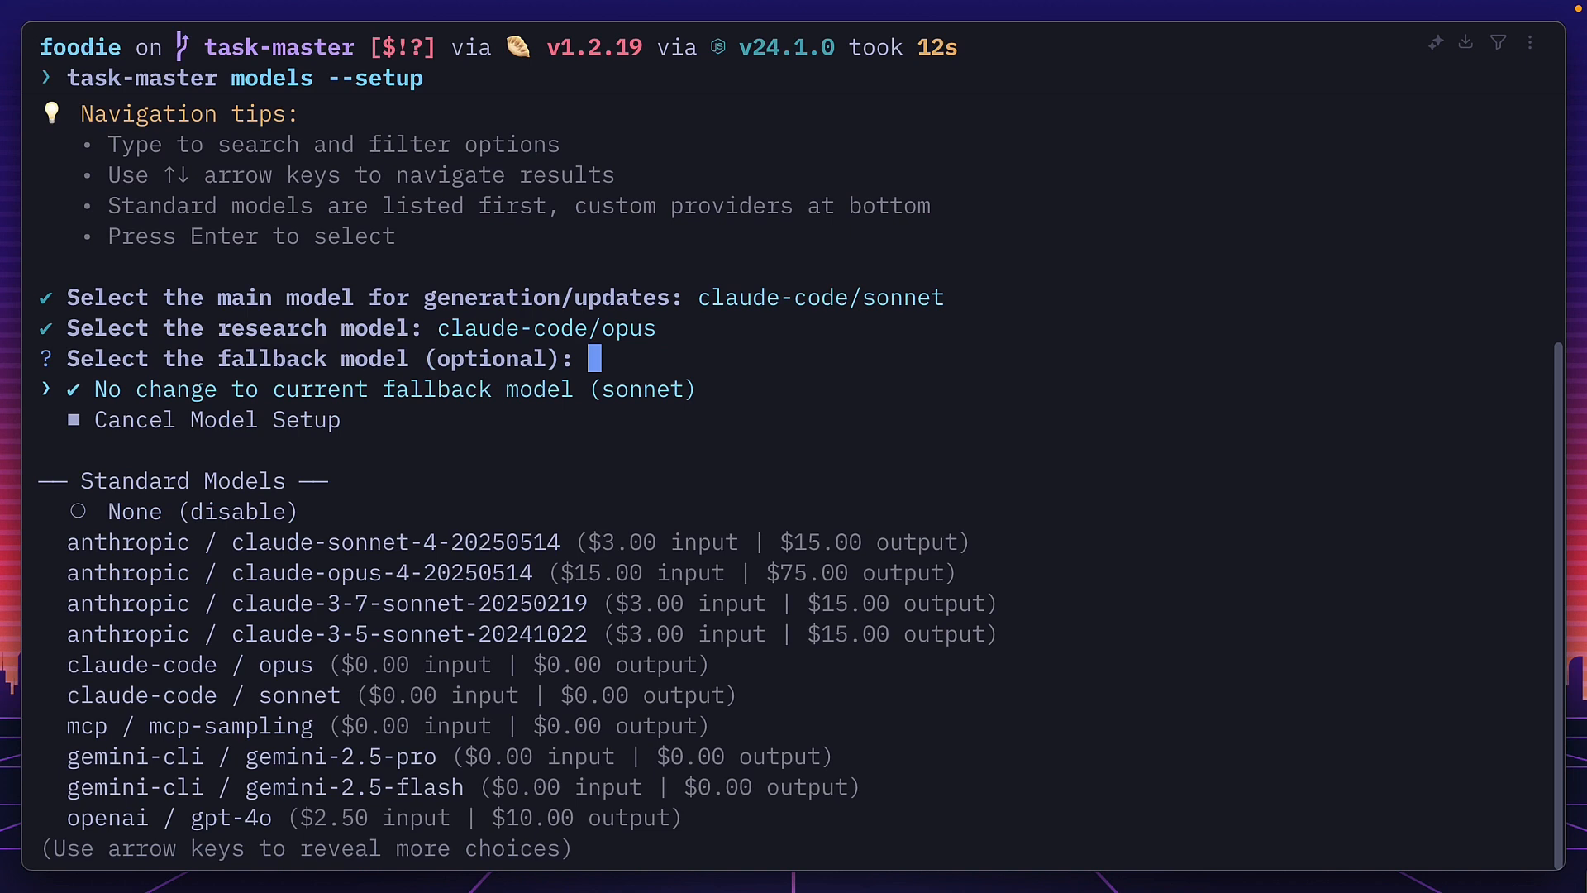
type("claude-code / son")
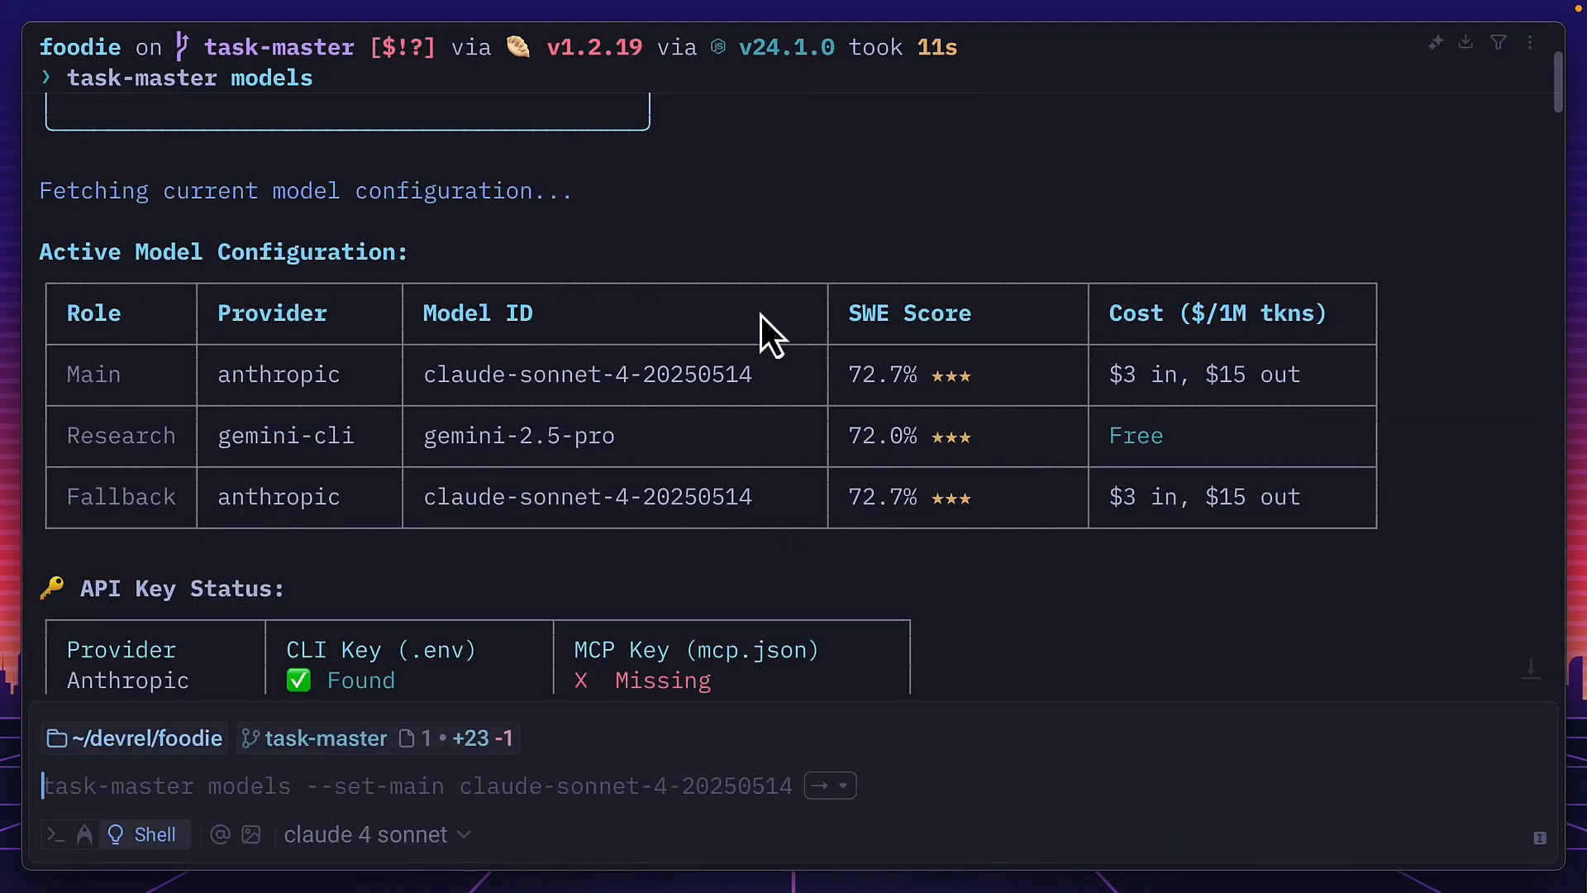
- Scroll through the Active Model Configuration and API Key Status tables
scroll("down", 3)
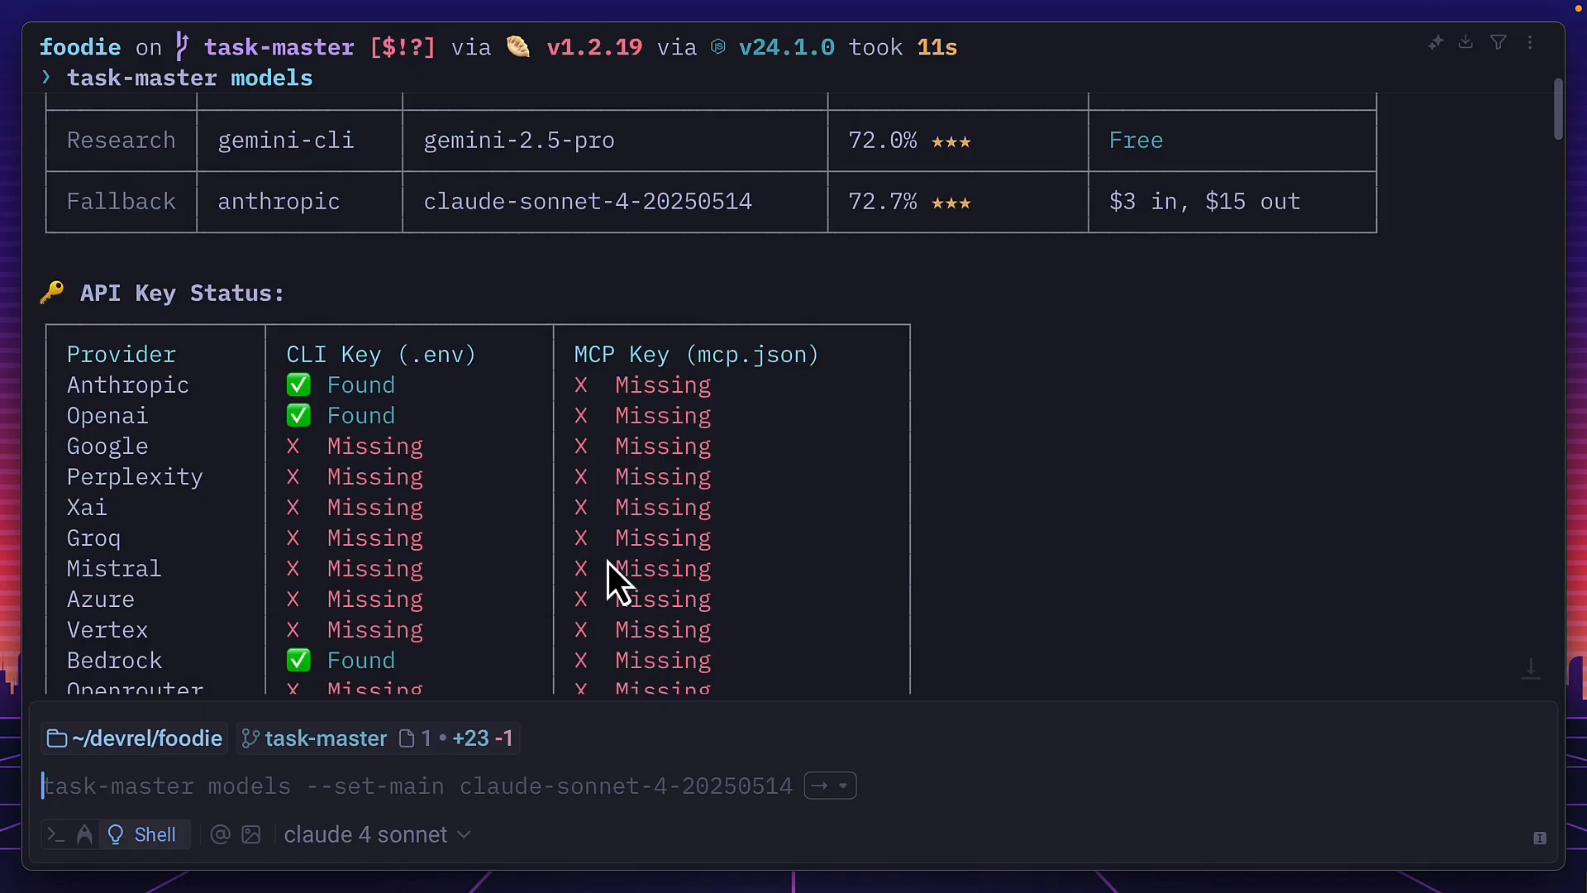
scroll("down", 3)
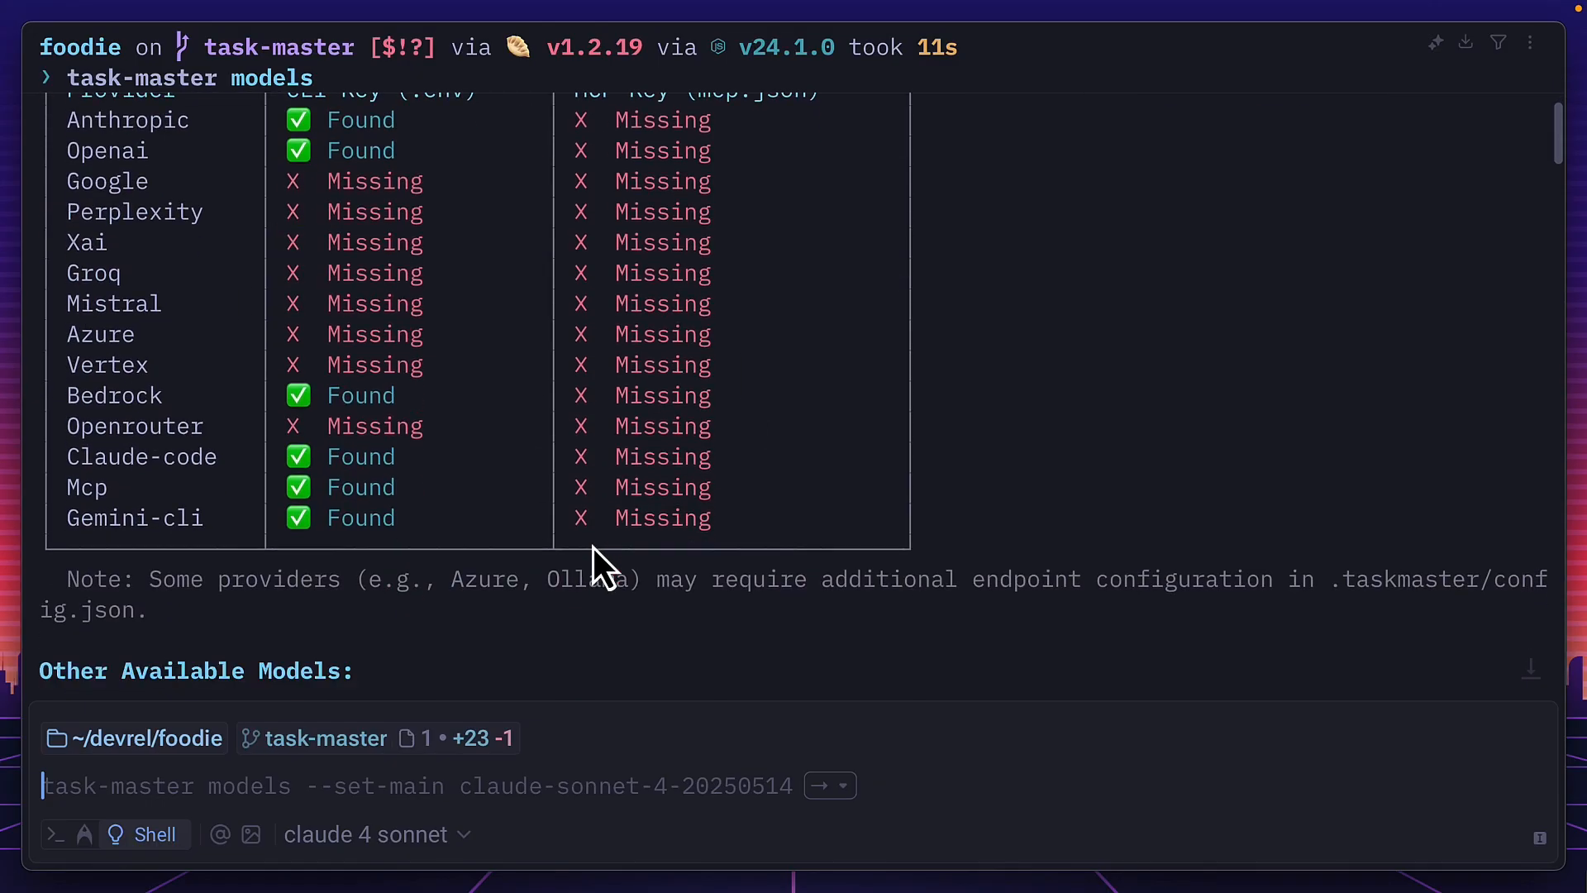
scroll("down", 3)
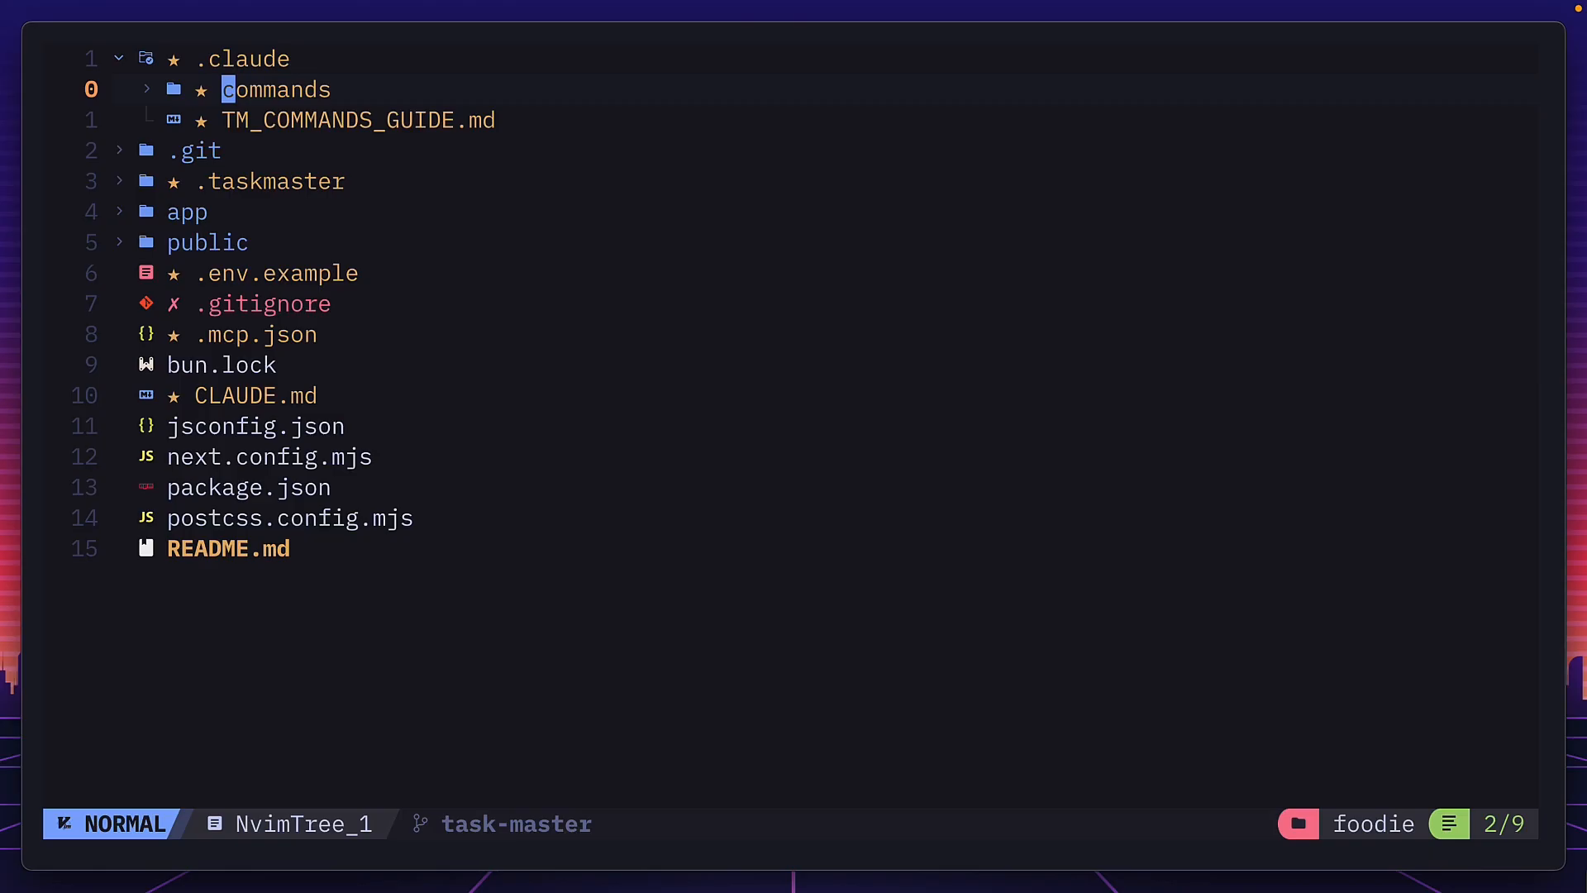
- Expand .taskmaster in NvimTree and open .mcp.json with its placeholder API keys
left_click(274, 89)
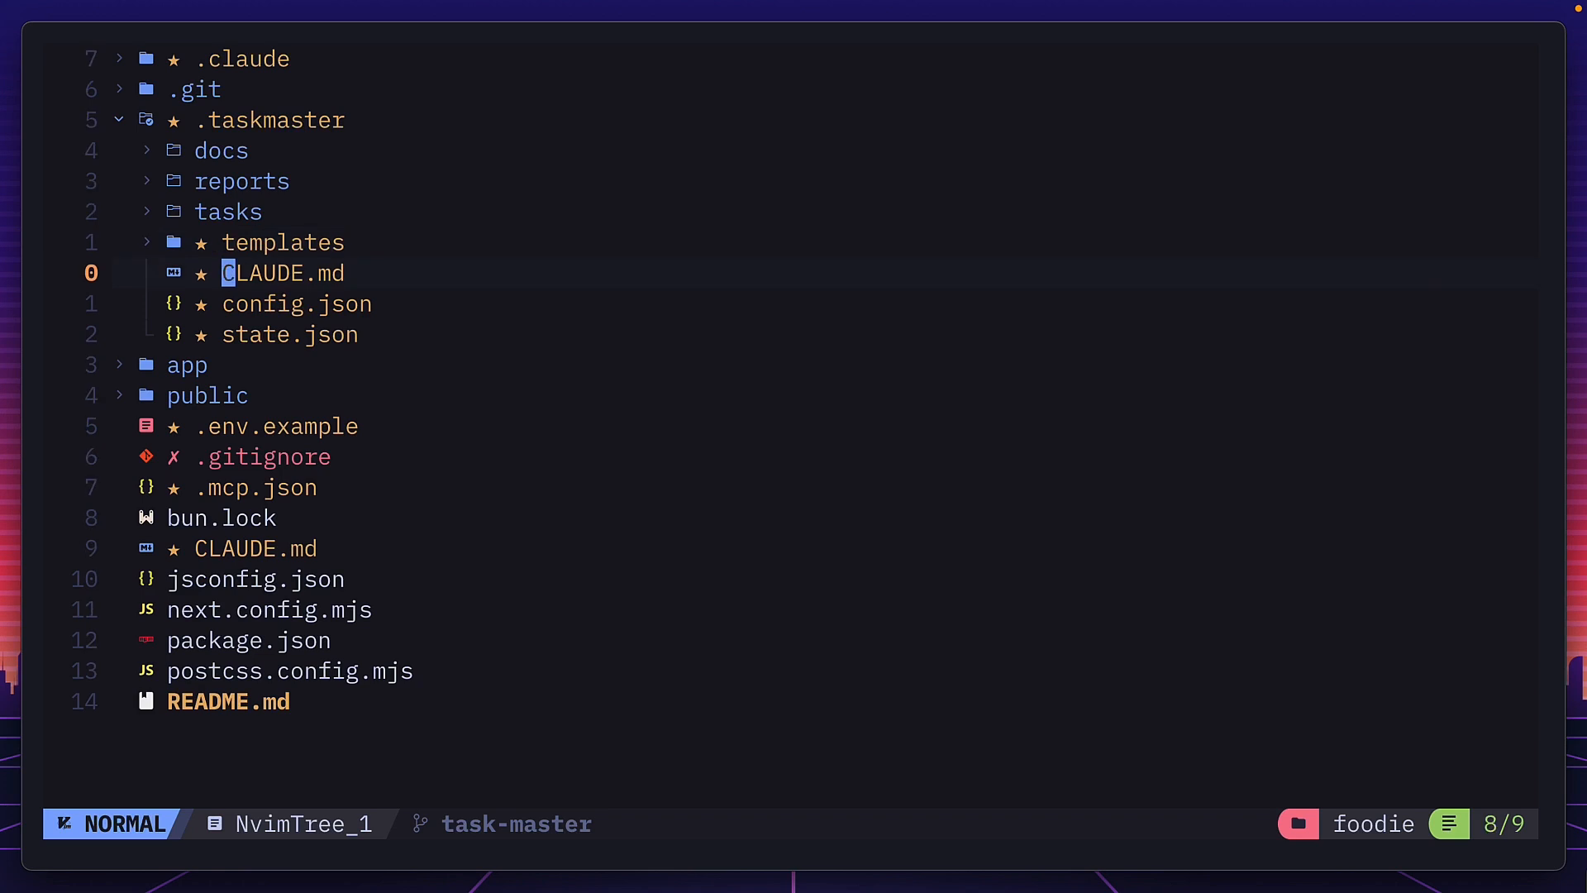
key("j")
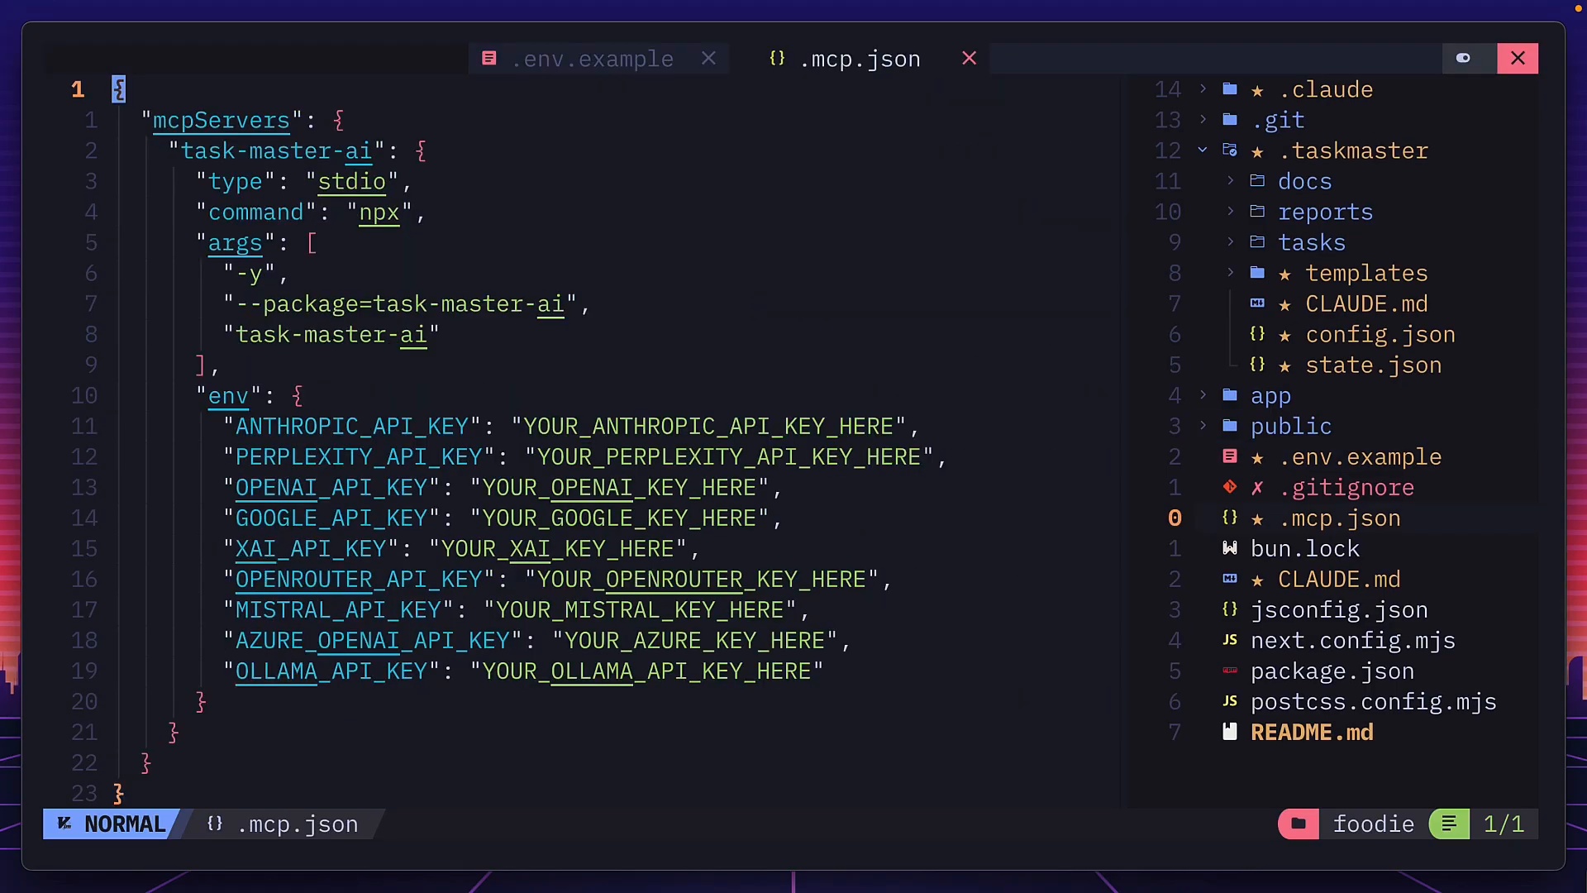
left_click(1338, 578)
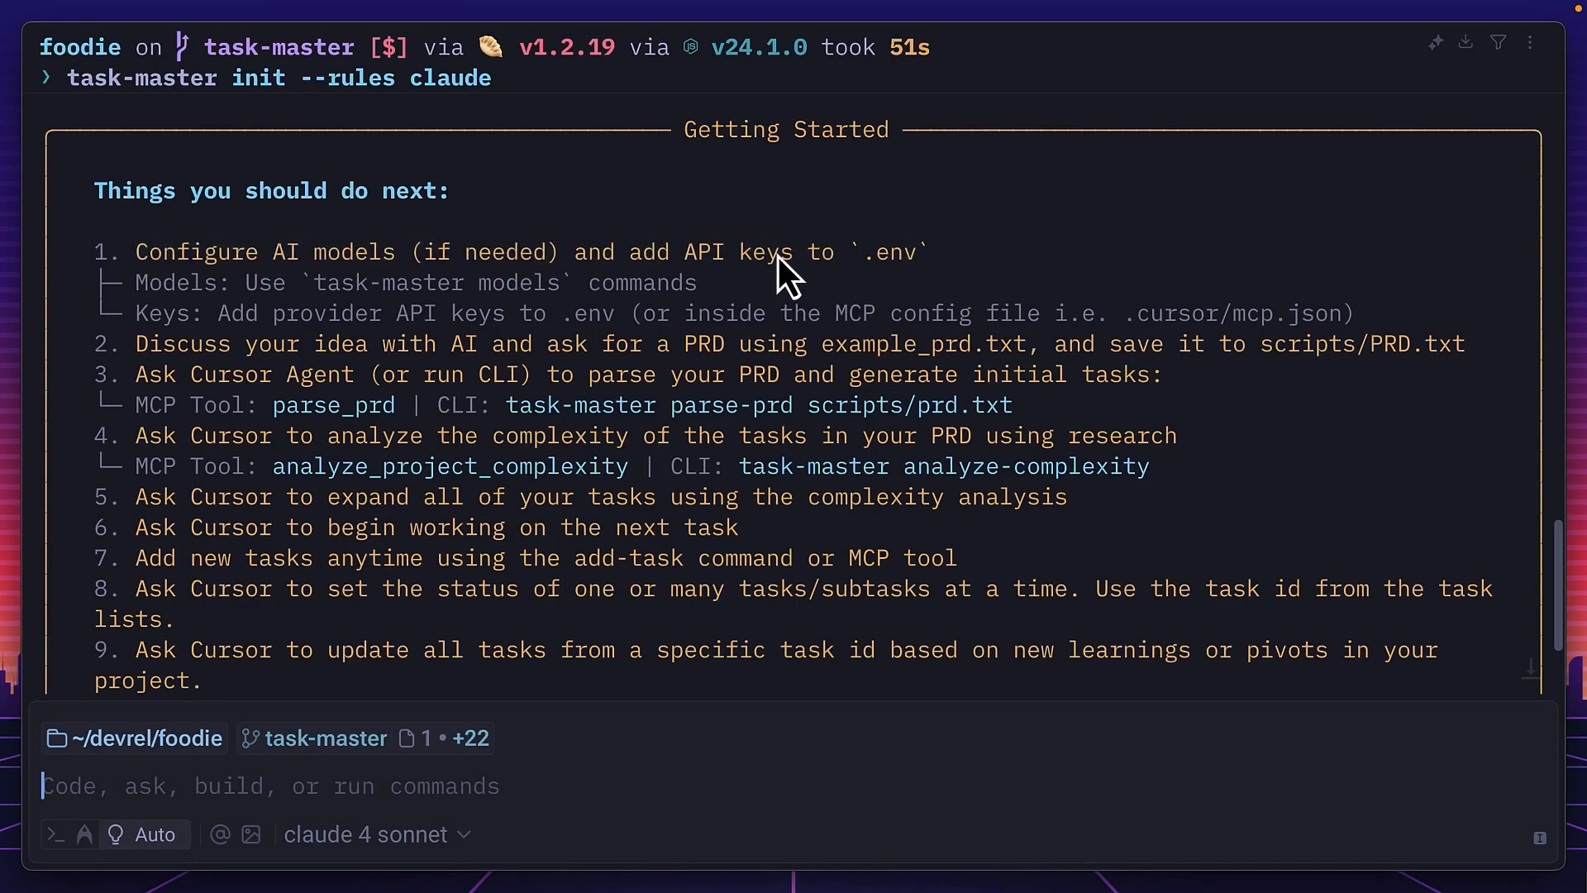
mouse_move(585, 384)
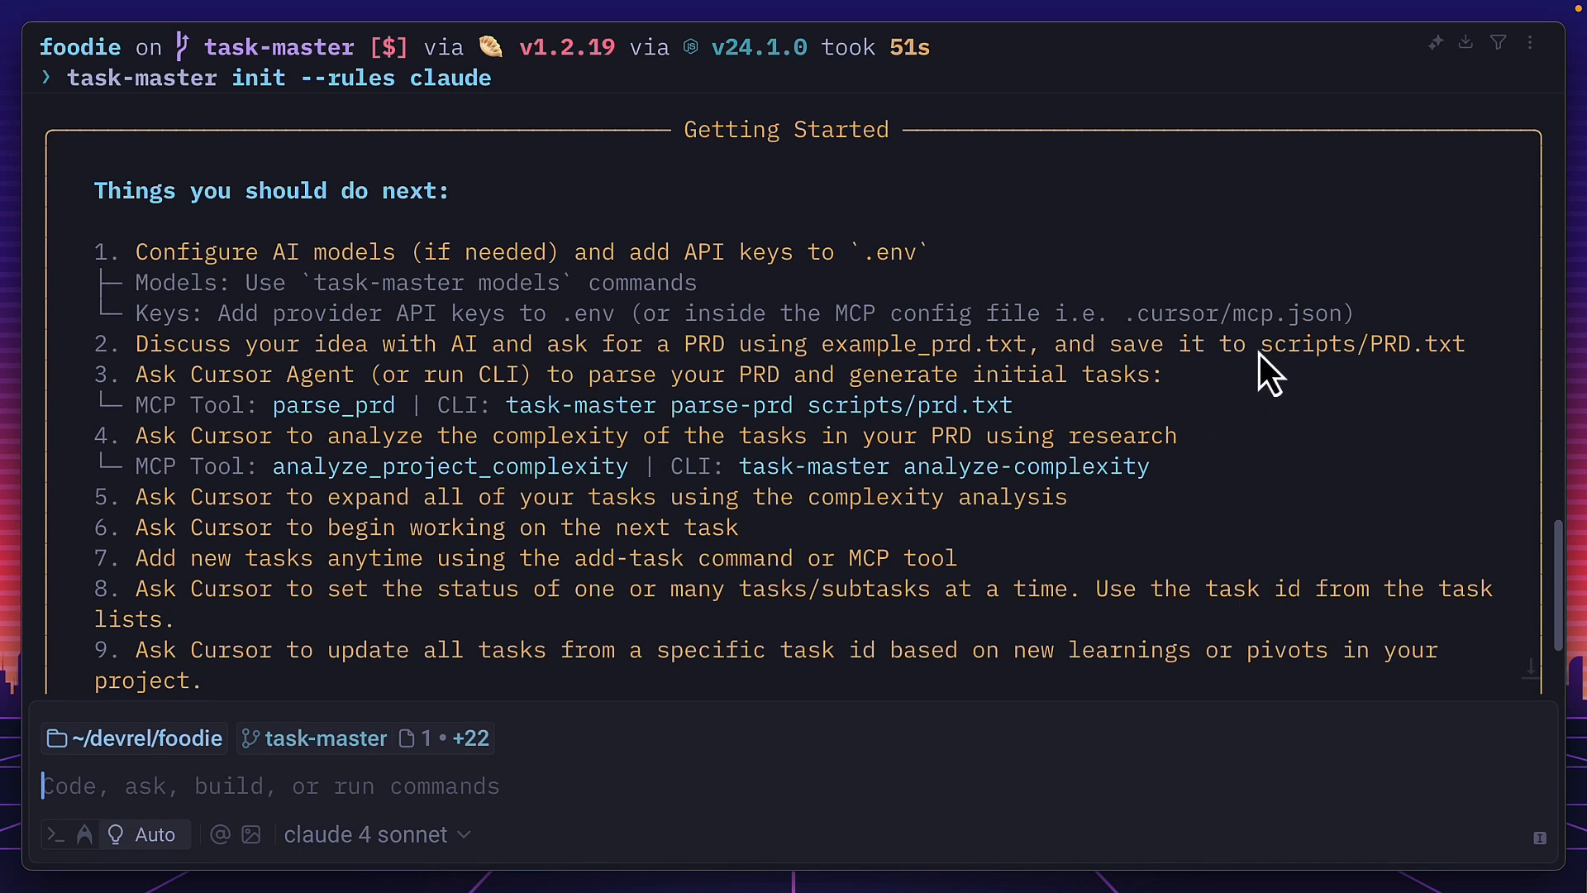
- Open PROMPT.md to read the Next.js recipe app request and scripts/PRD.txt plan
double_click(972, 343)
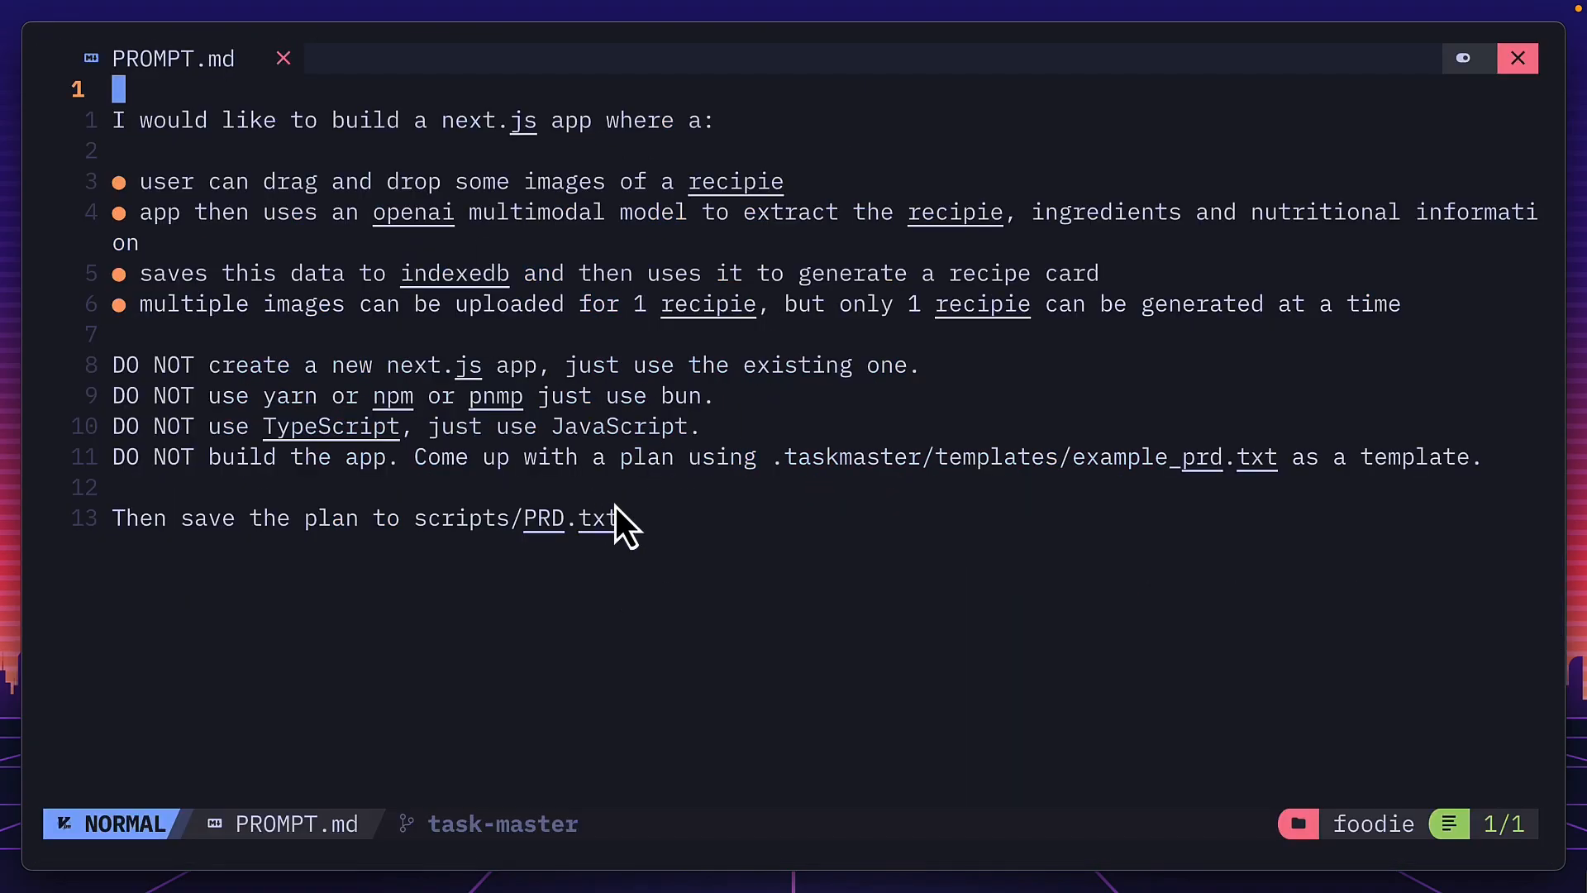
mouse_move(409, 207)
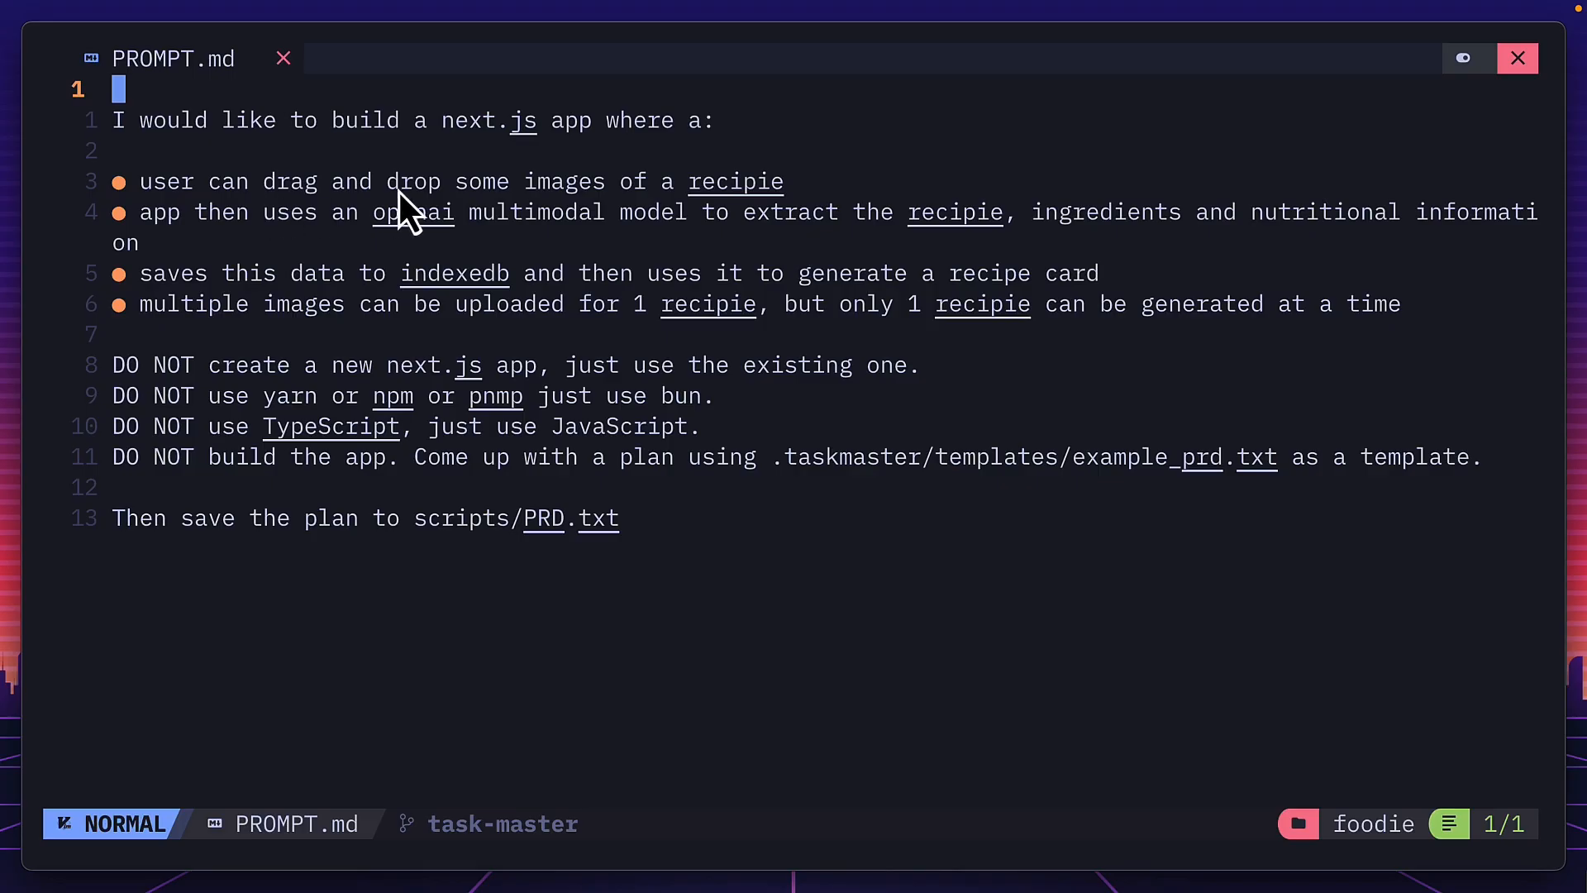
mouse_move(424, 207)
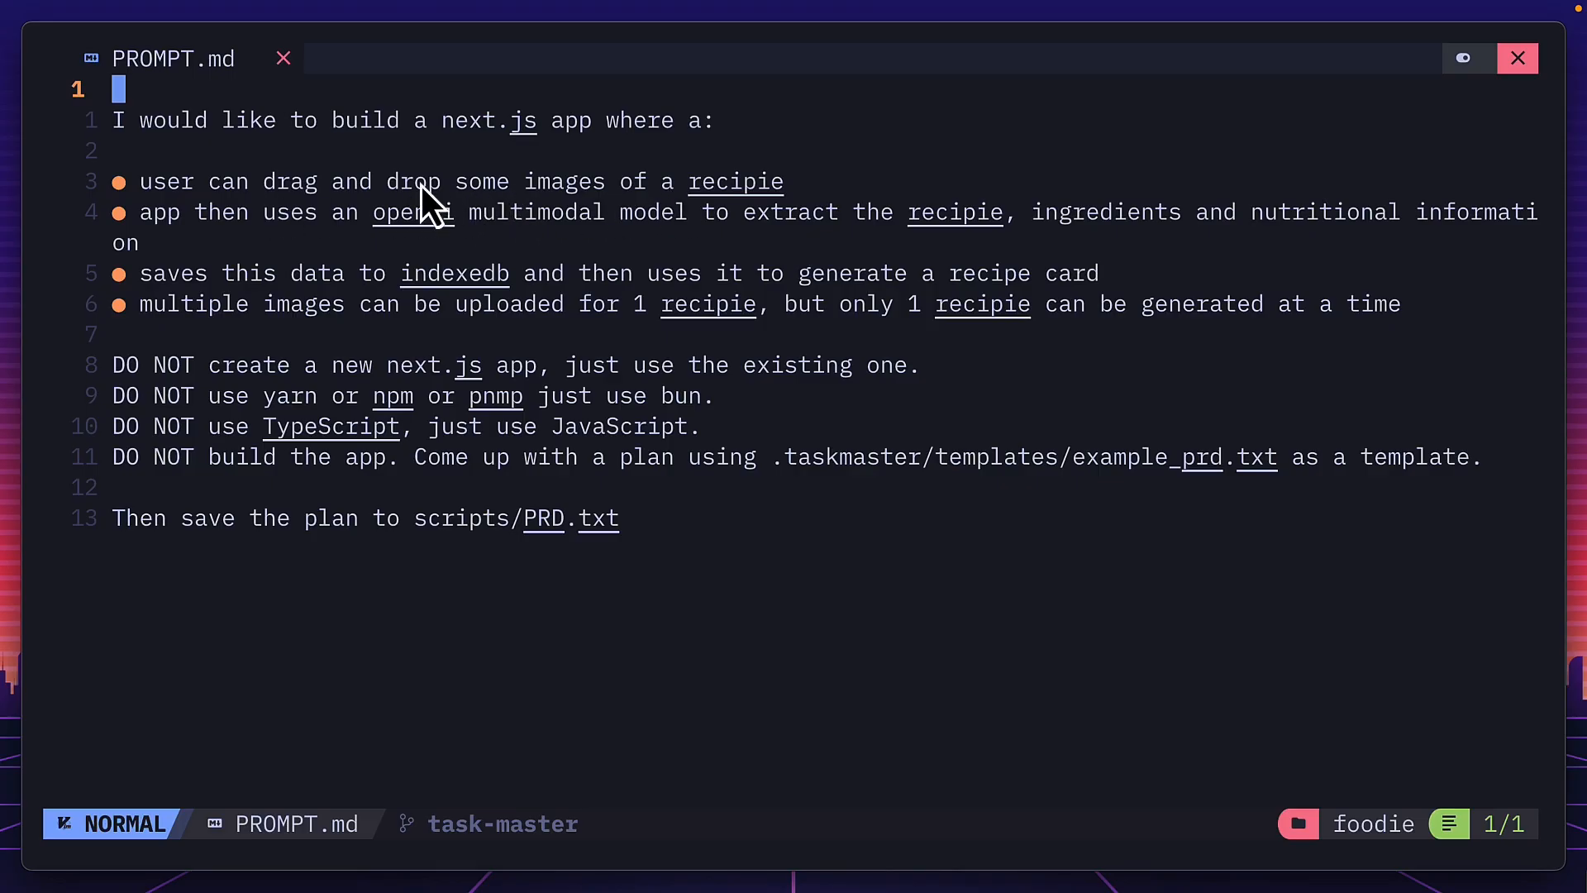
mouse_move(919, 261)
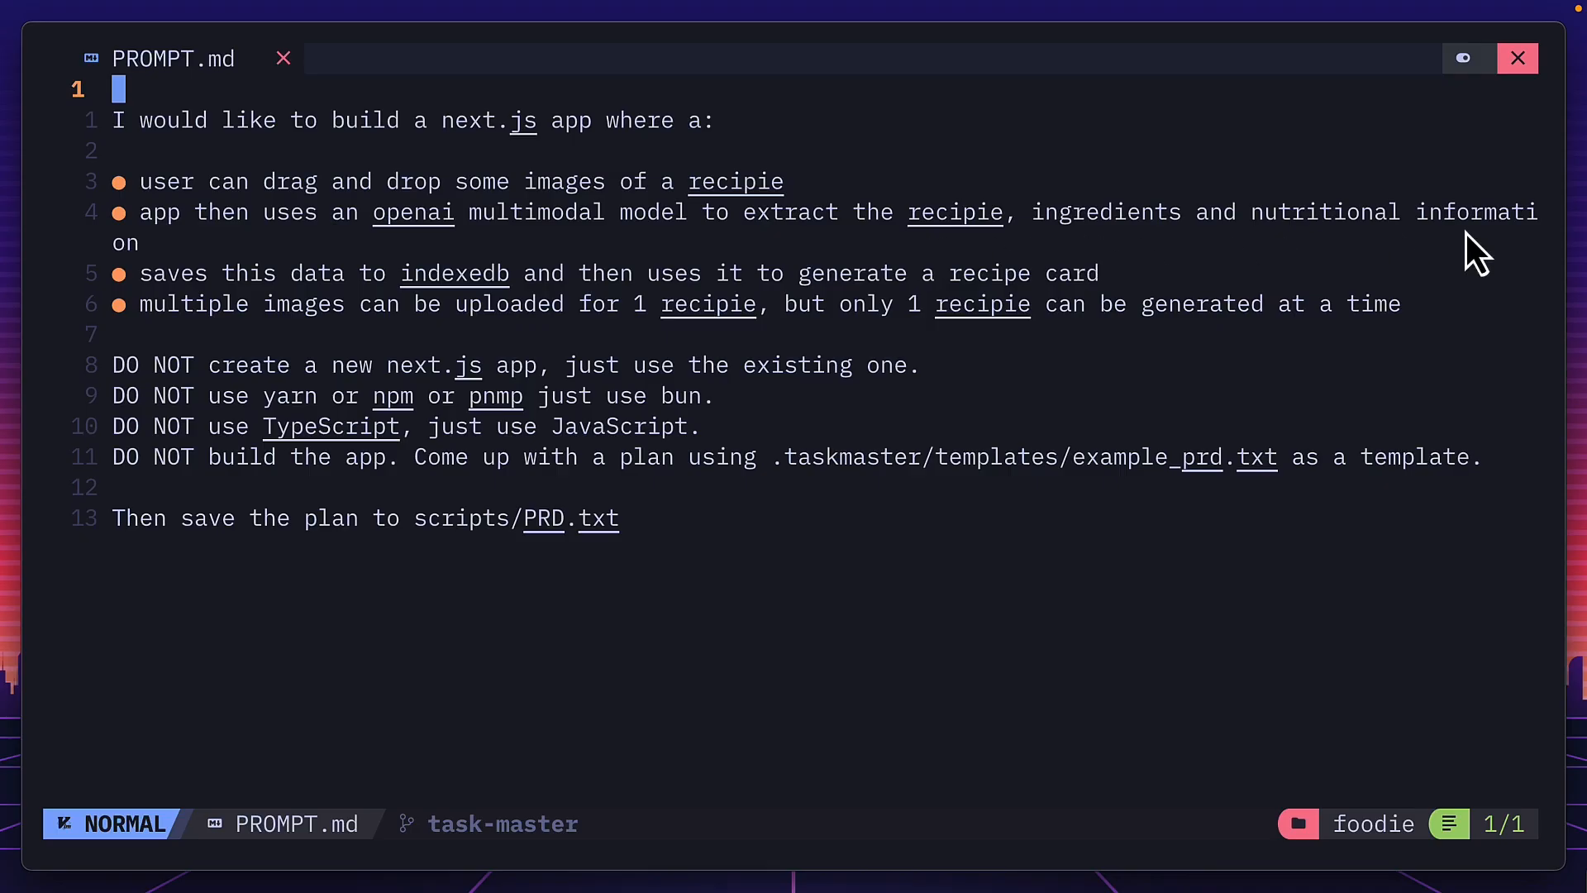
mouse_move(1542, 256)
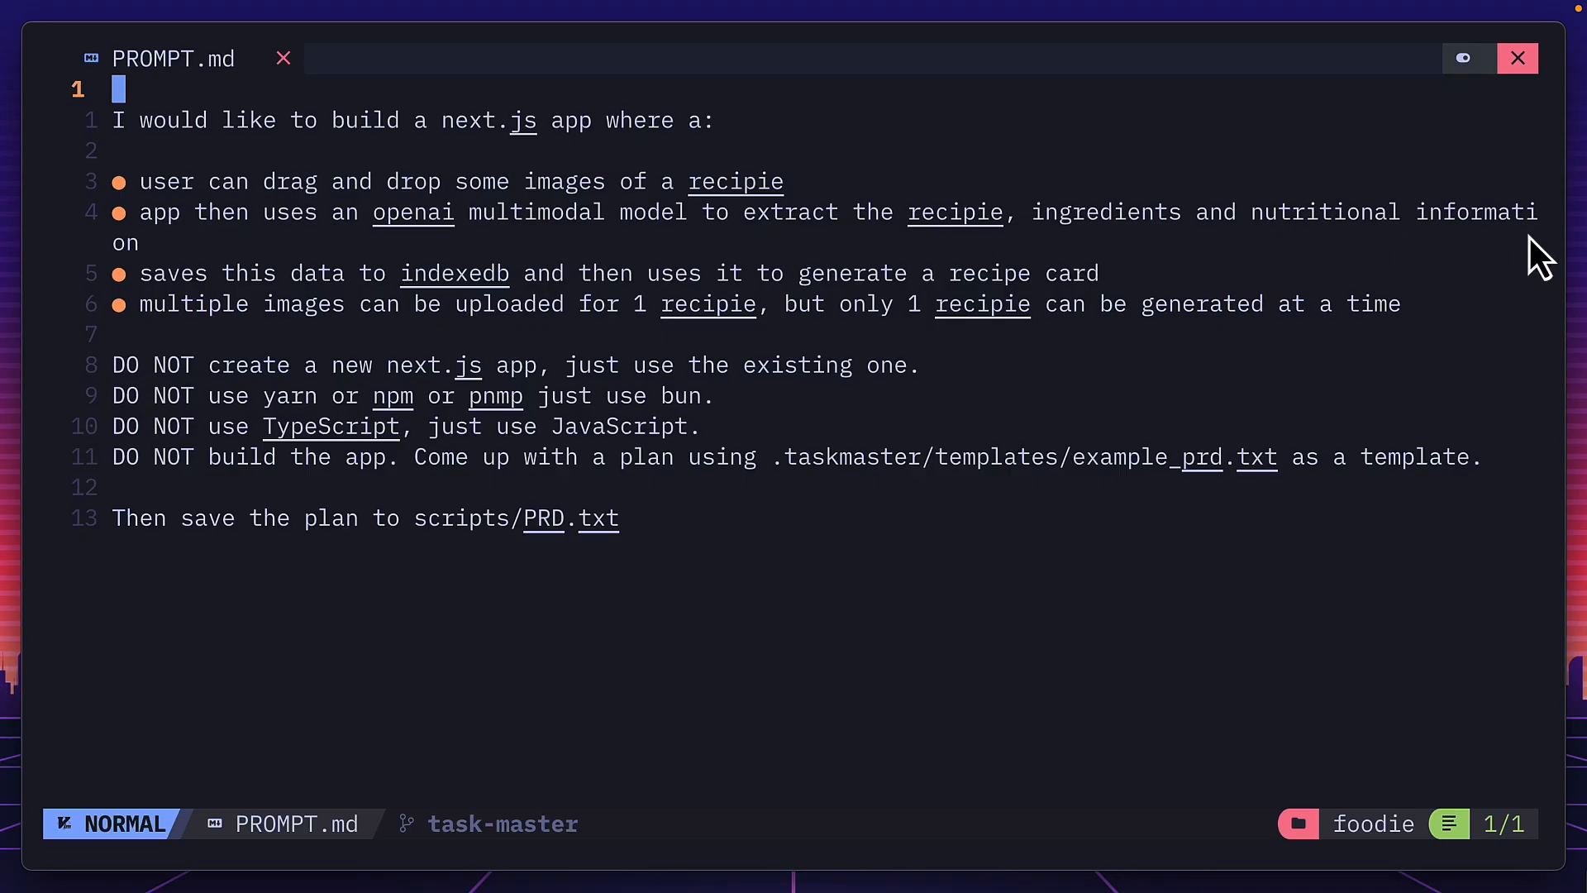
mouse_move(1060, 303)
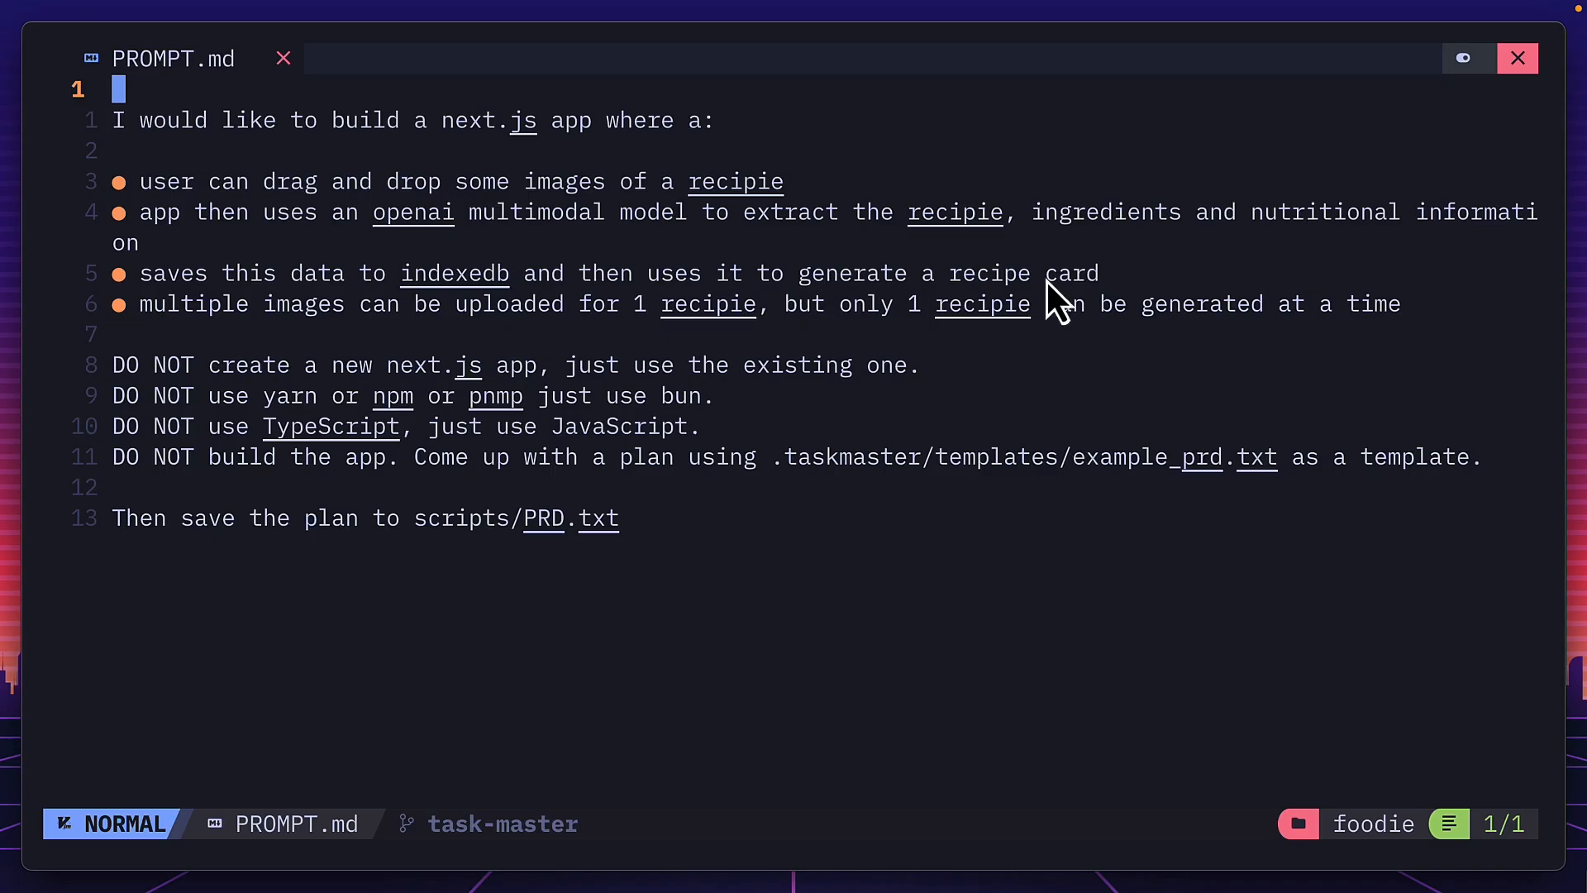
mouse_move(1098, 498)
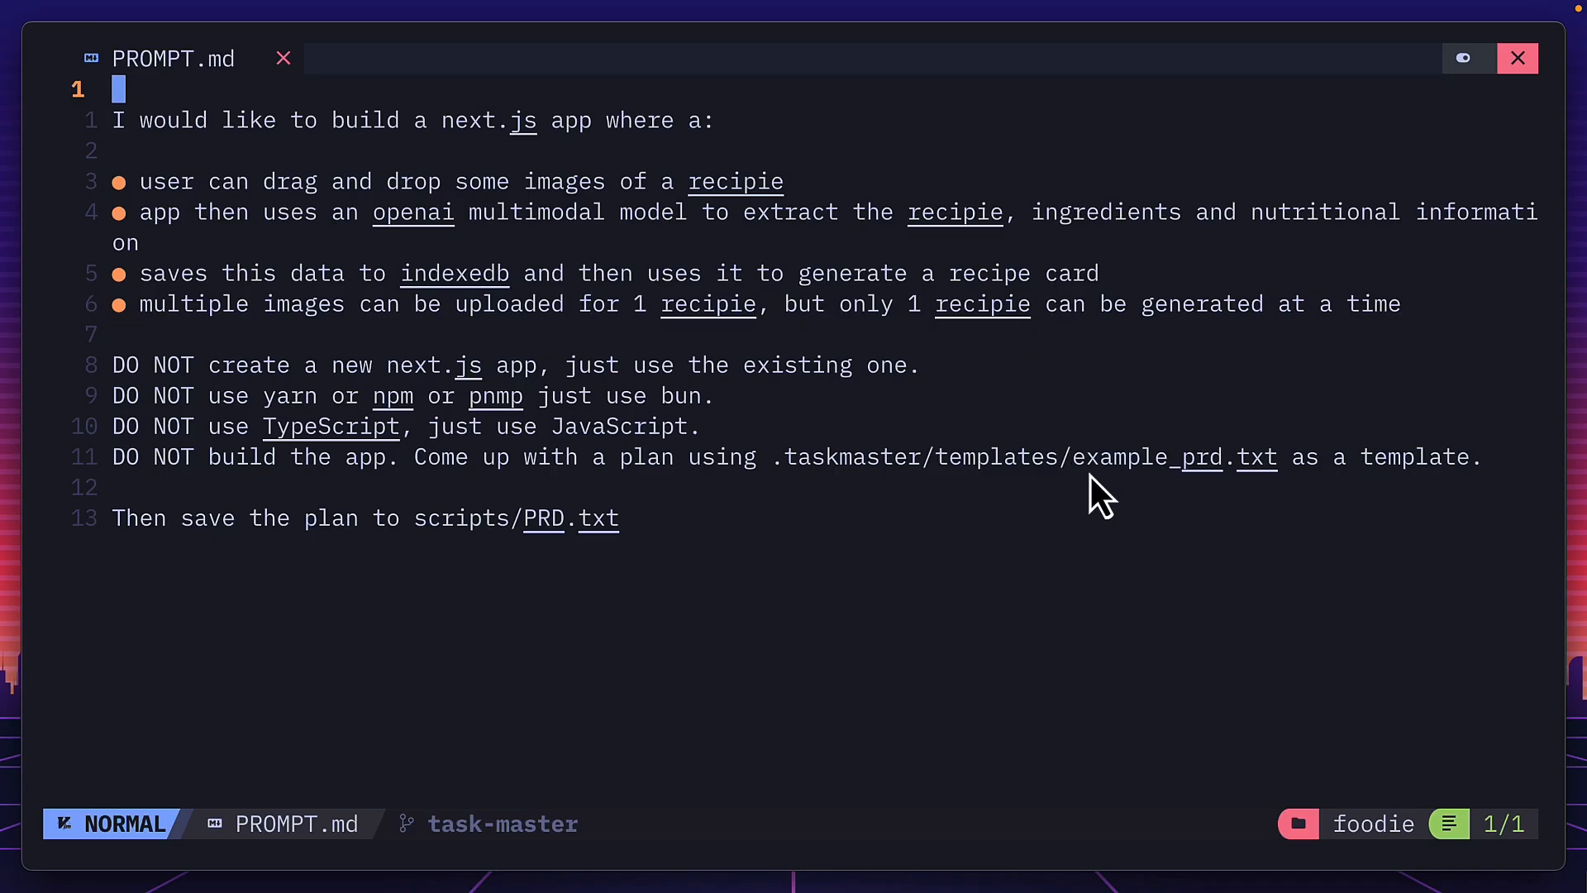
mouse_move(476, 551)
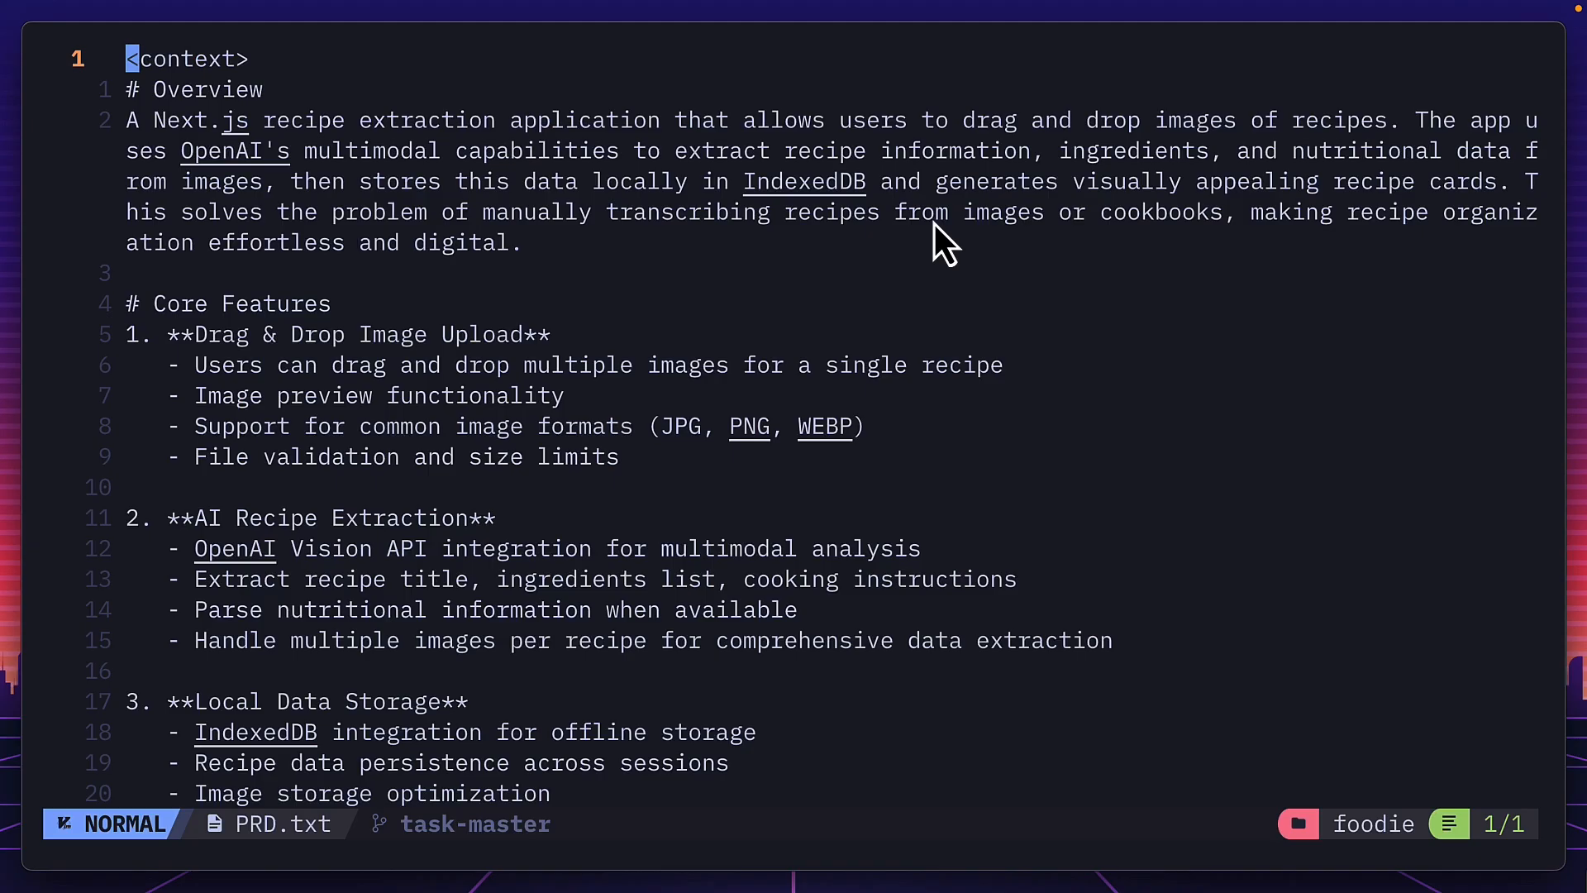
mouse_move(667, 481)
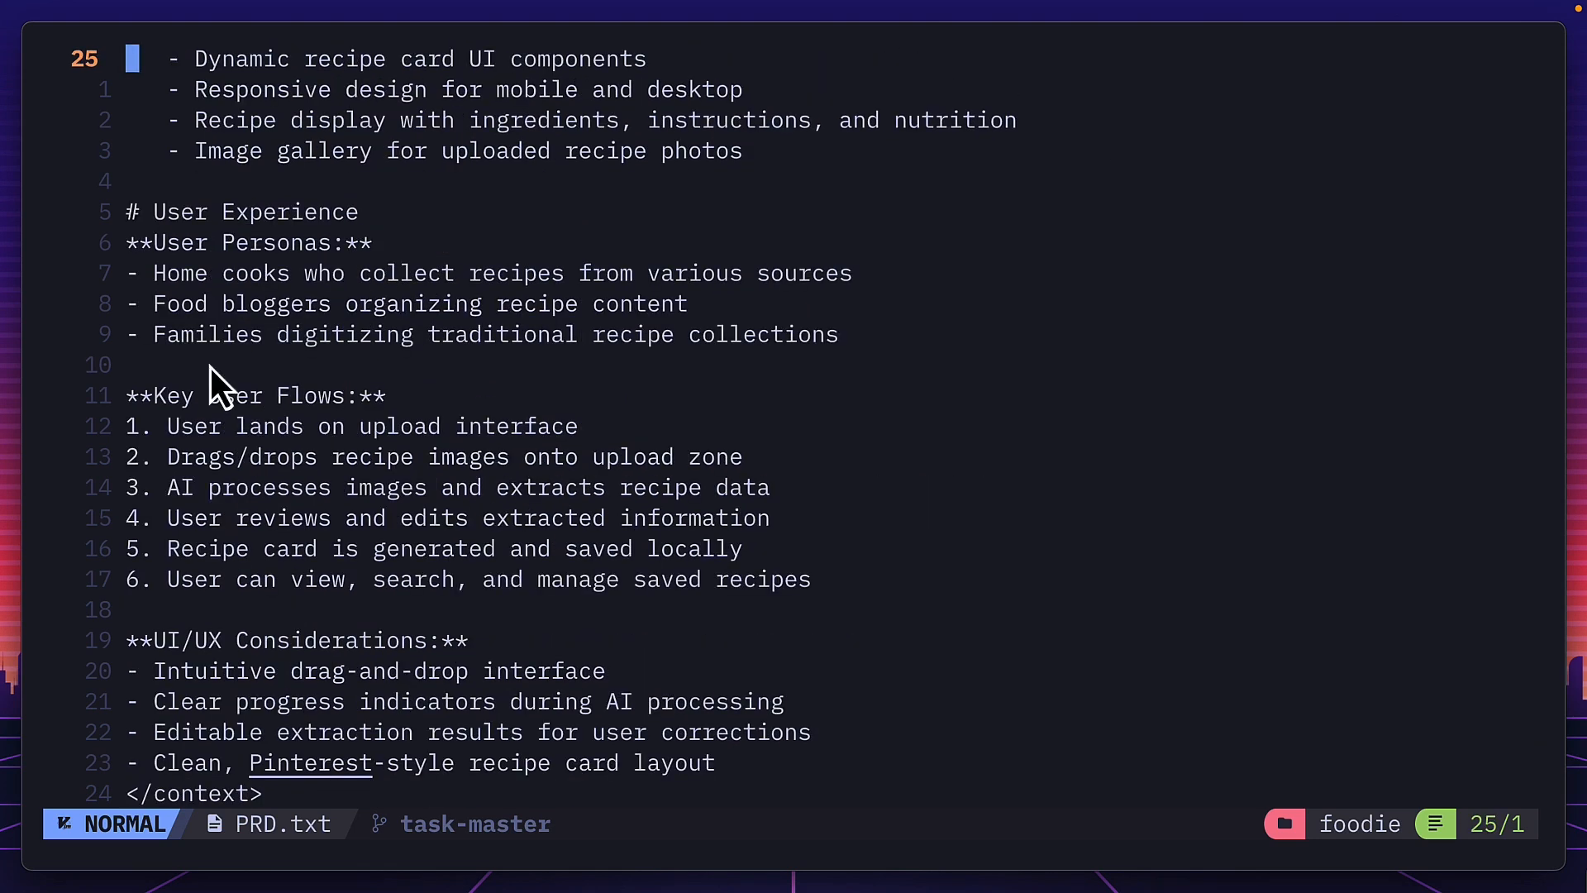
mouse_move(494, 550)
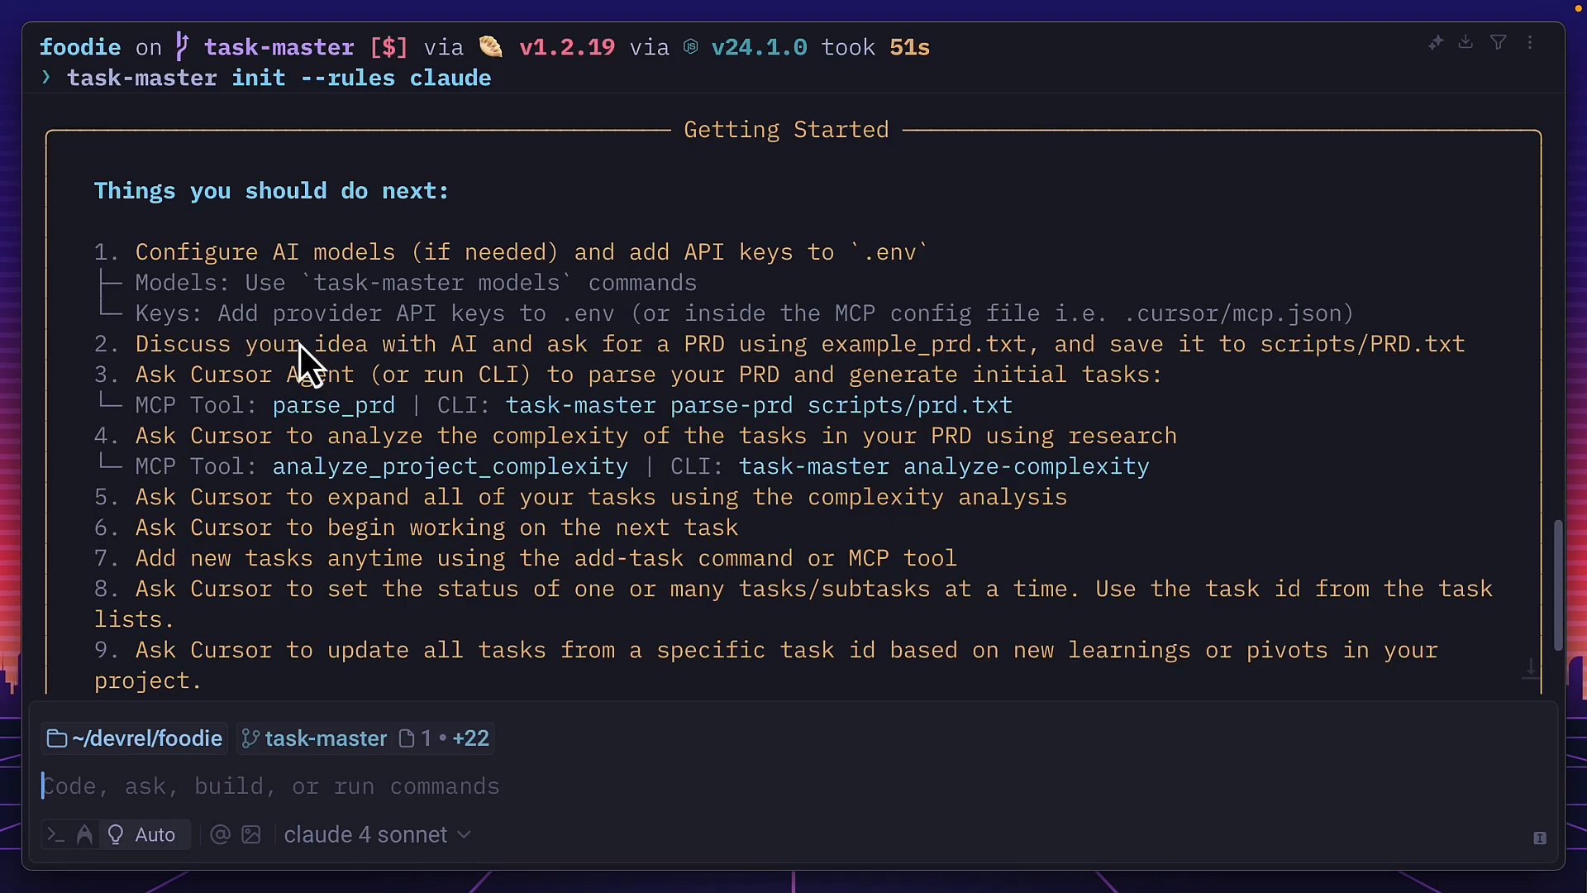
- Highlight the 'parse your PRD' step and enter the /tm:parse-prd command
double_click(274, 375)
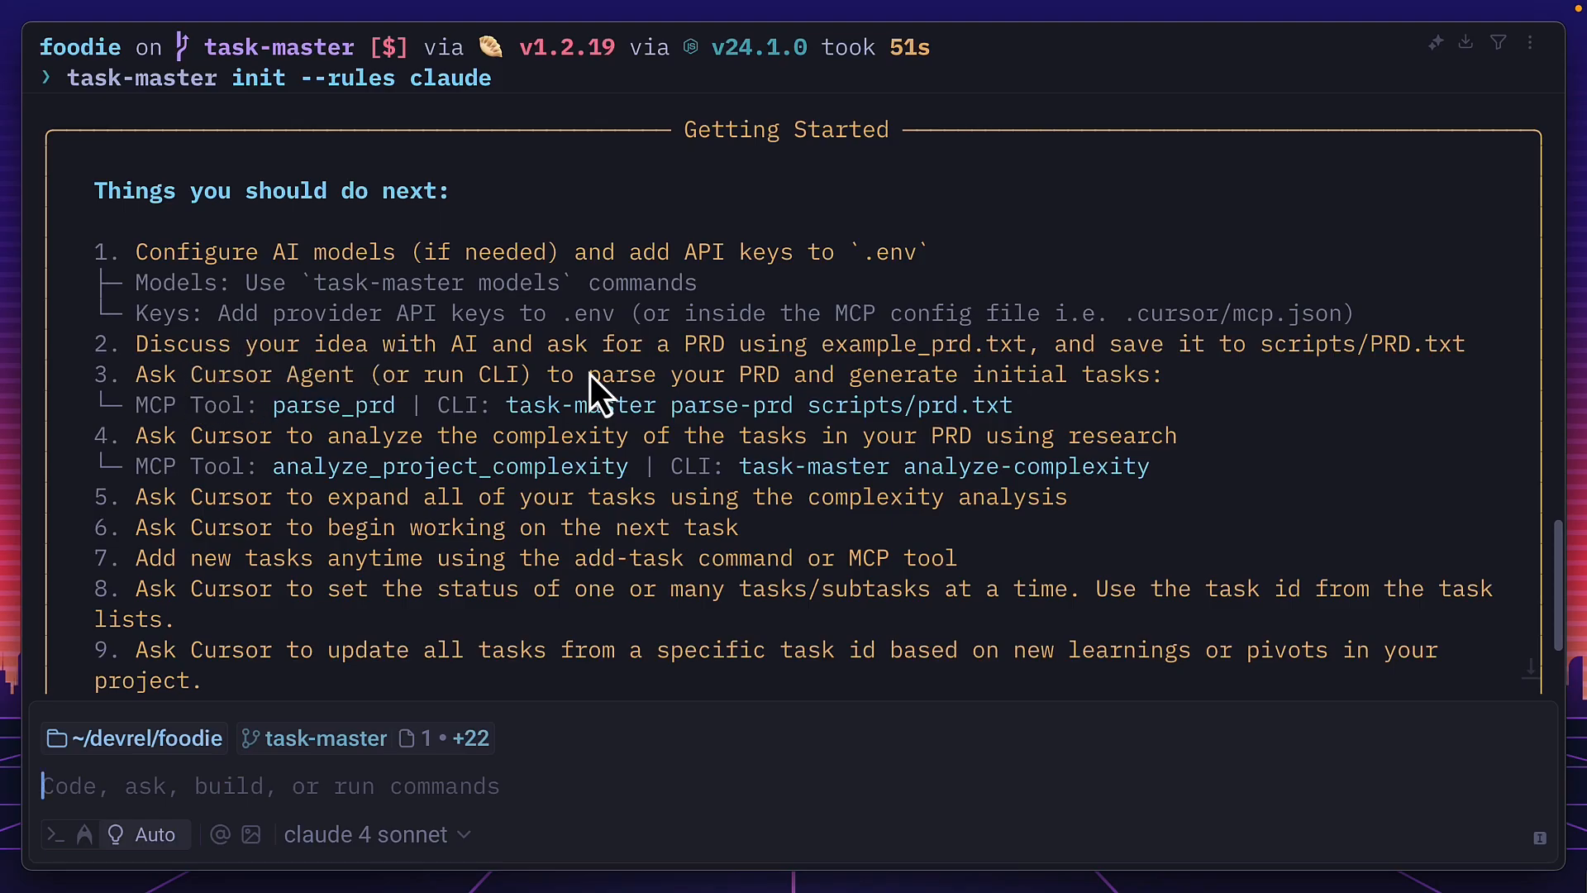
left_click_drag(588, 373, 793, 373)
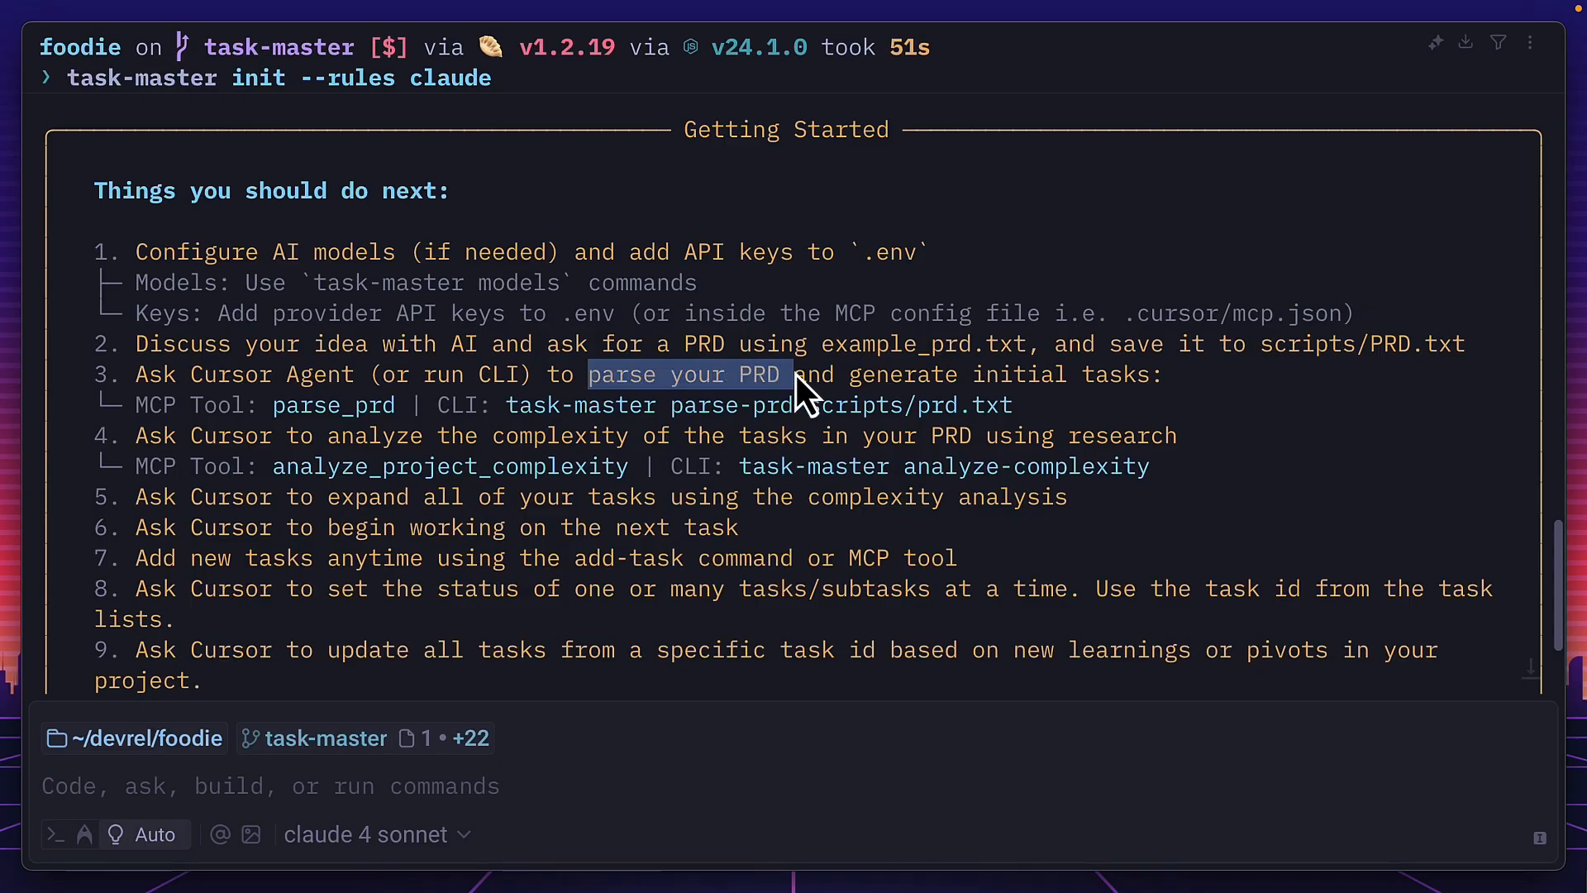
type("/tm:par")
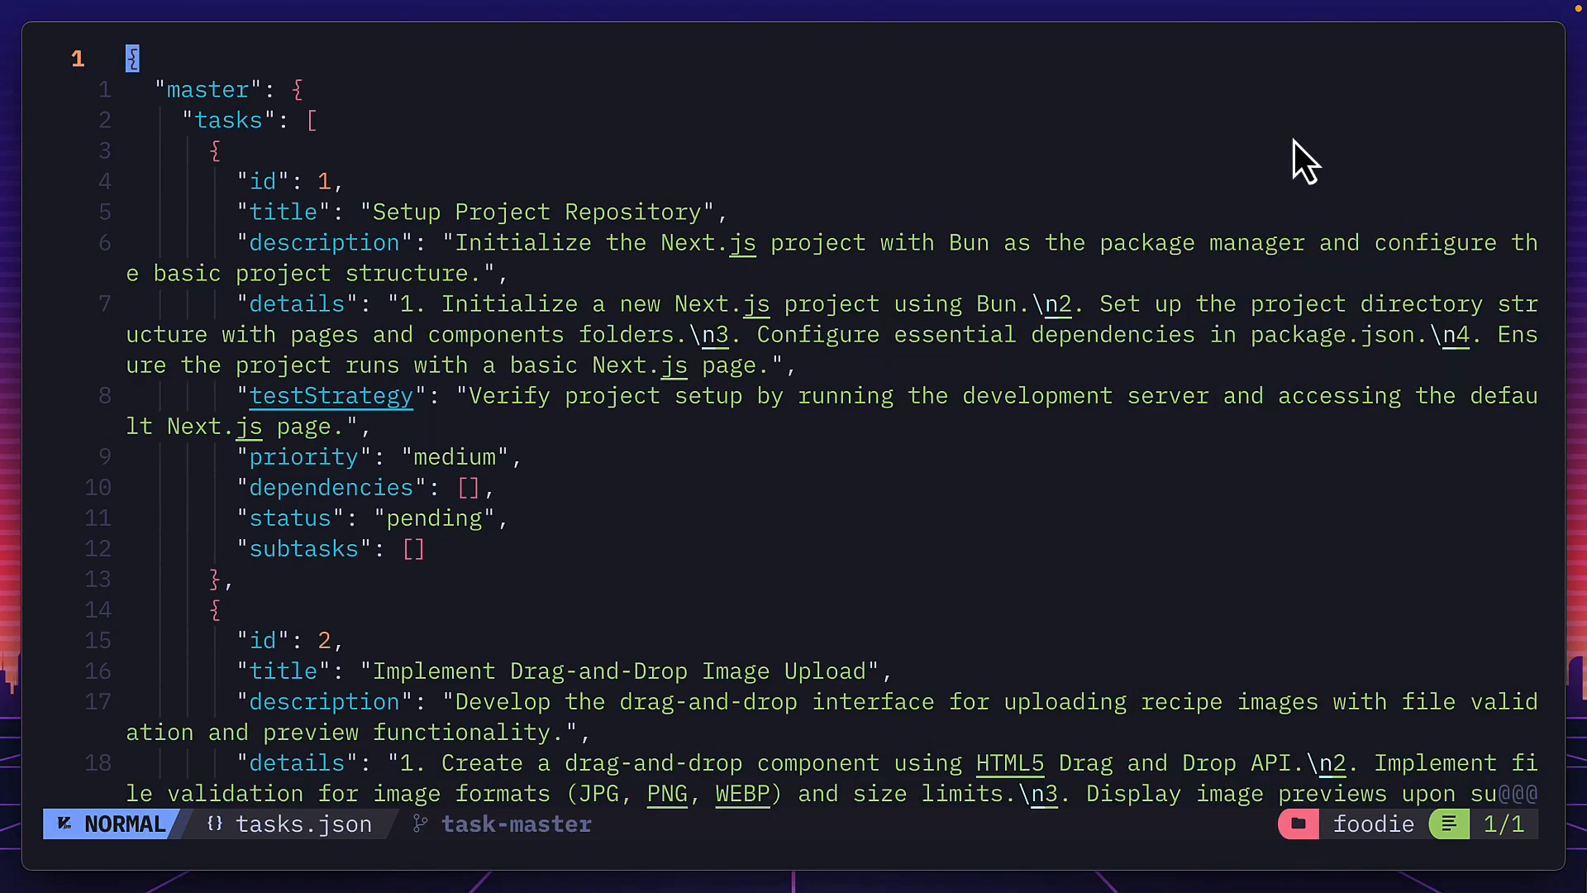
- Scroll through tasks.json to the OpenAI Vision, IndexedDB and recipe card tasks
scroll("down", 3)
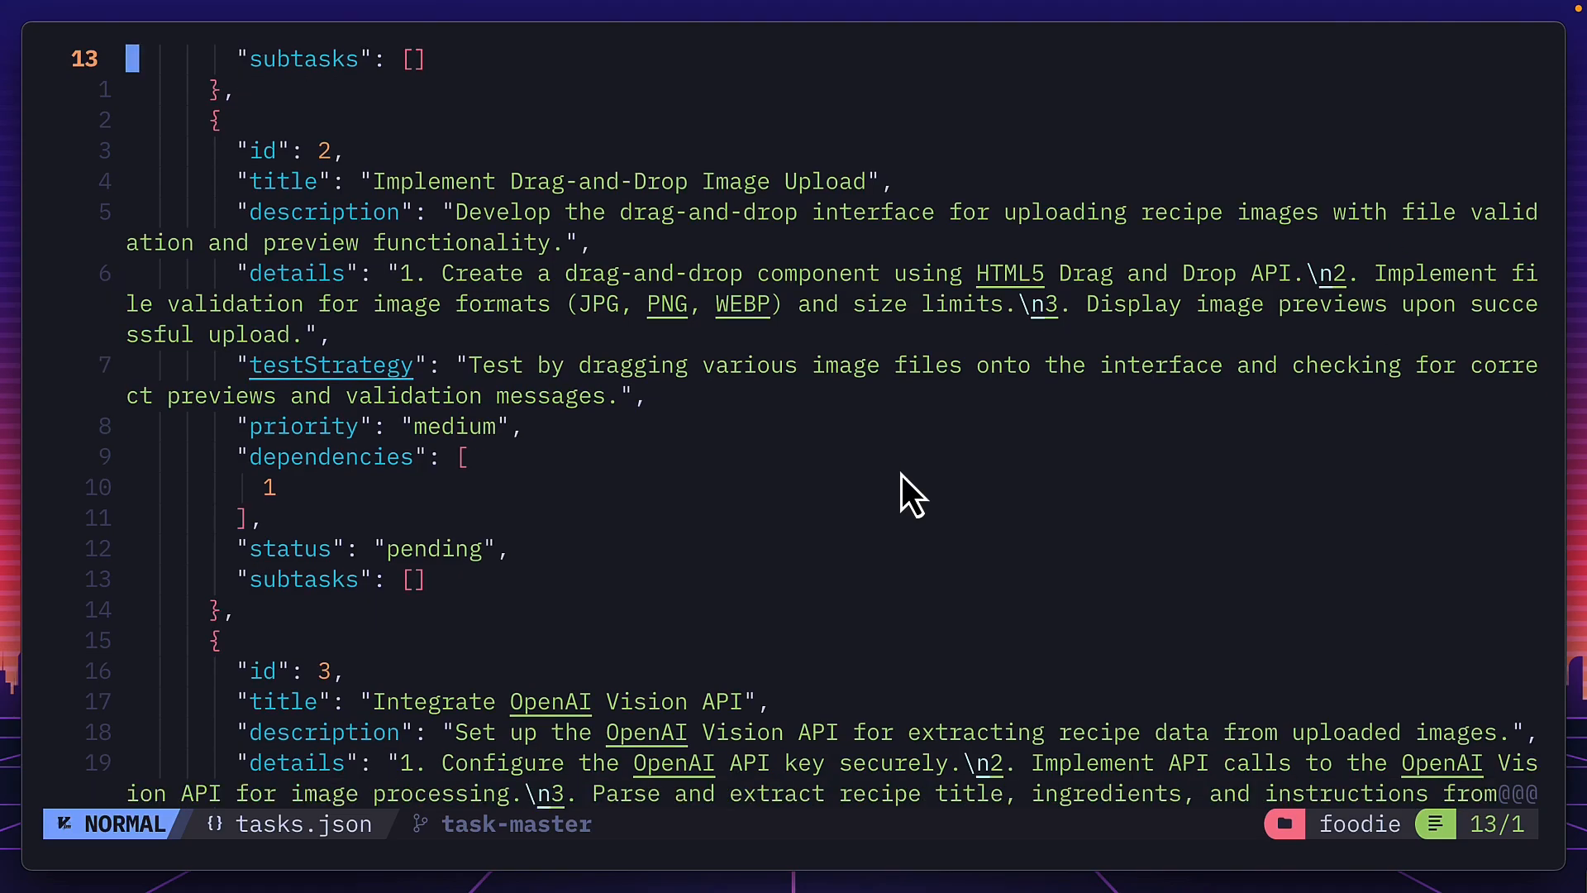
scroll("down", 3)
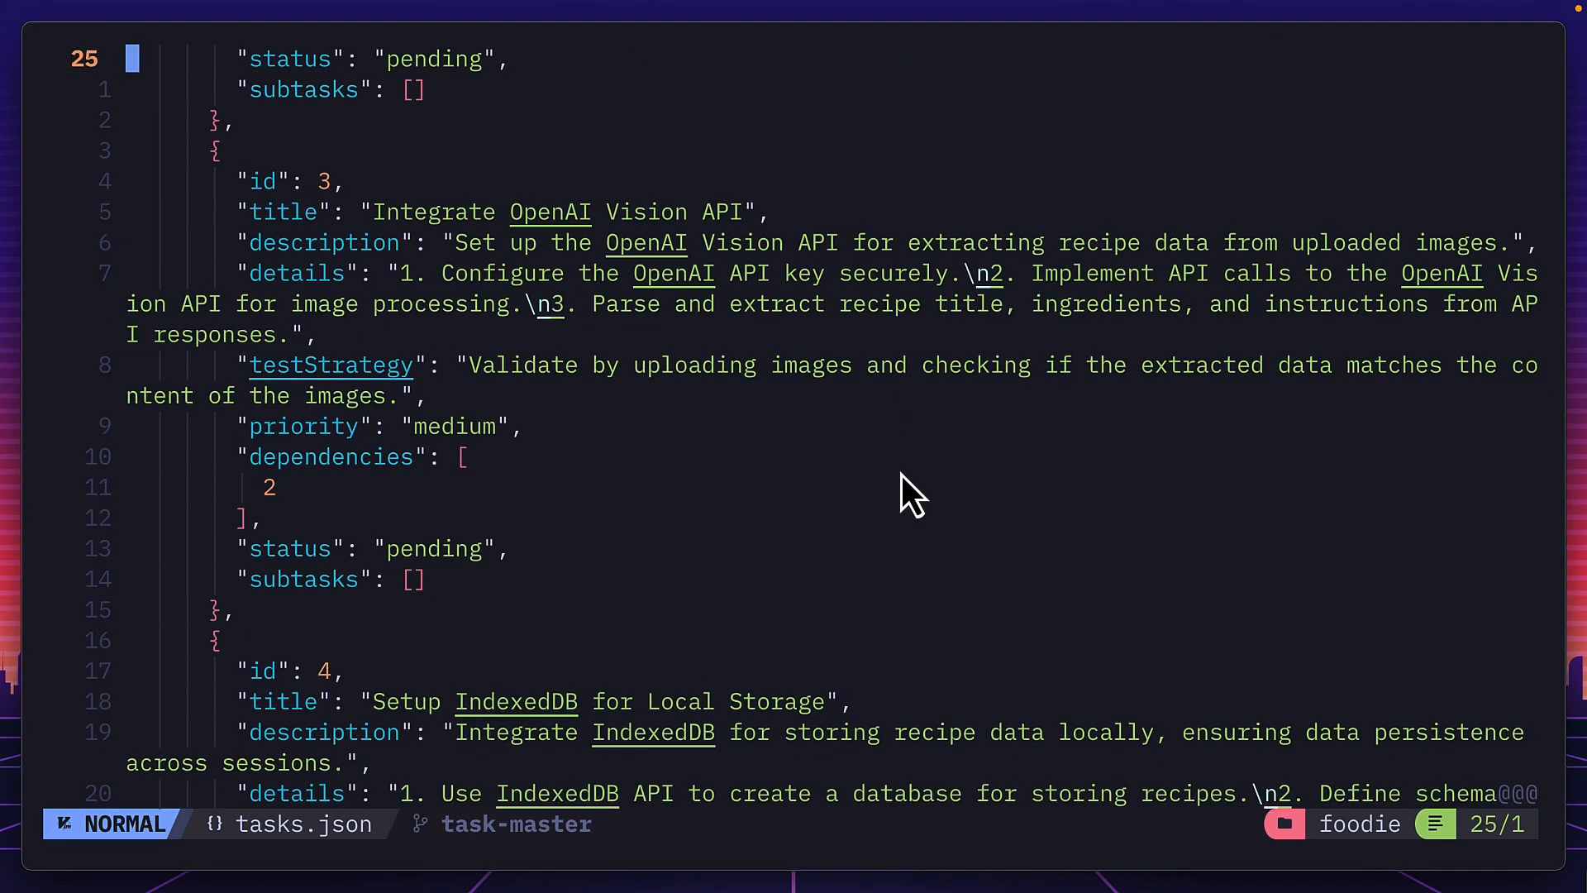
scroll("down", 3)
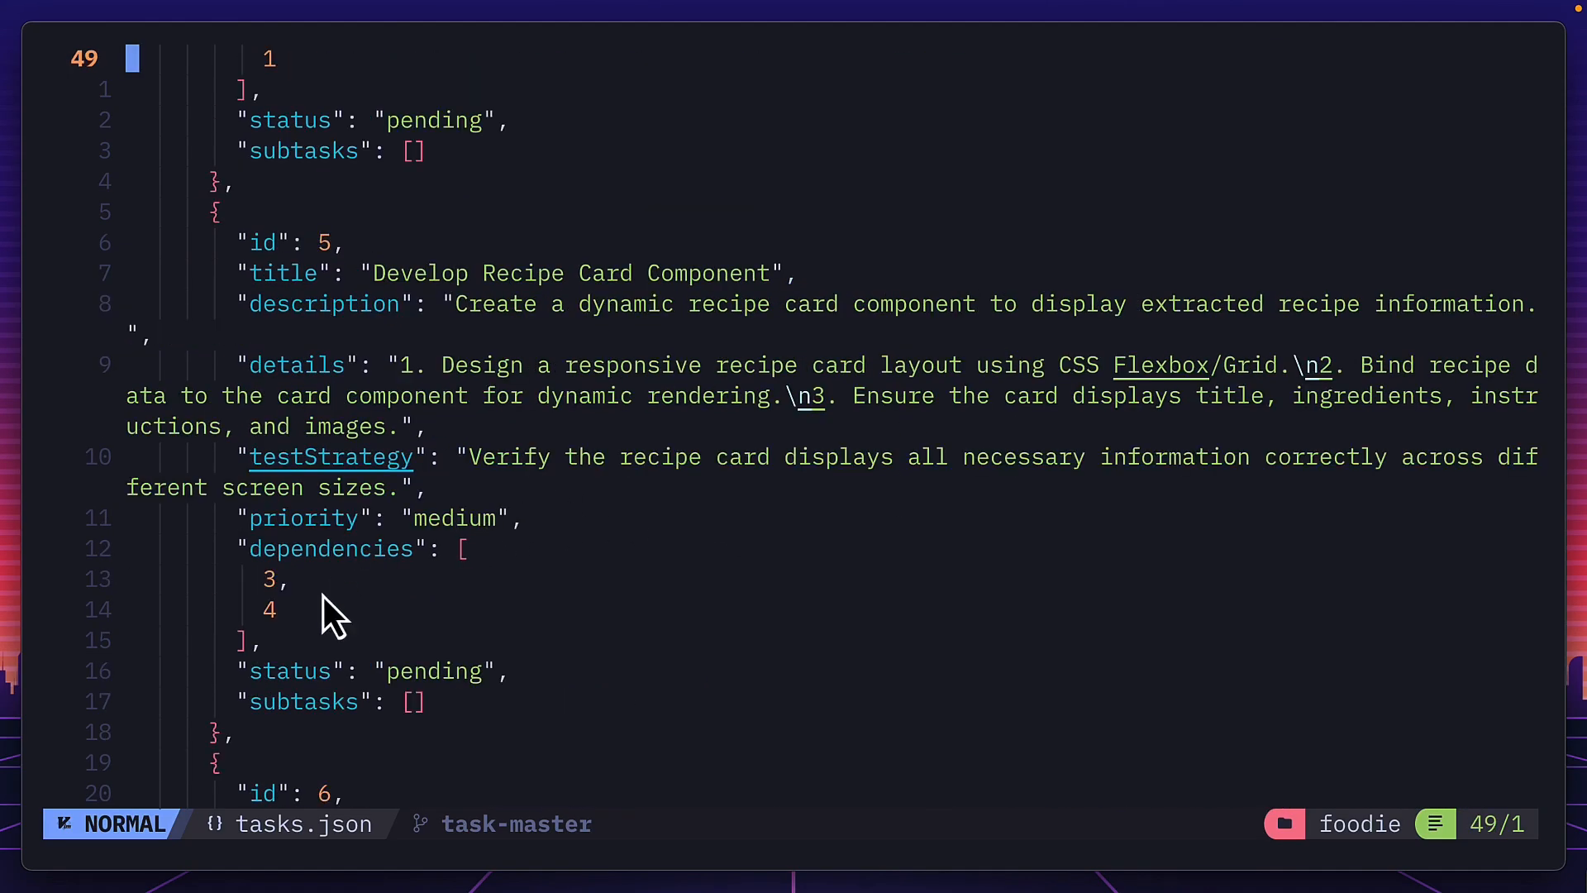
mouse_move(395, 748)
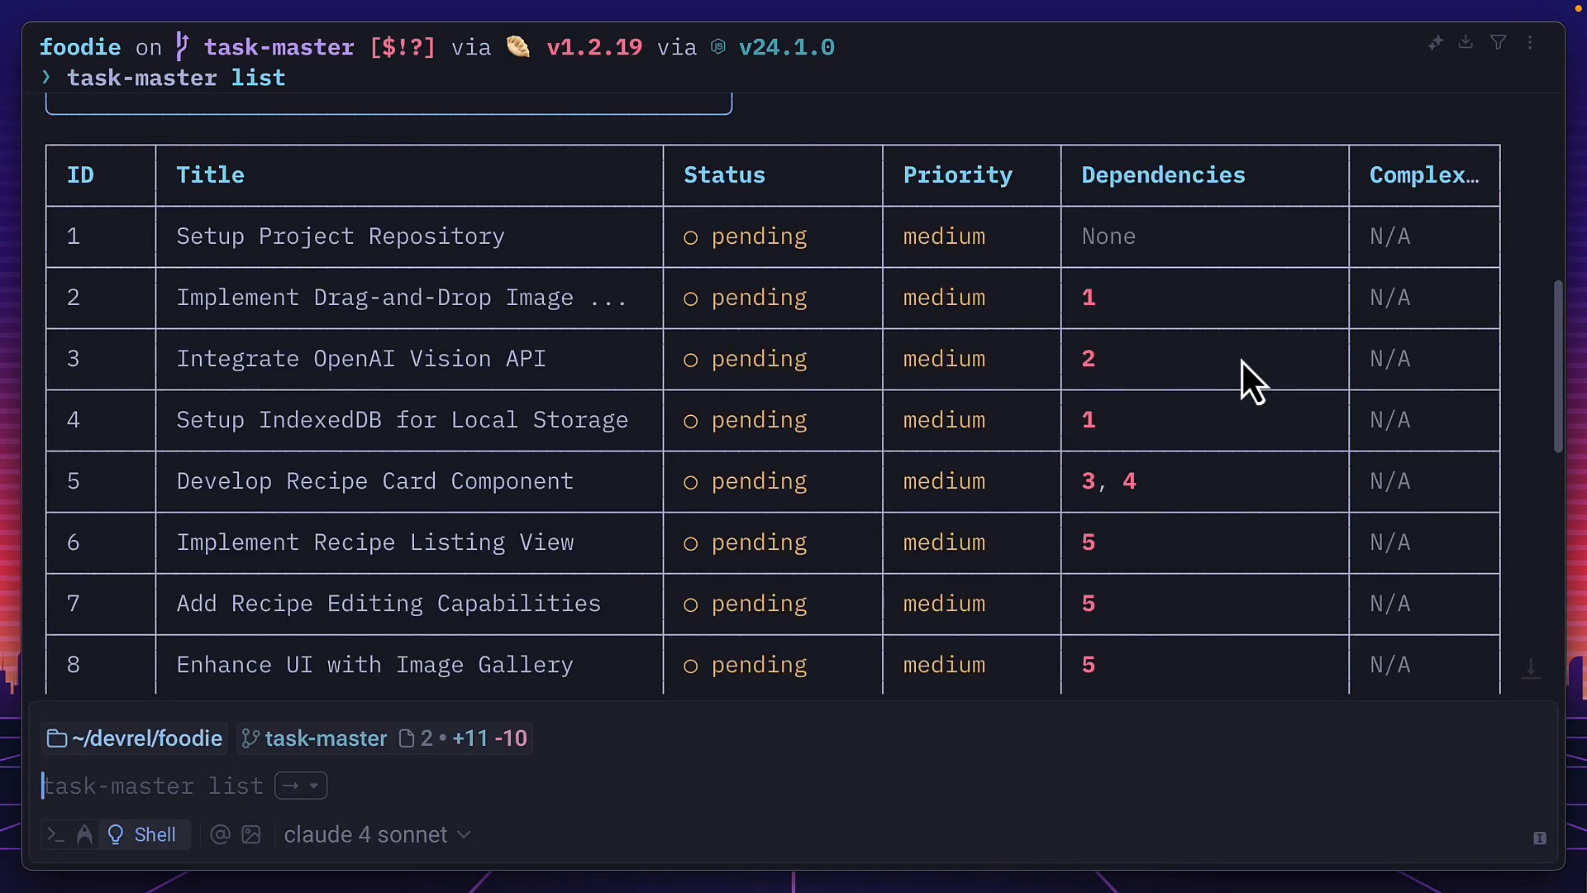
mouse_move(488, 308)
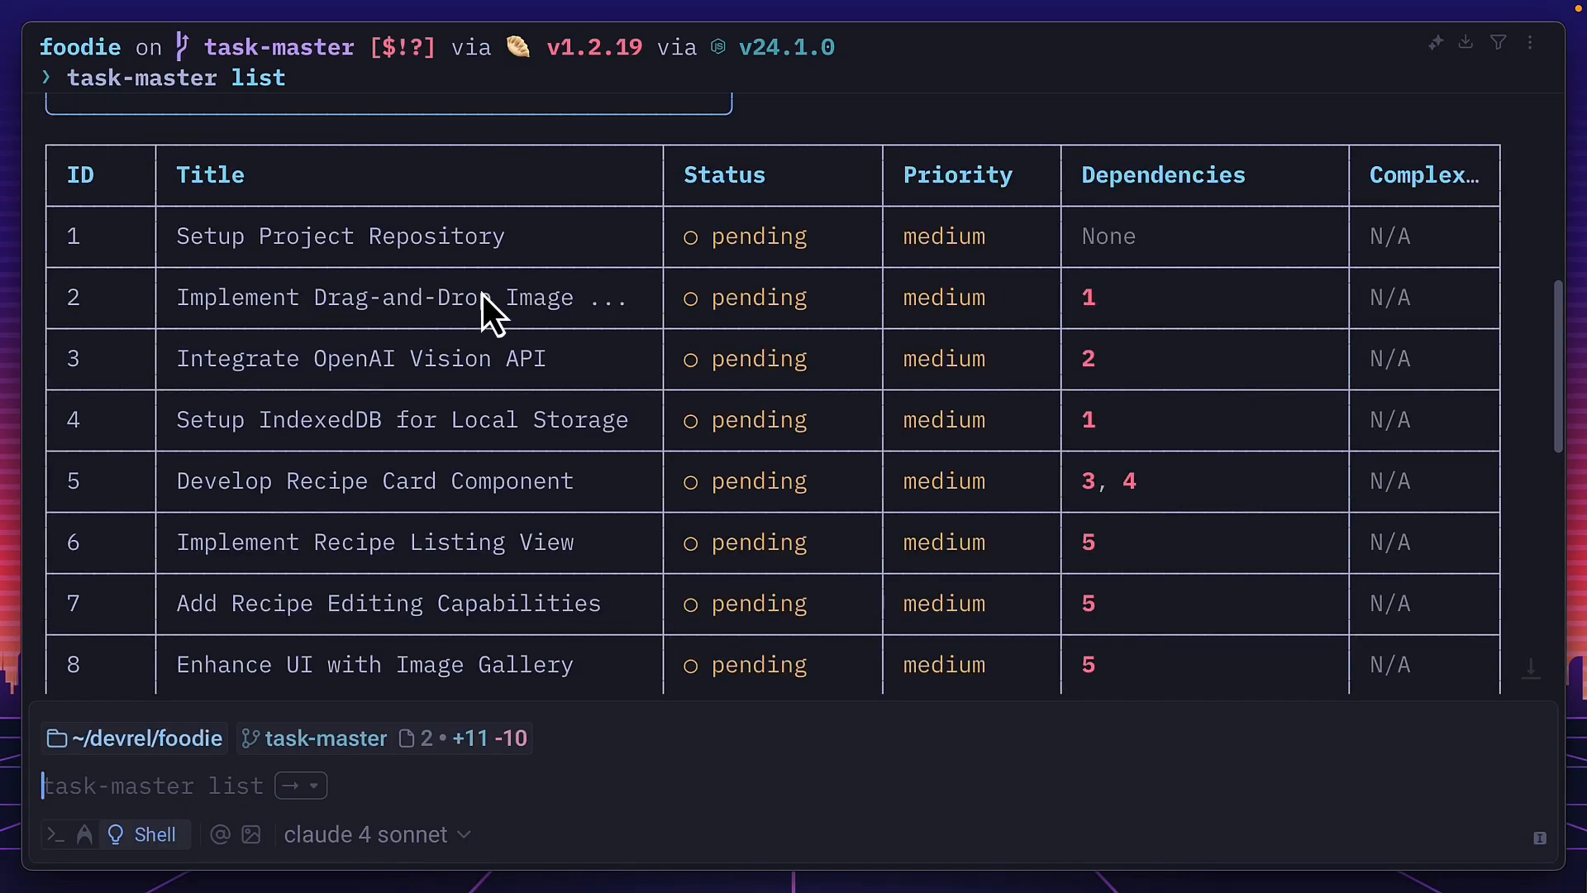
mouse_move(1387, 319)
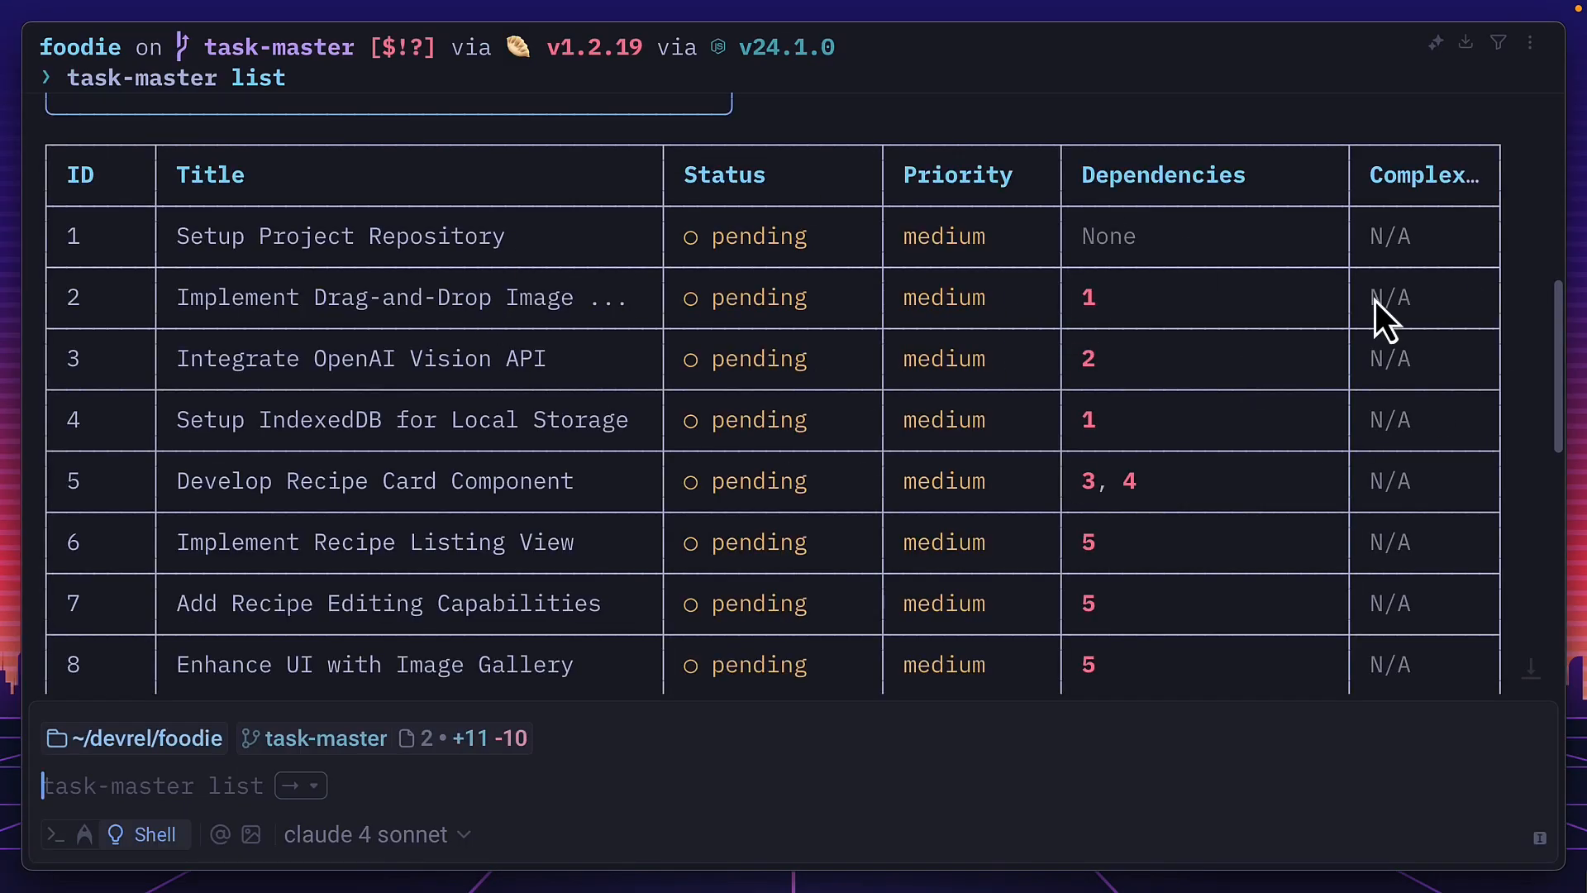
mouse_move(1410, 698)
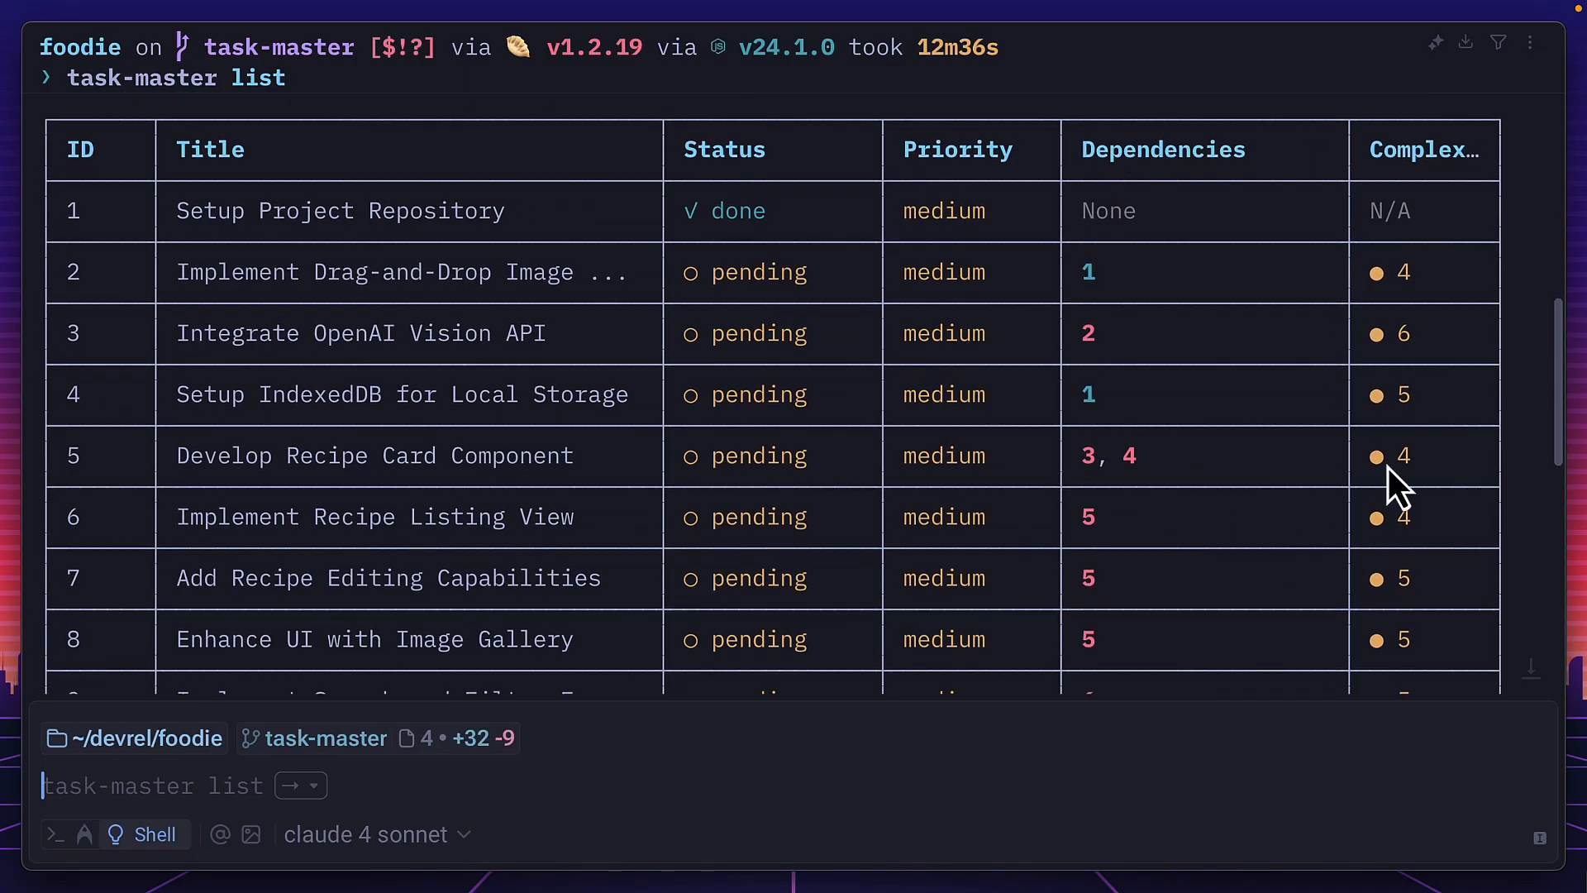
mouse_move(673, 233)
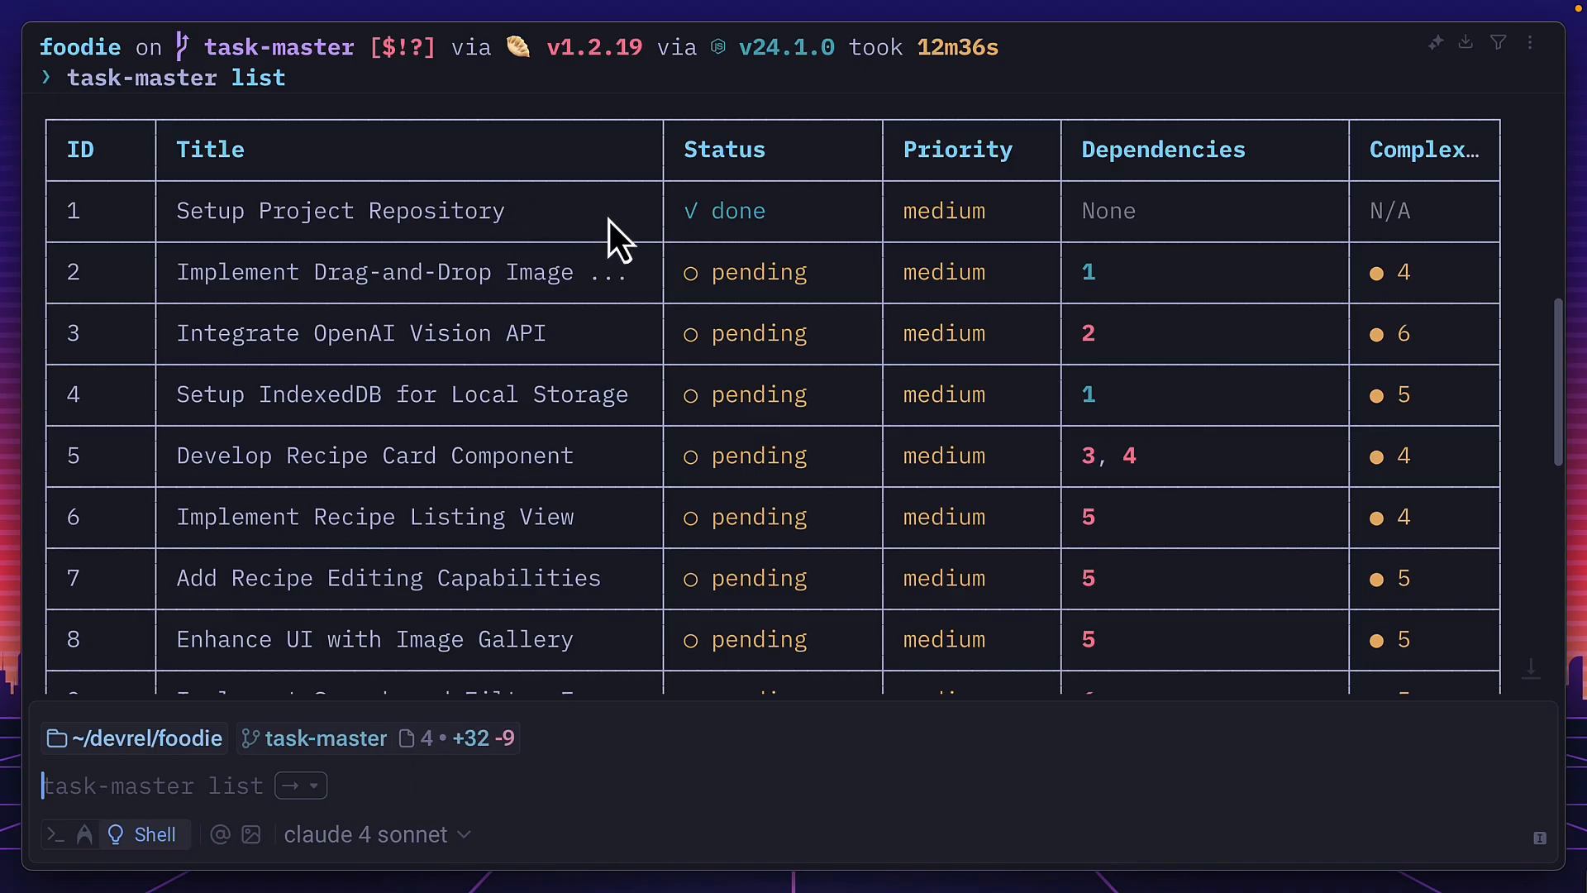
- Scroll past tasks 9 and 10 back to the Getting Started checklist
scroll("down", 3)
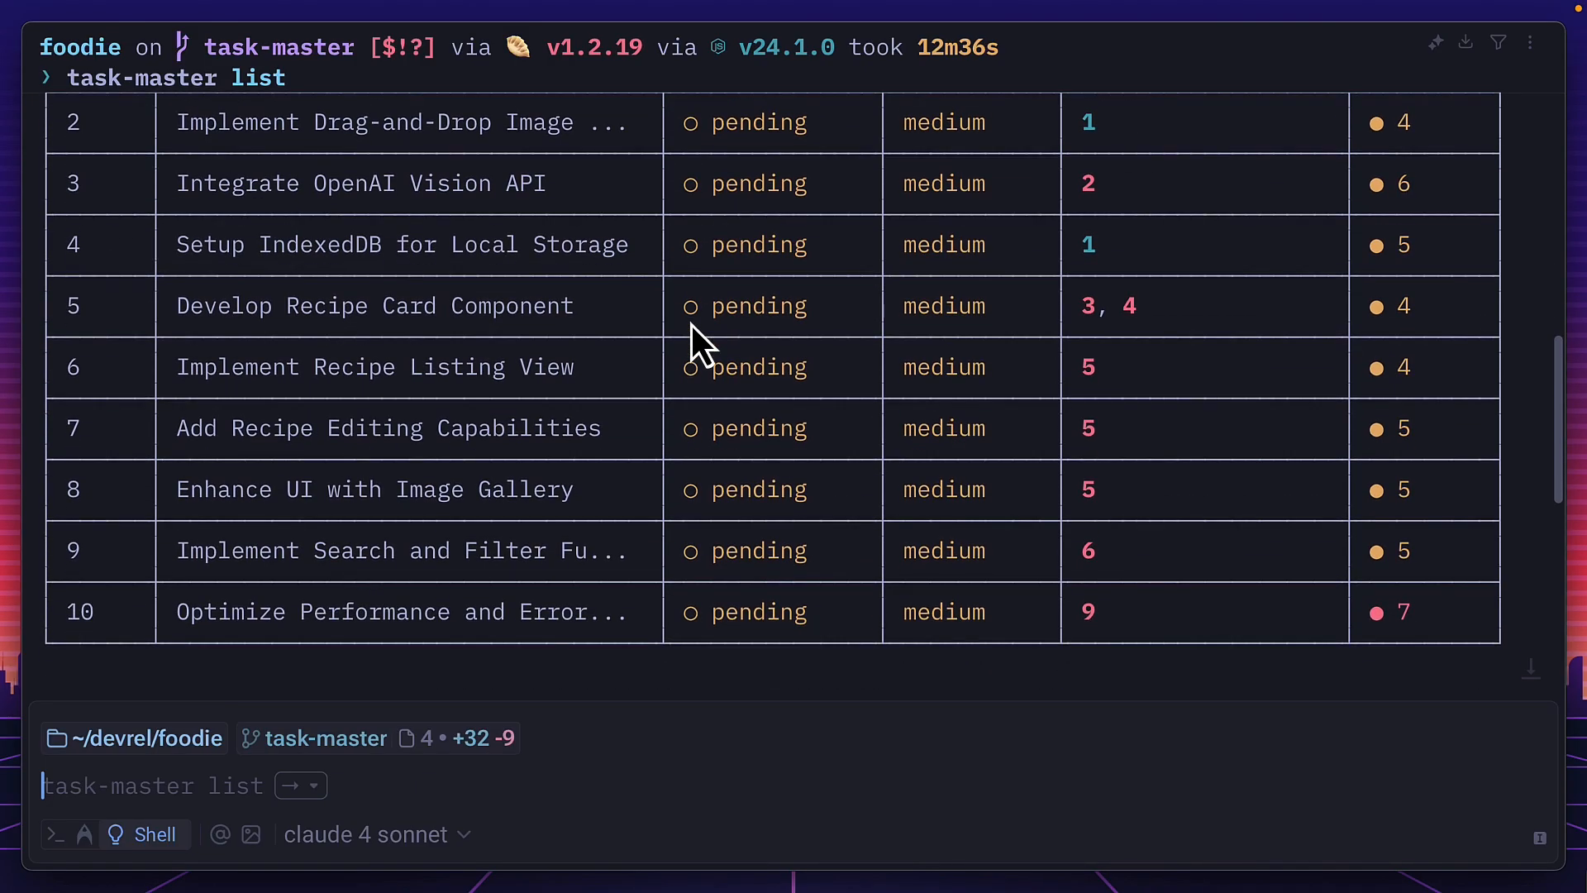
scroll("down", 3)
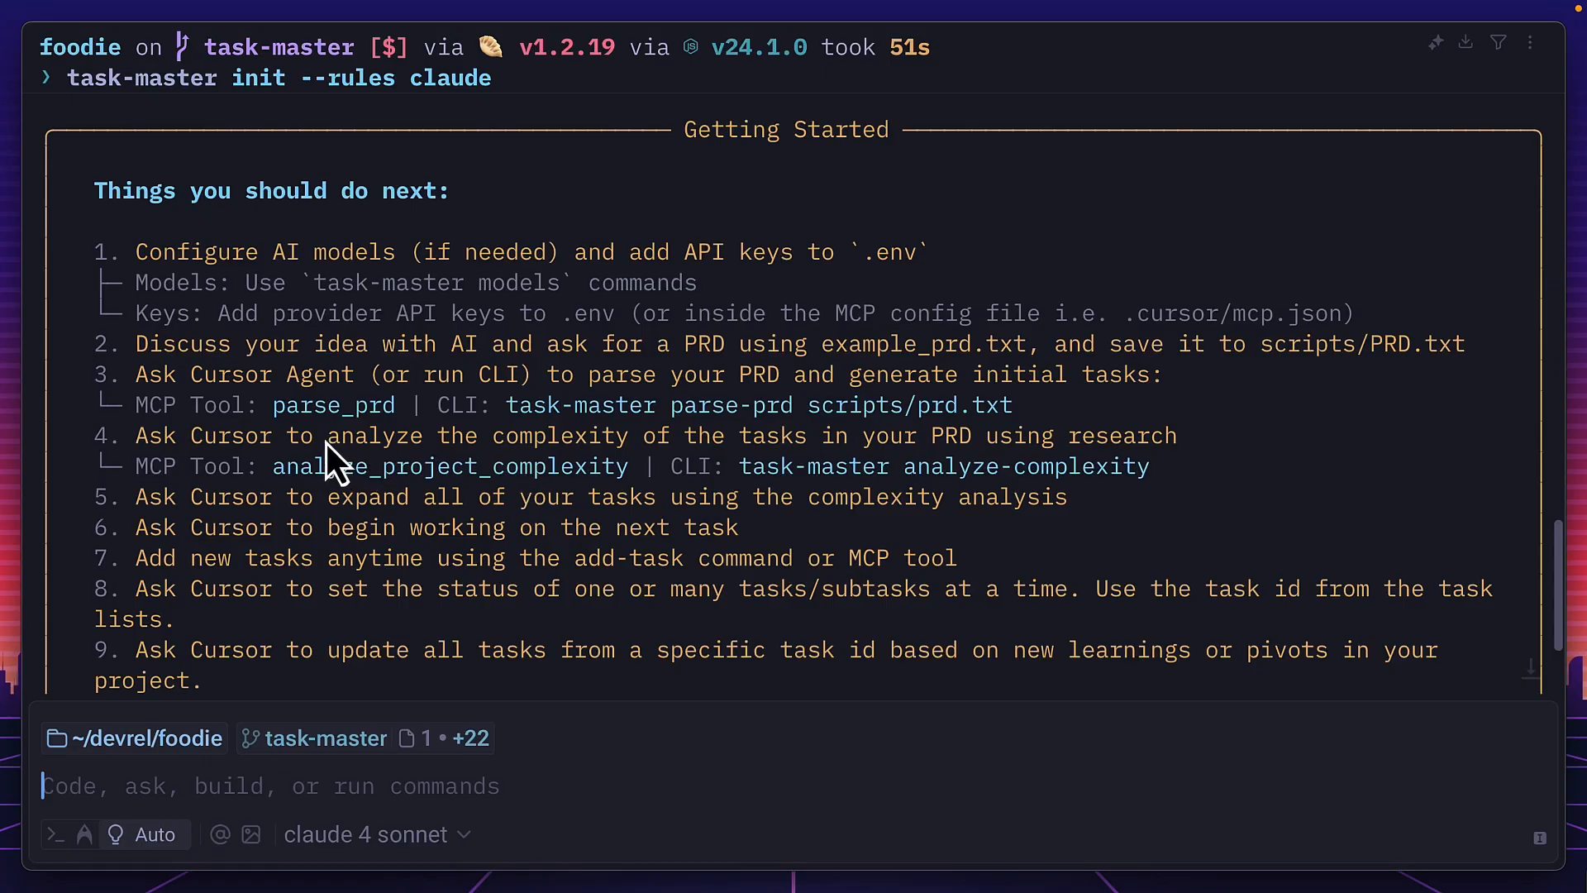
mouse_move(335, 522)
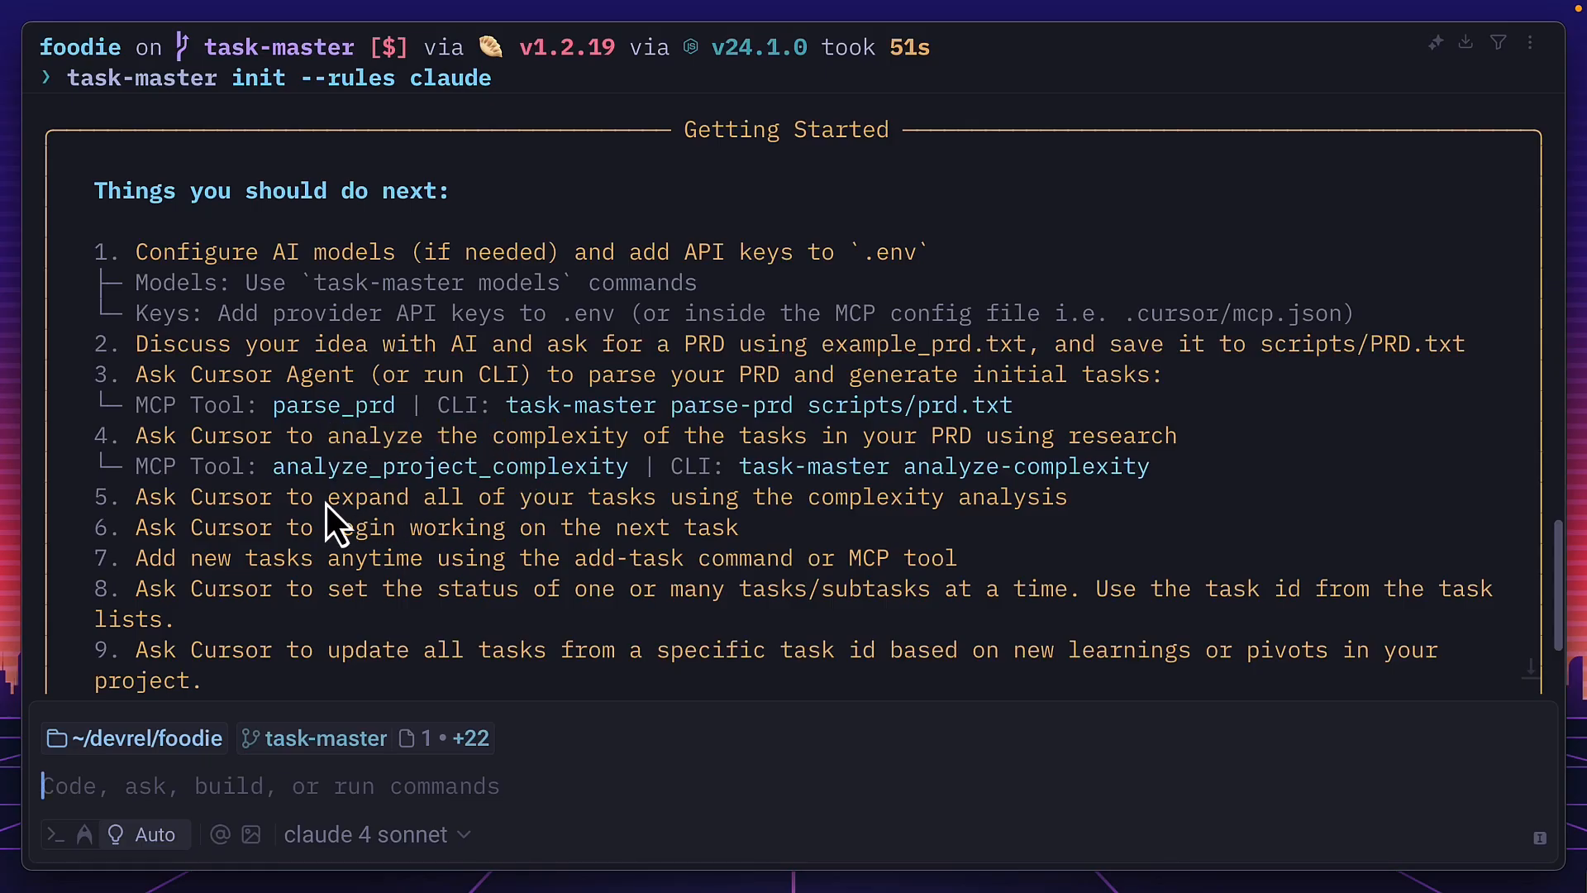
mouse_move(684, 521)
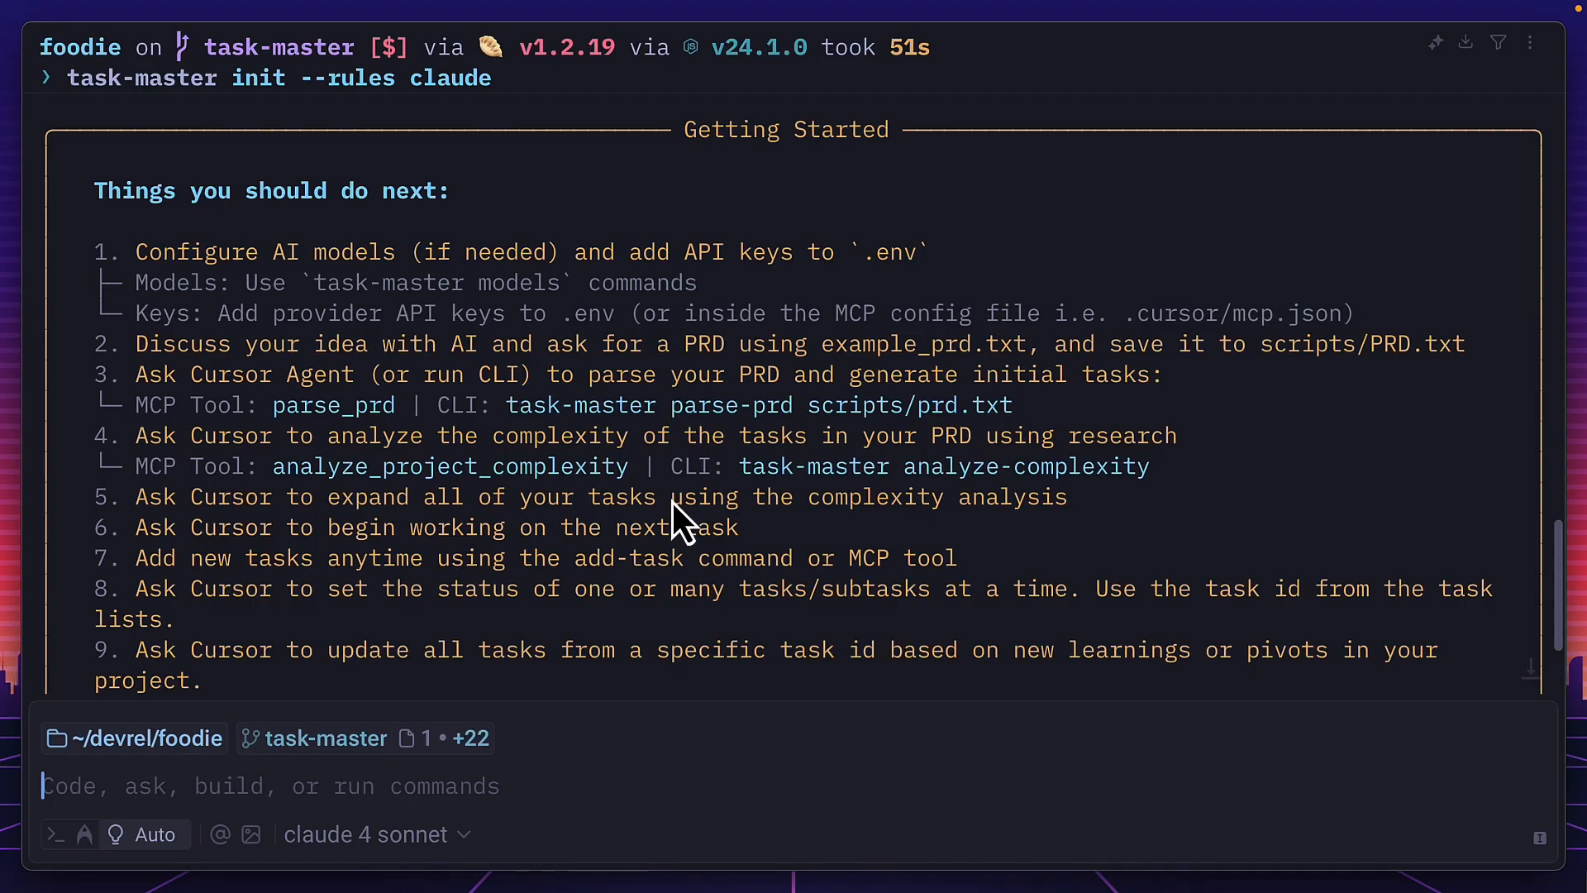
- Ask Claude Code for the next task, getting Task #2 Drag-and-Drop Image Upload
double_click(457, 527)
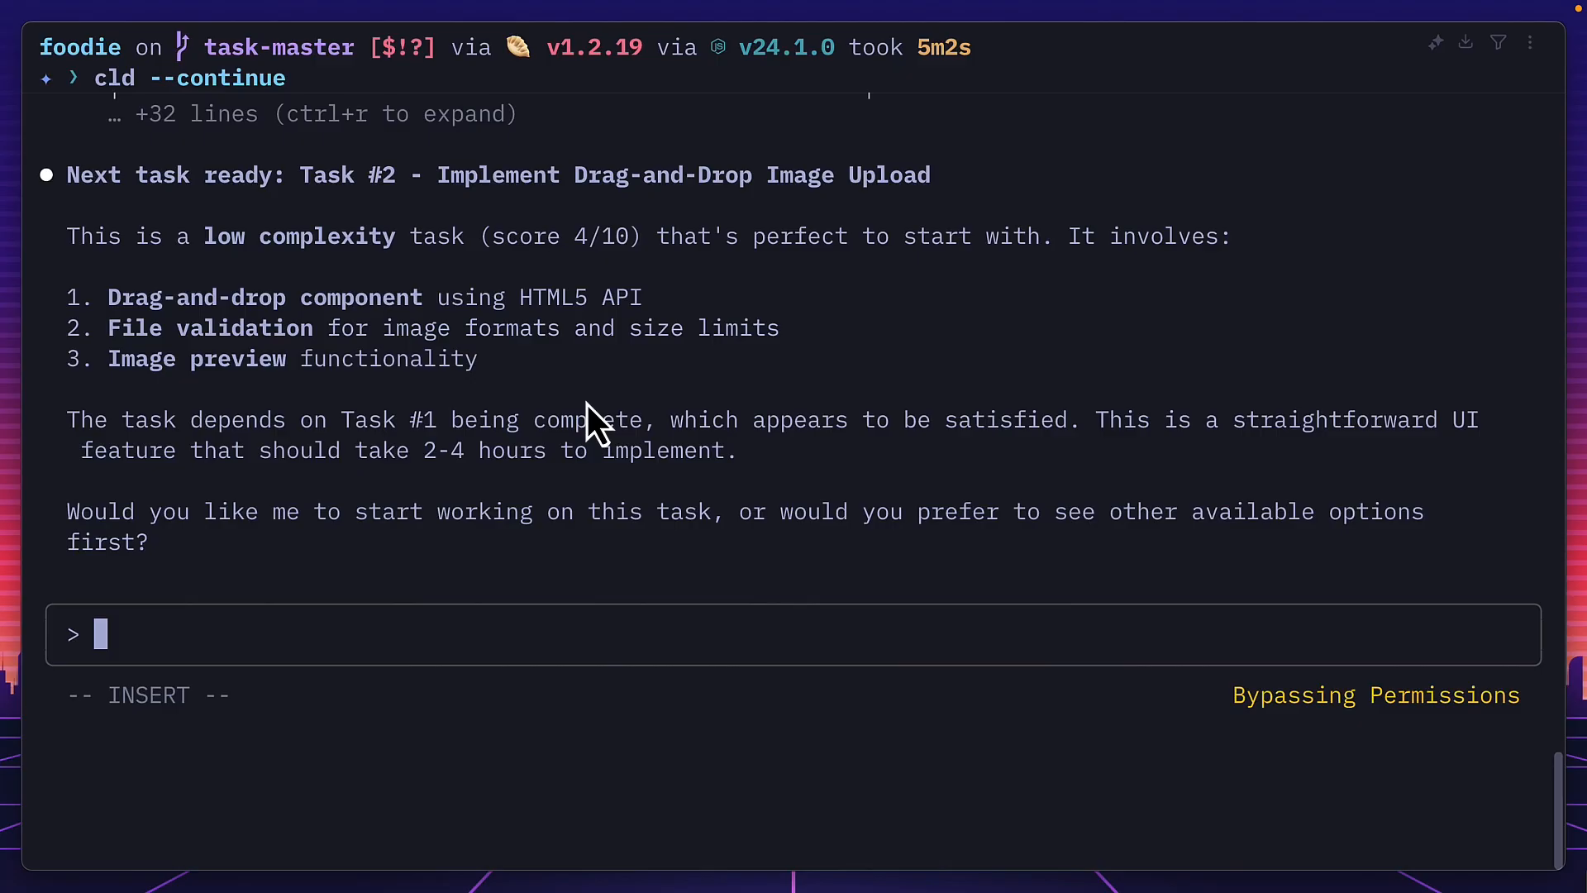
mouse_move(585, 441)
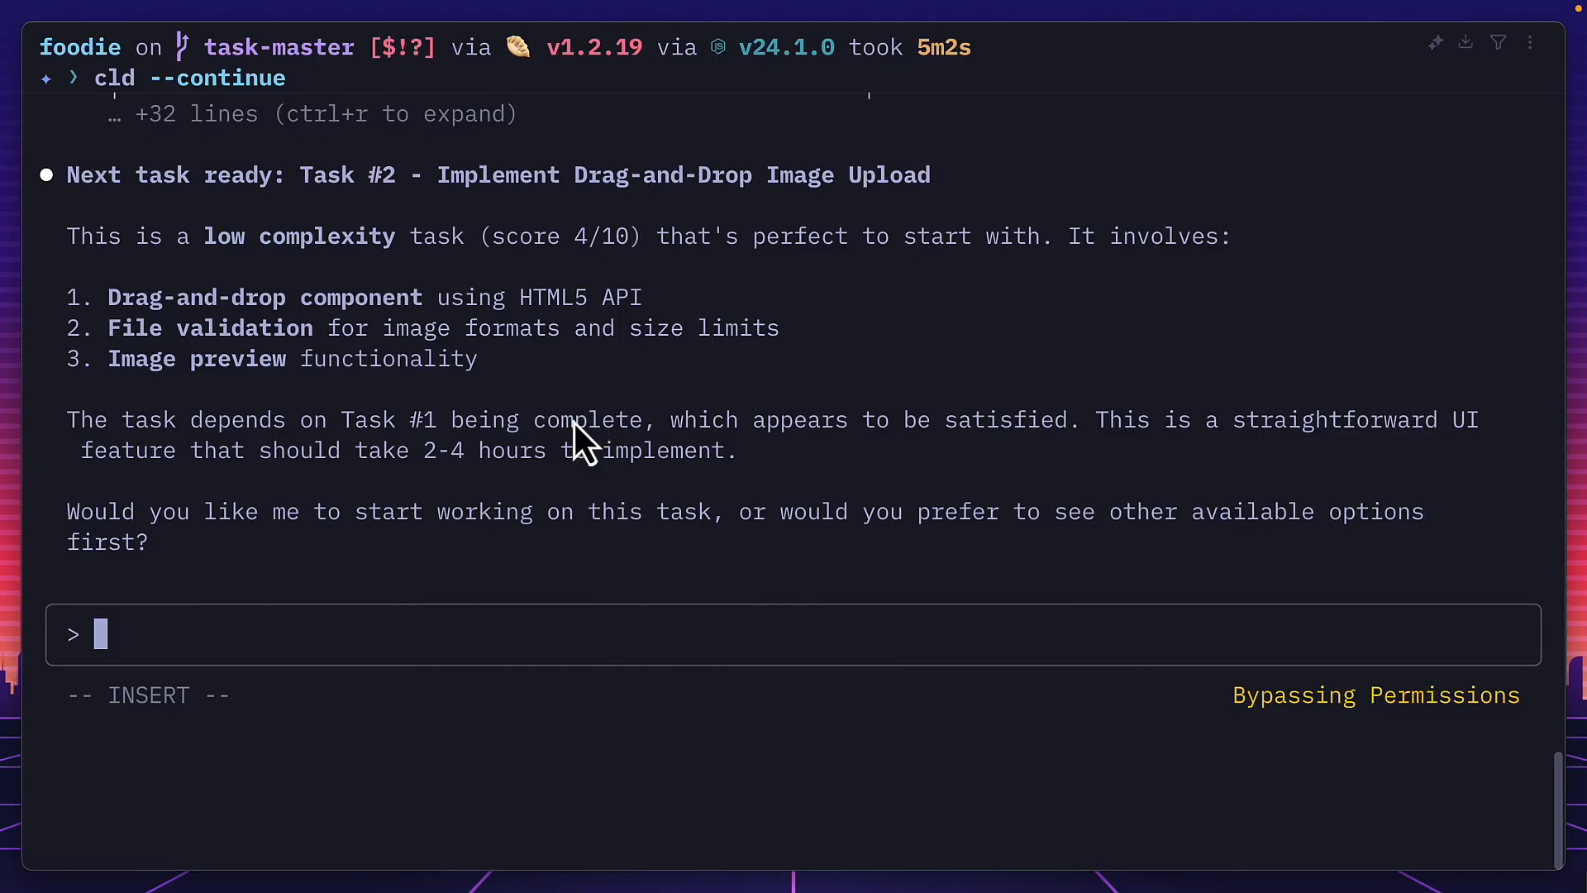
- Submit /tm:set-status:to-in-progress to mark Task #2 as in progress
type("/tm:set-status:to-in-progress")
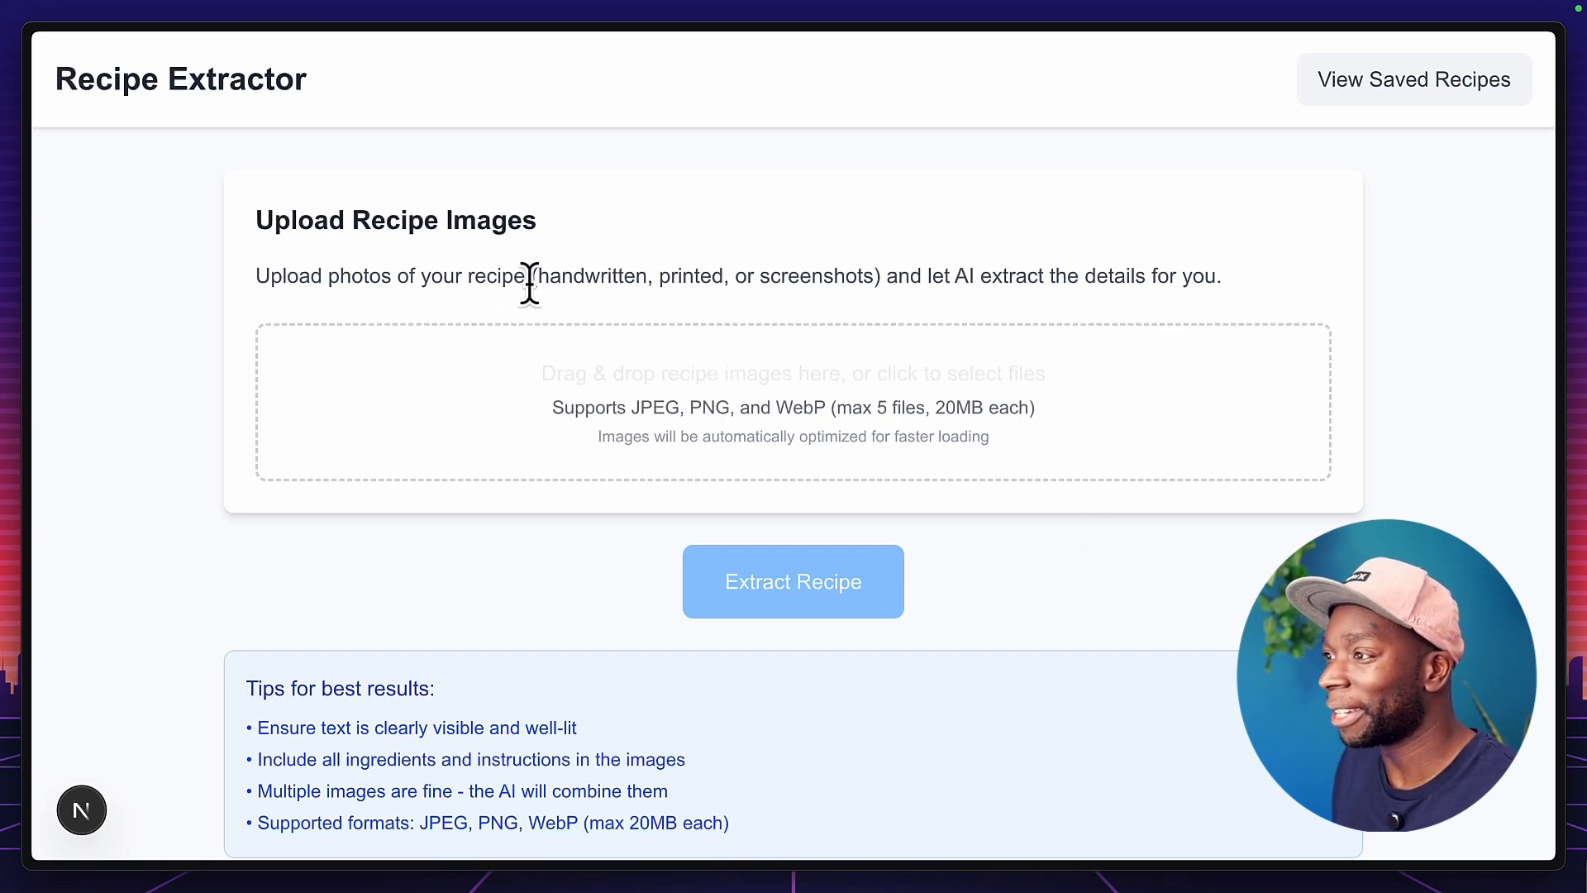
mouse_move(1087, 289)
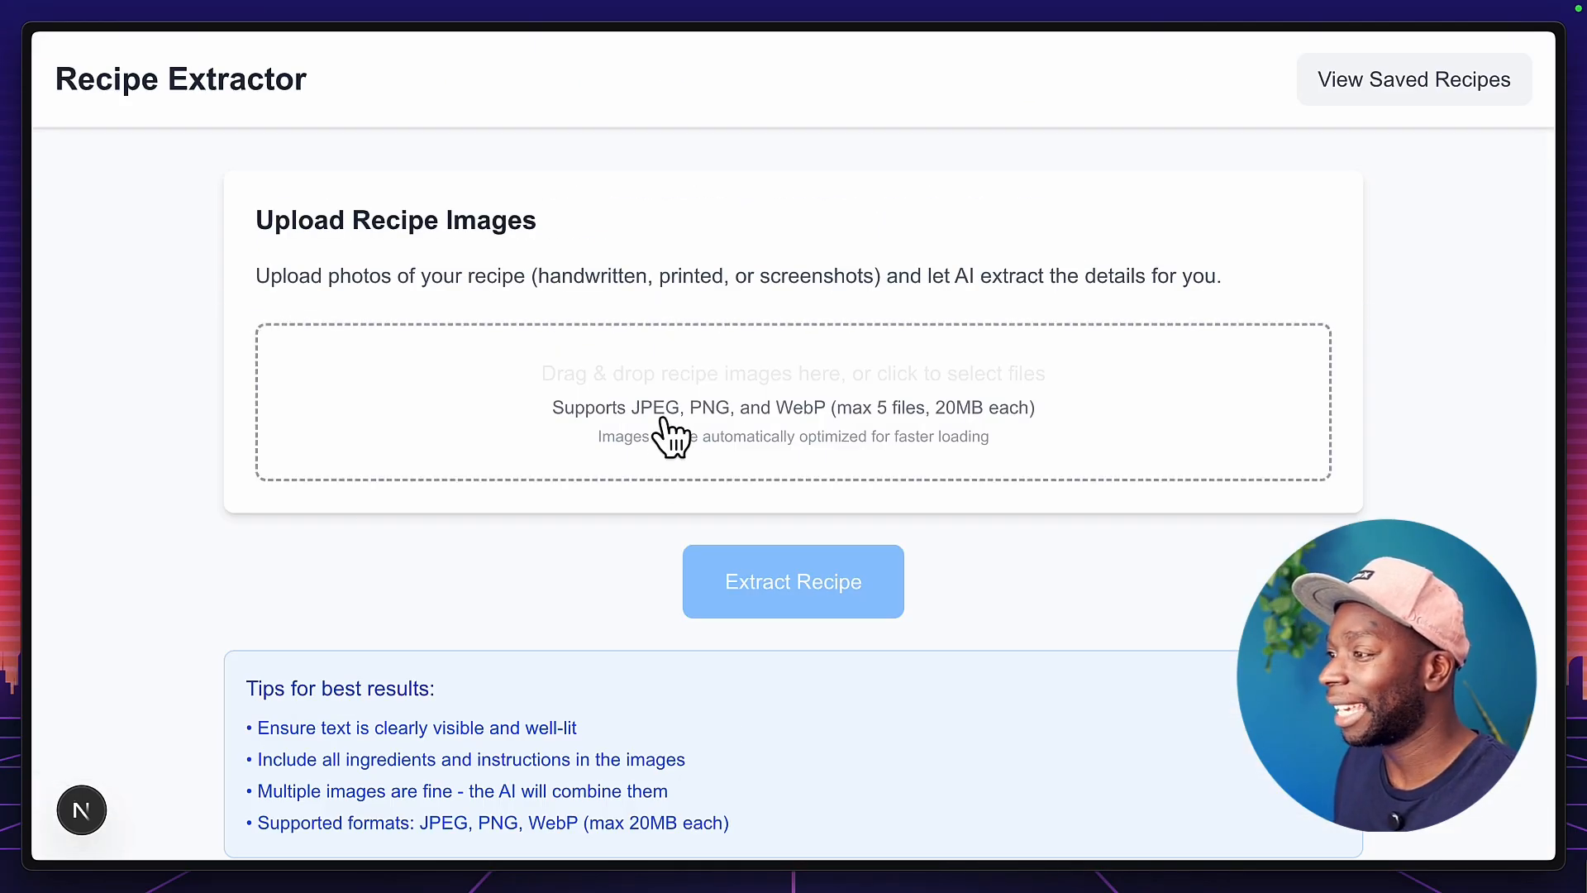
- Upload both IMG_20250723 JPEG recipe photos from Downloads as previews
left_click(793, 399)
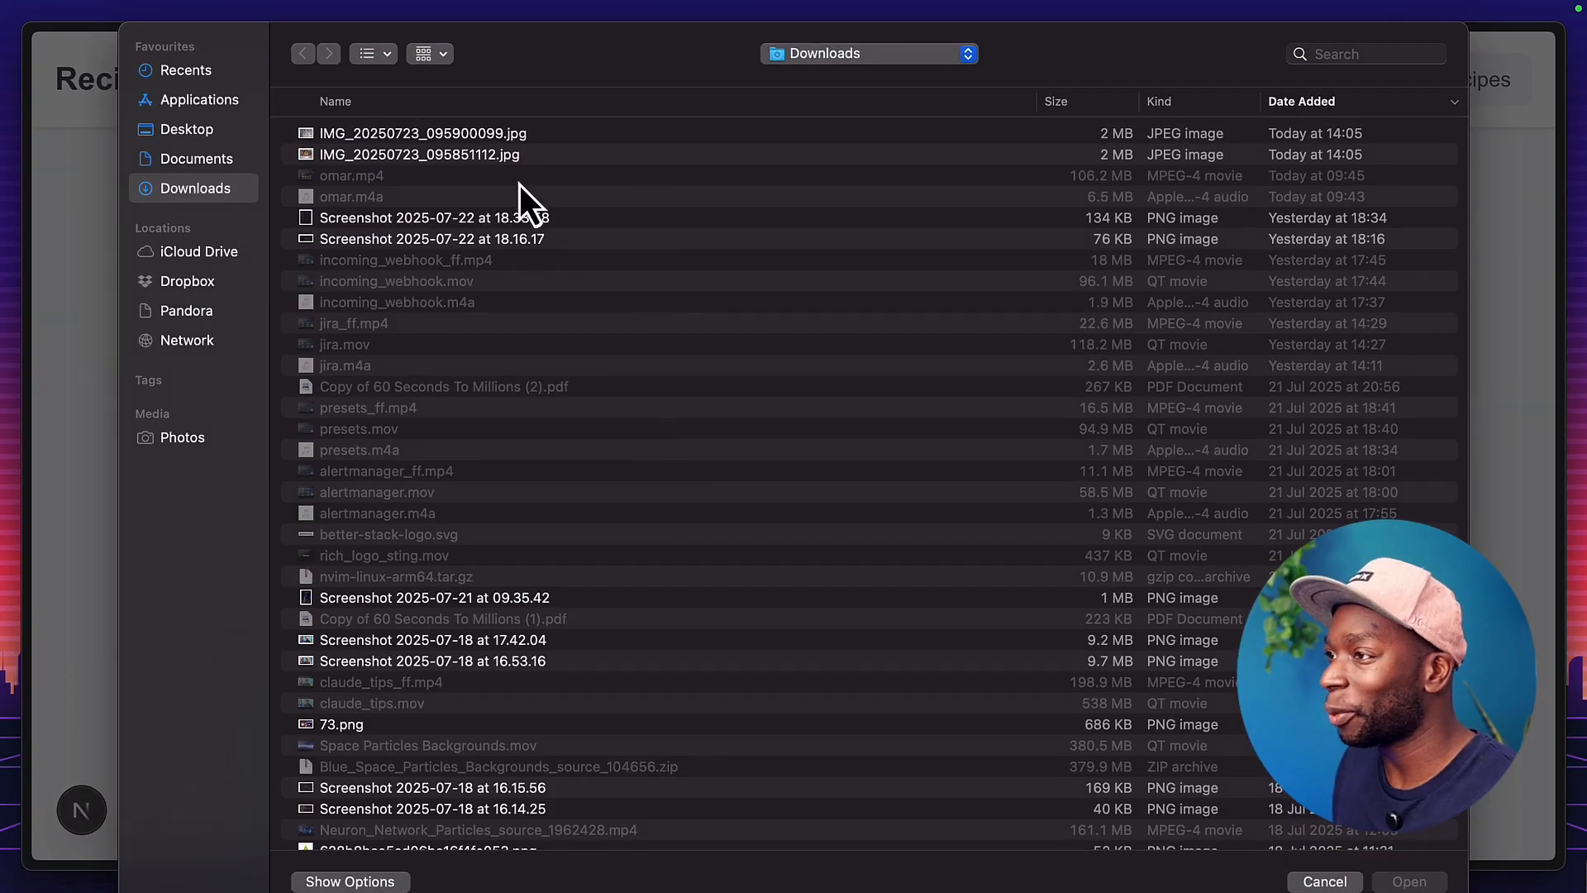
left_click(419, 154)
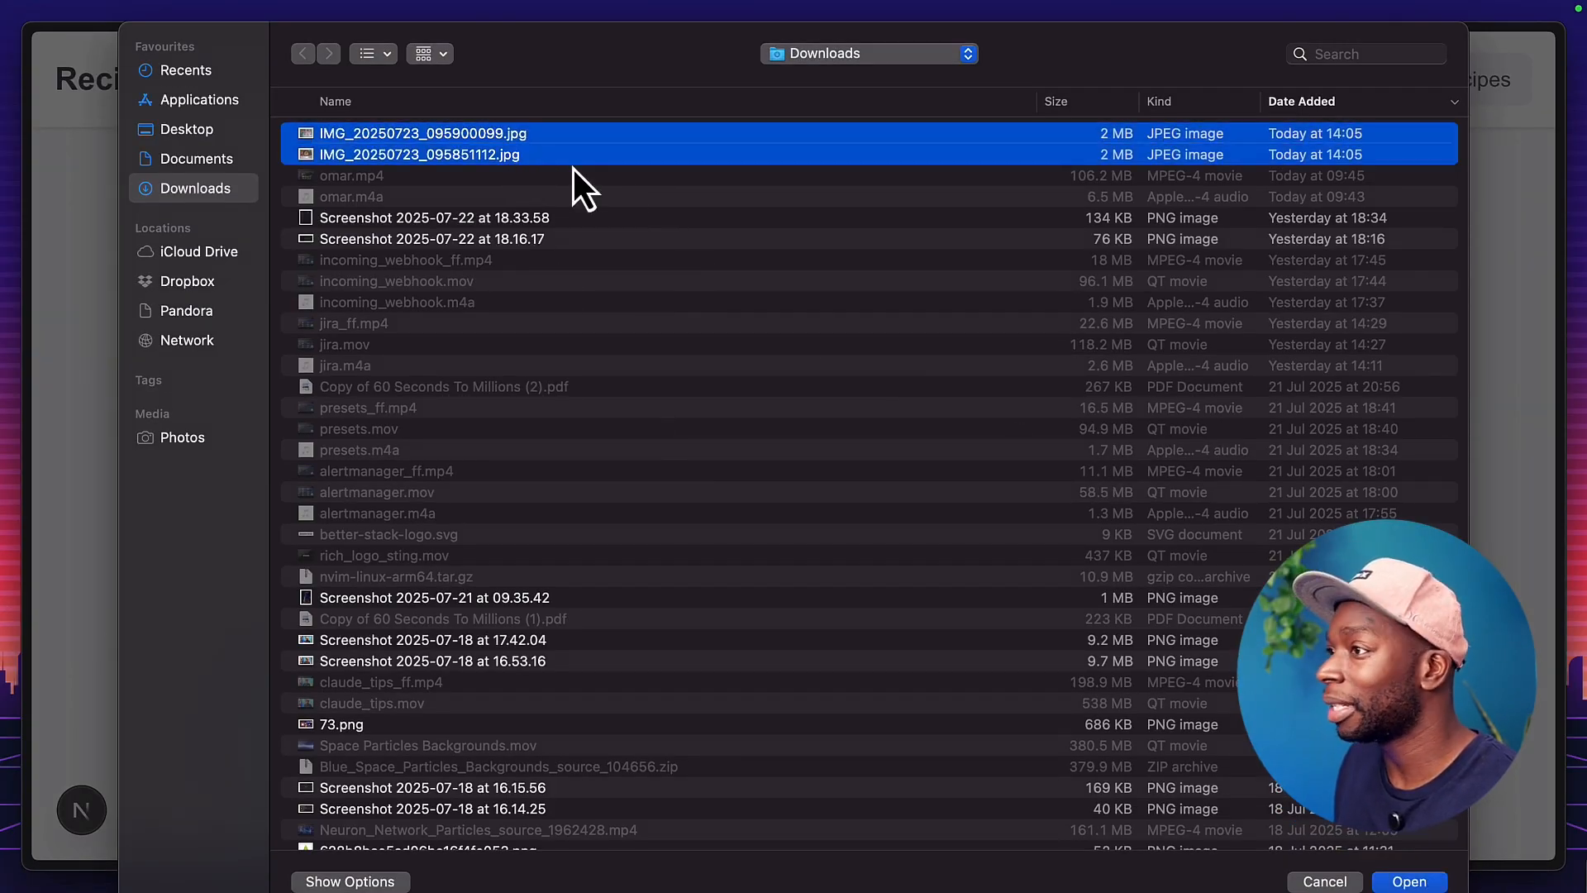
left_click(421, 132)
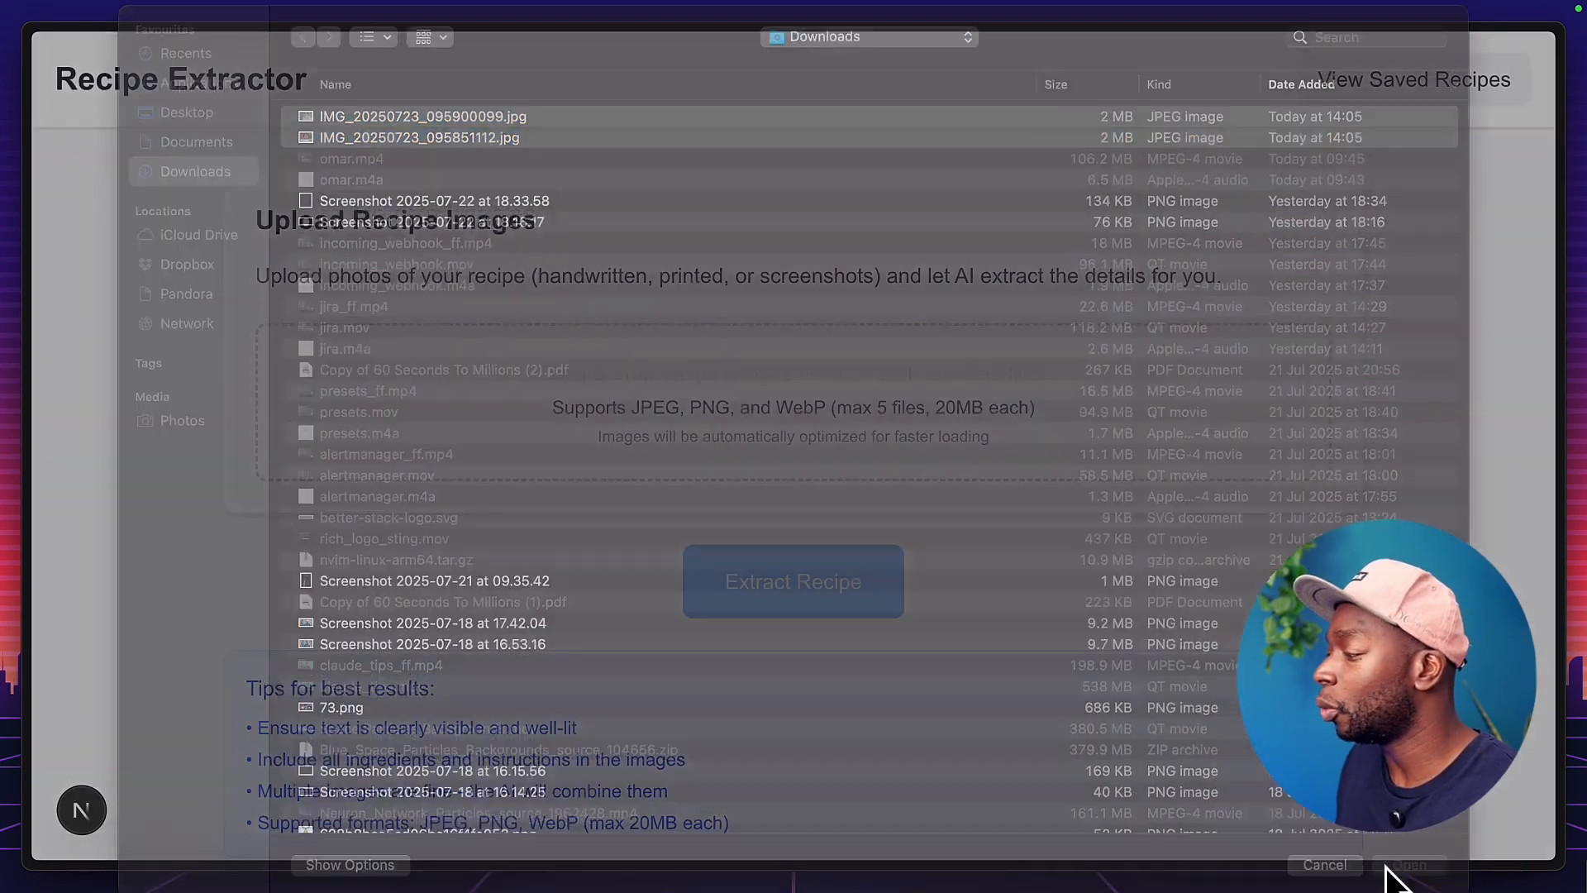
left_click(1407, 864)
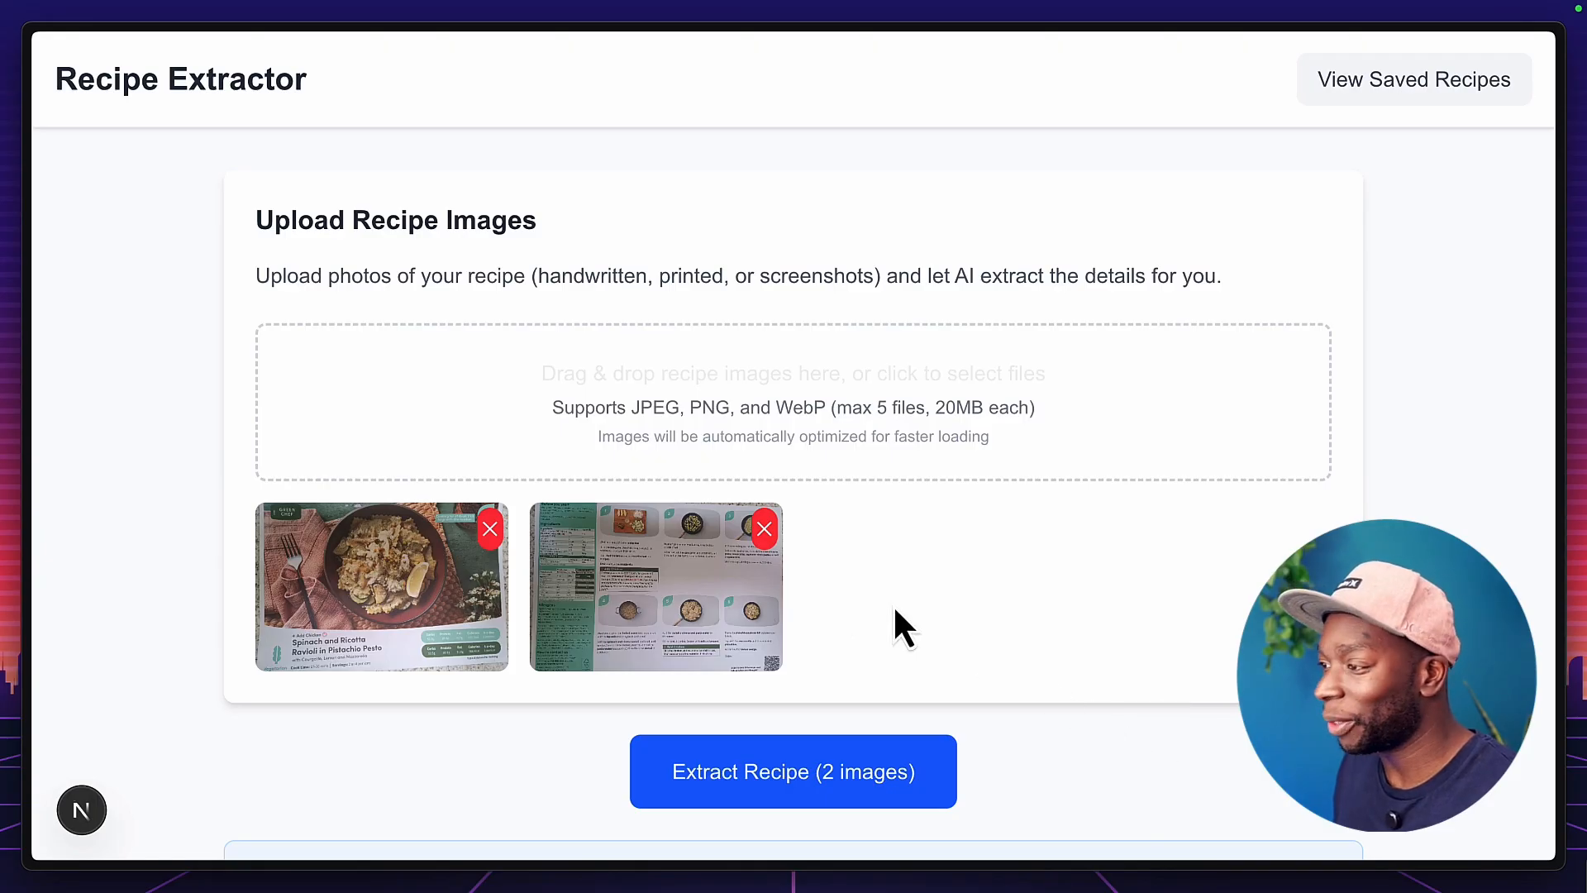
- Run Extract Recipe on the two uploaded photos and wait for the saved result
scroll("down", 3)
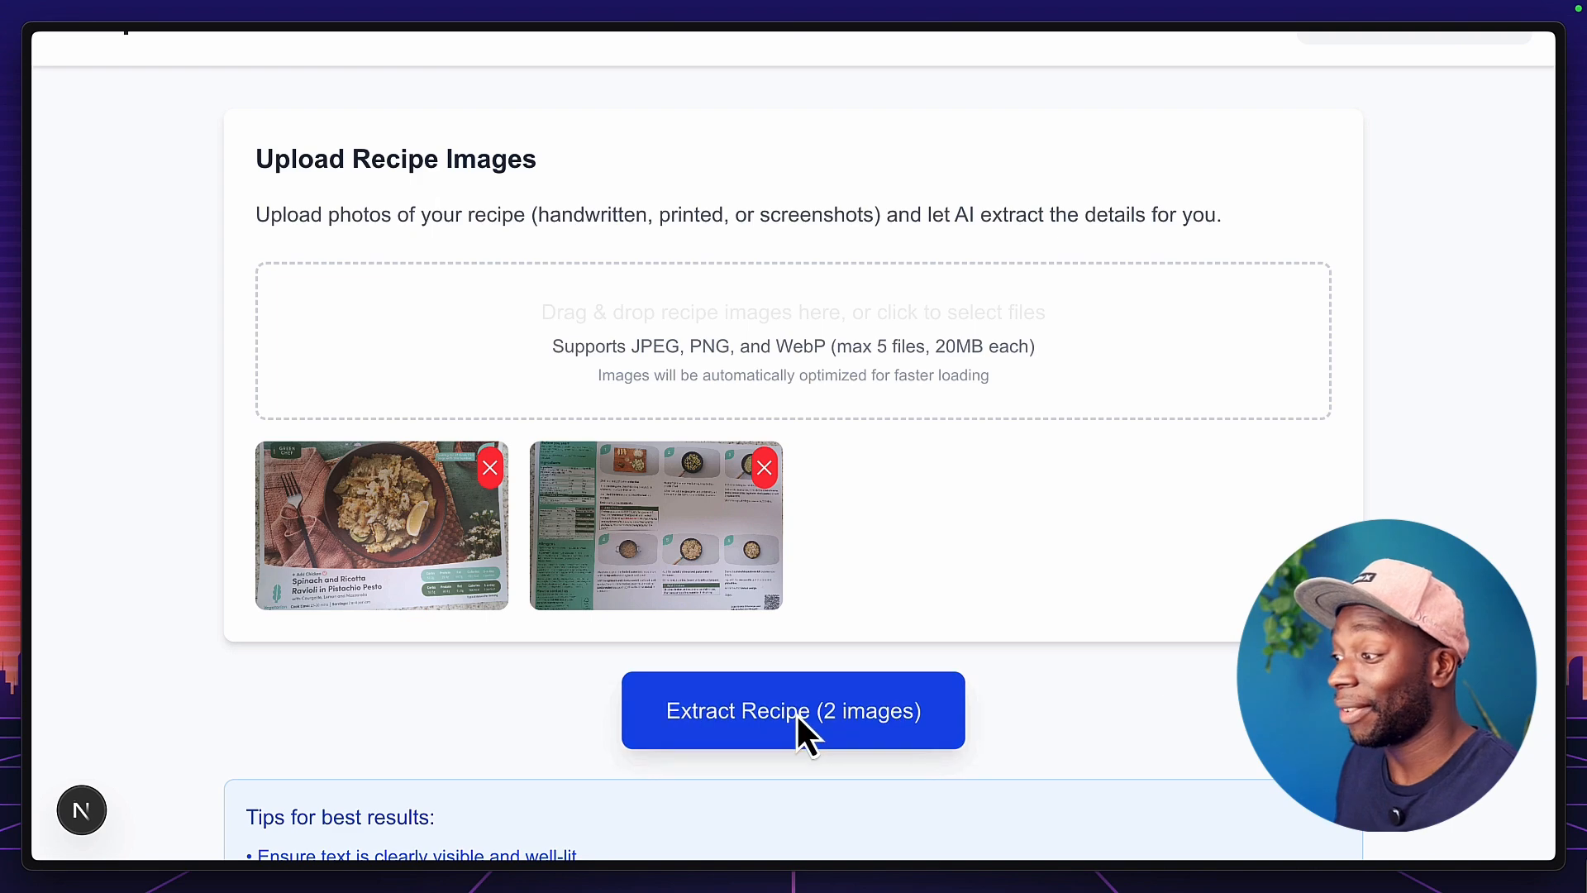
left_click(792, 709)
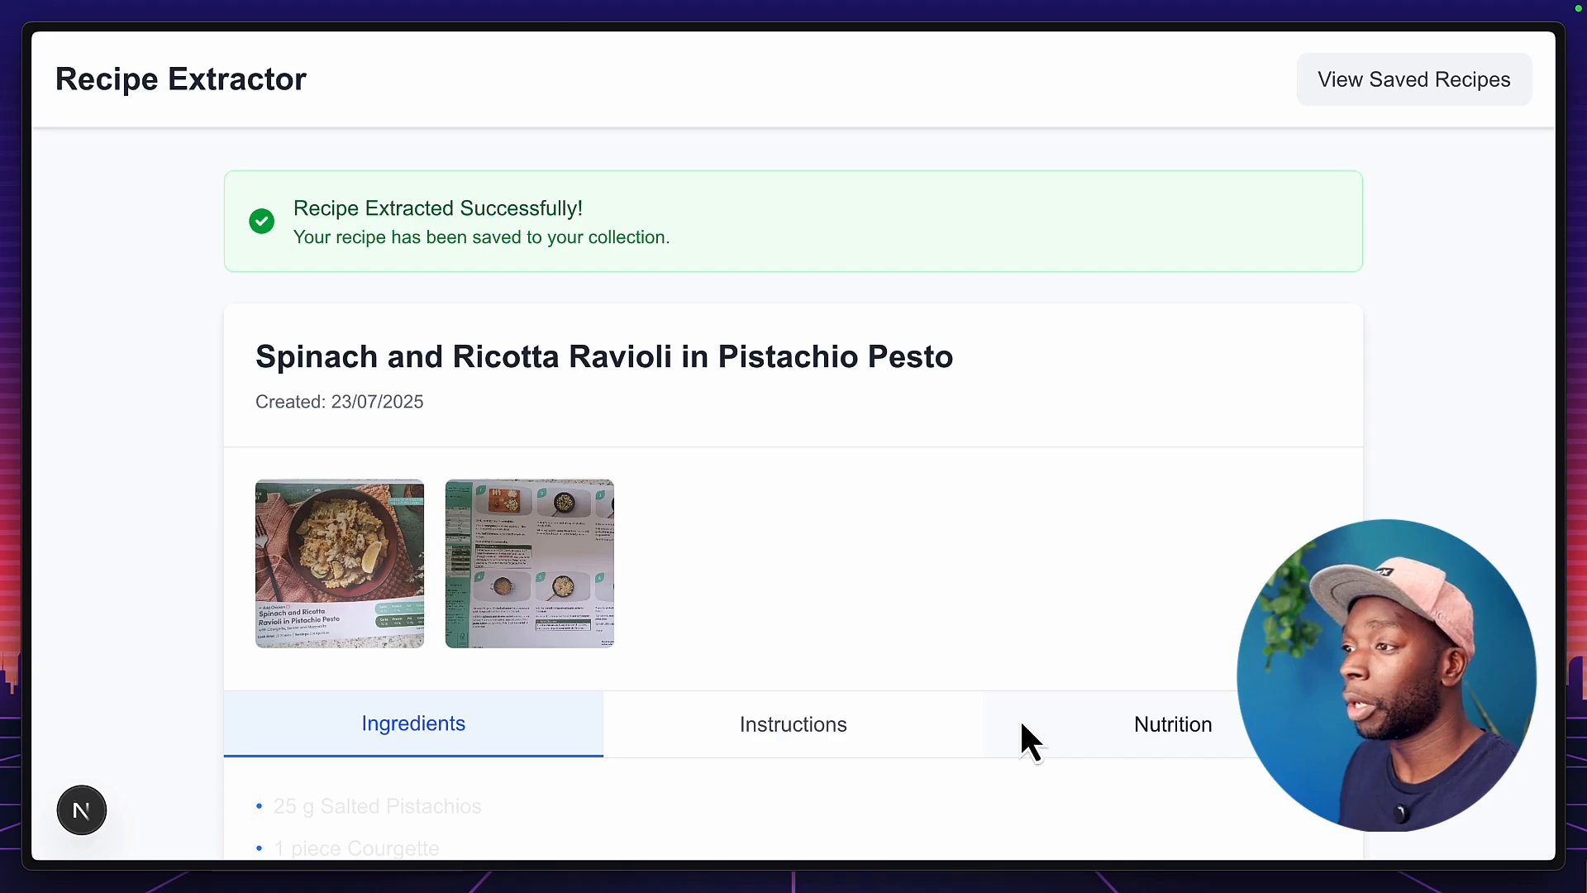
- Review the extracted ravioli recipe's Ingredients list
triple_click(603, 356)
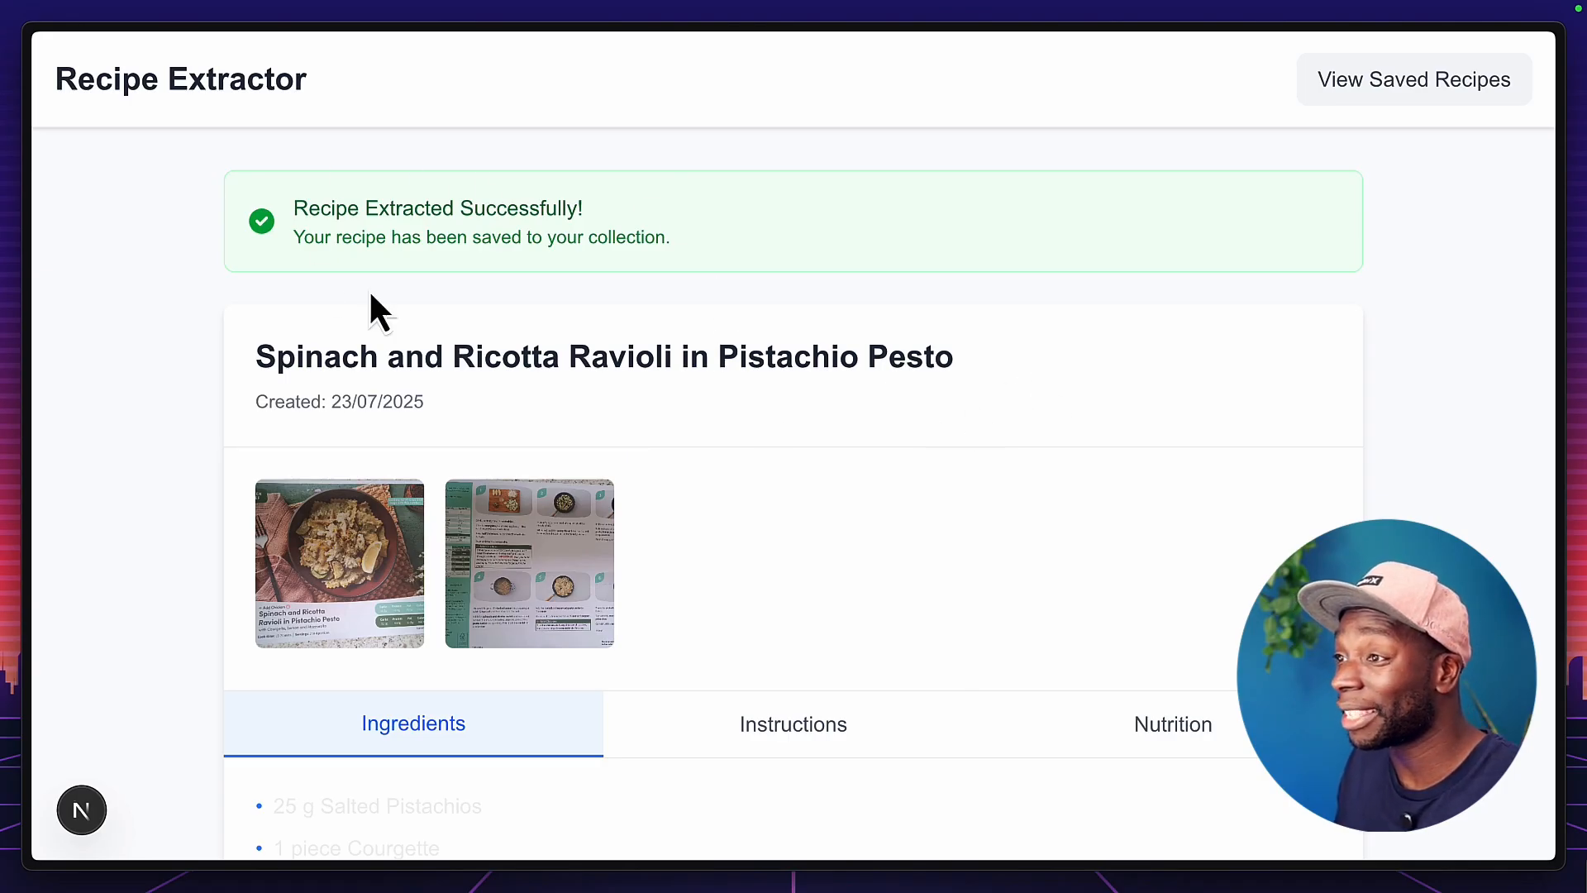
scroll("down", 3)
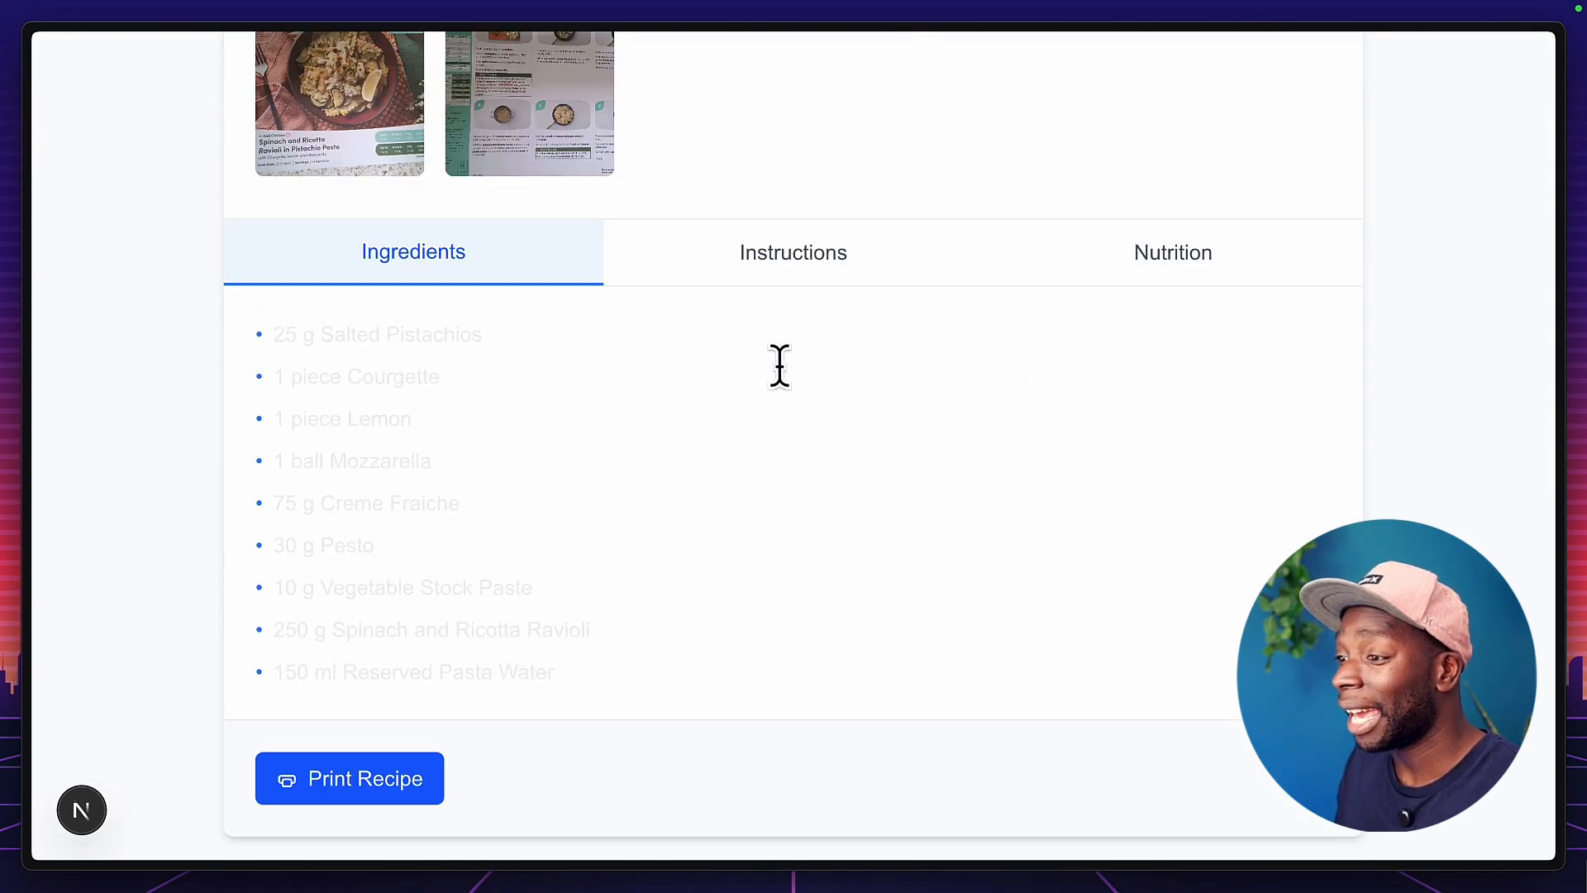
left_click_drag(275, 334, 371, 424)
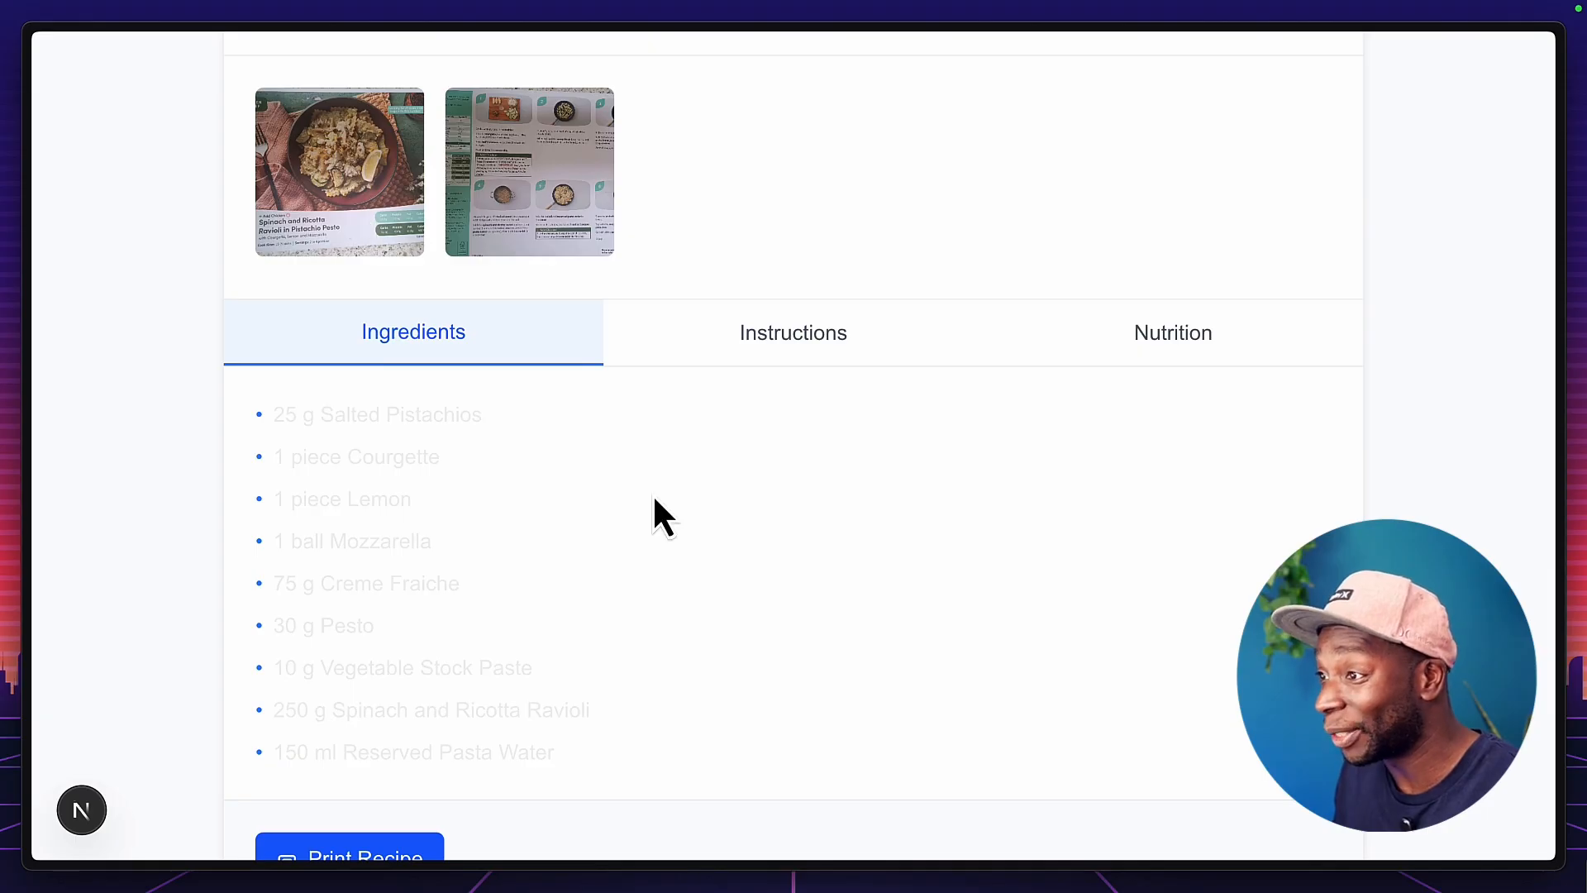
scroll("down", 3)
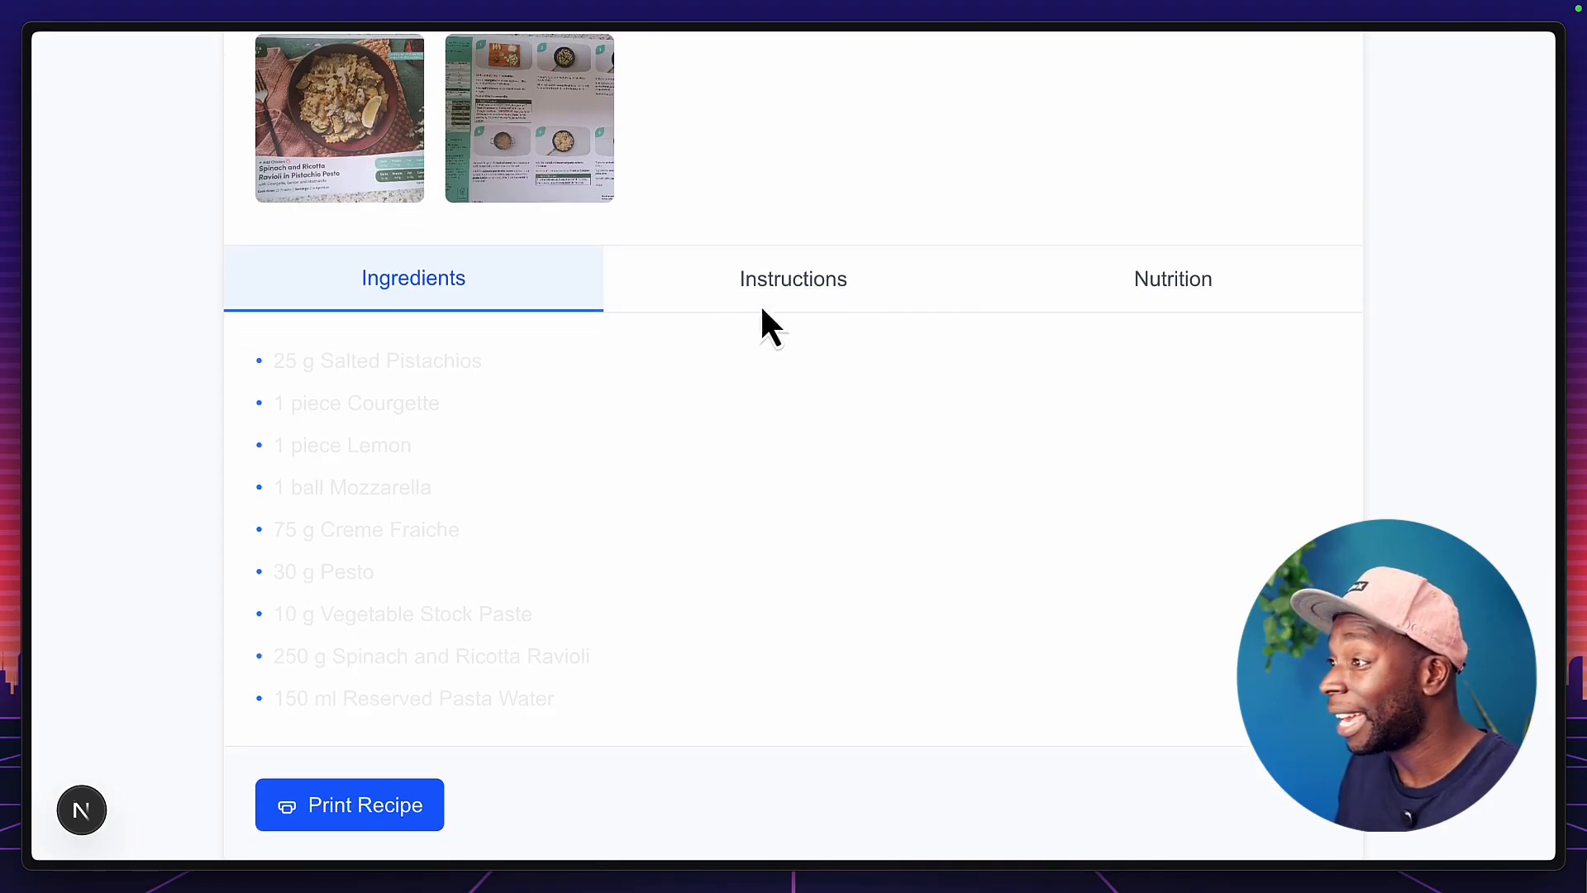
- View the Instructions tab, highlighting steps 5–6, then the Nutrition tab
left_click(793, 278)
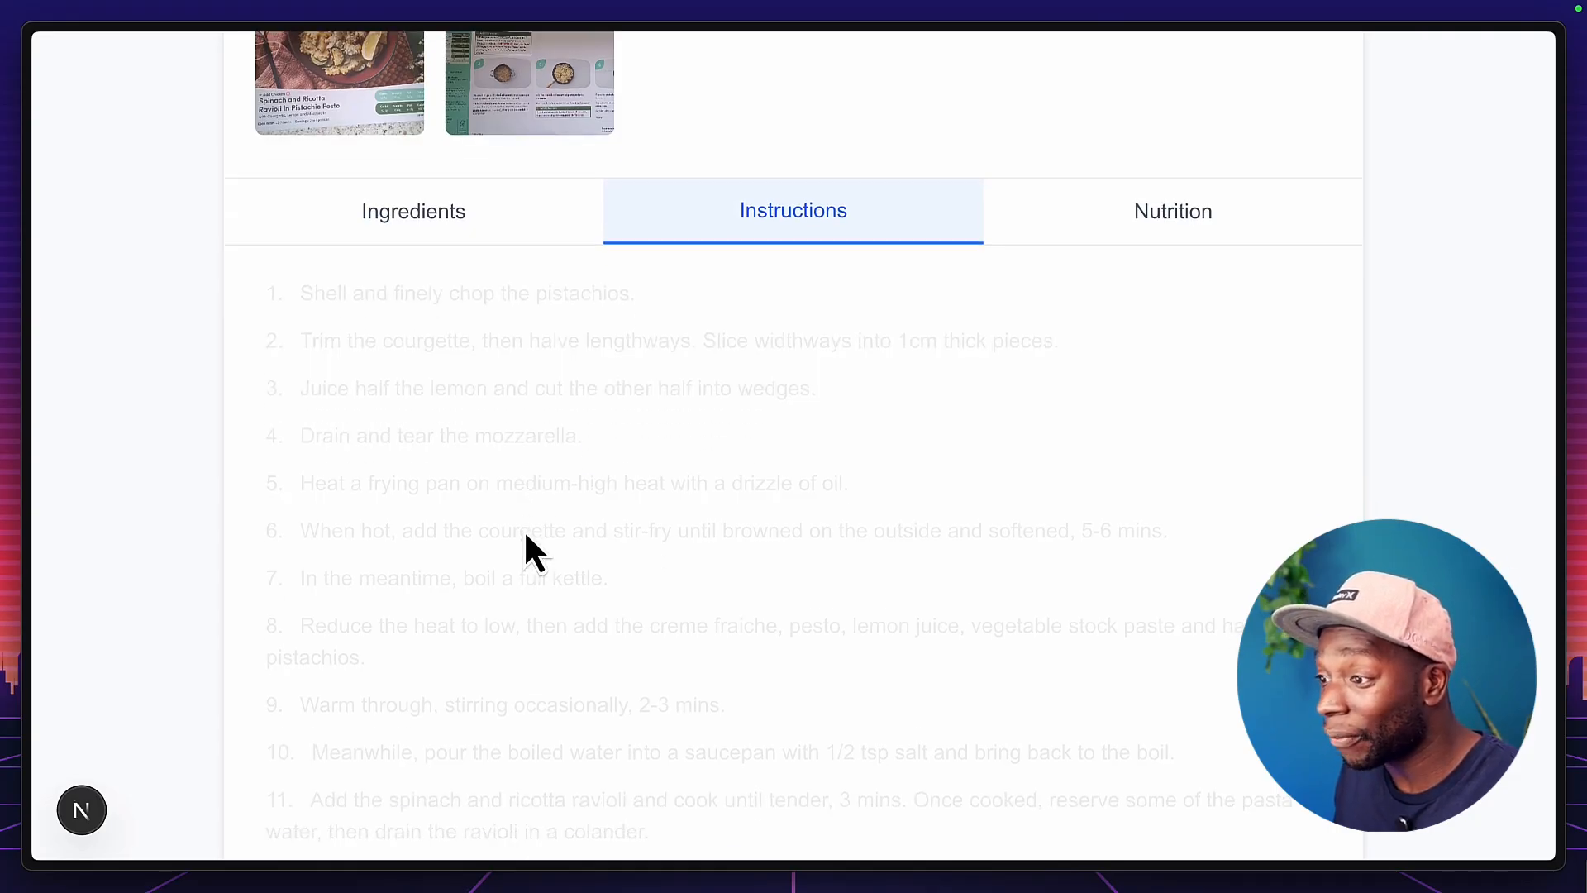
left_click_drag(301, 483, 1163, 531)
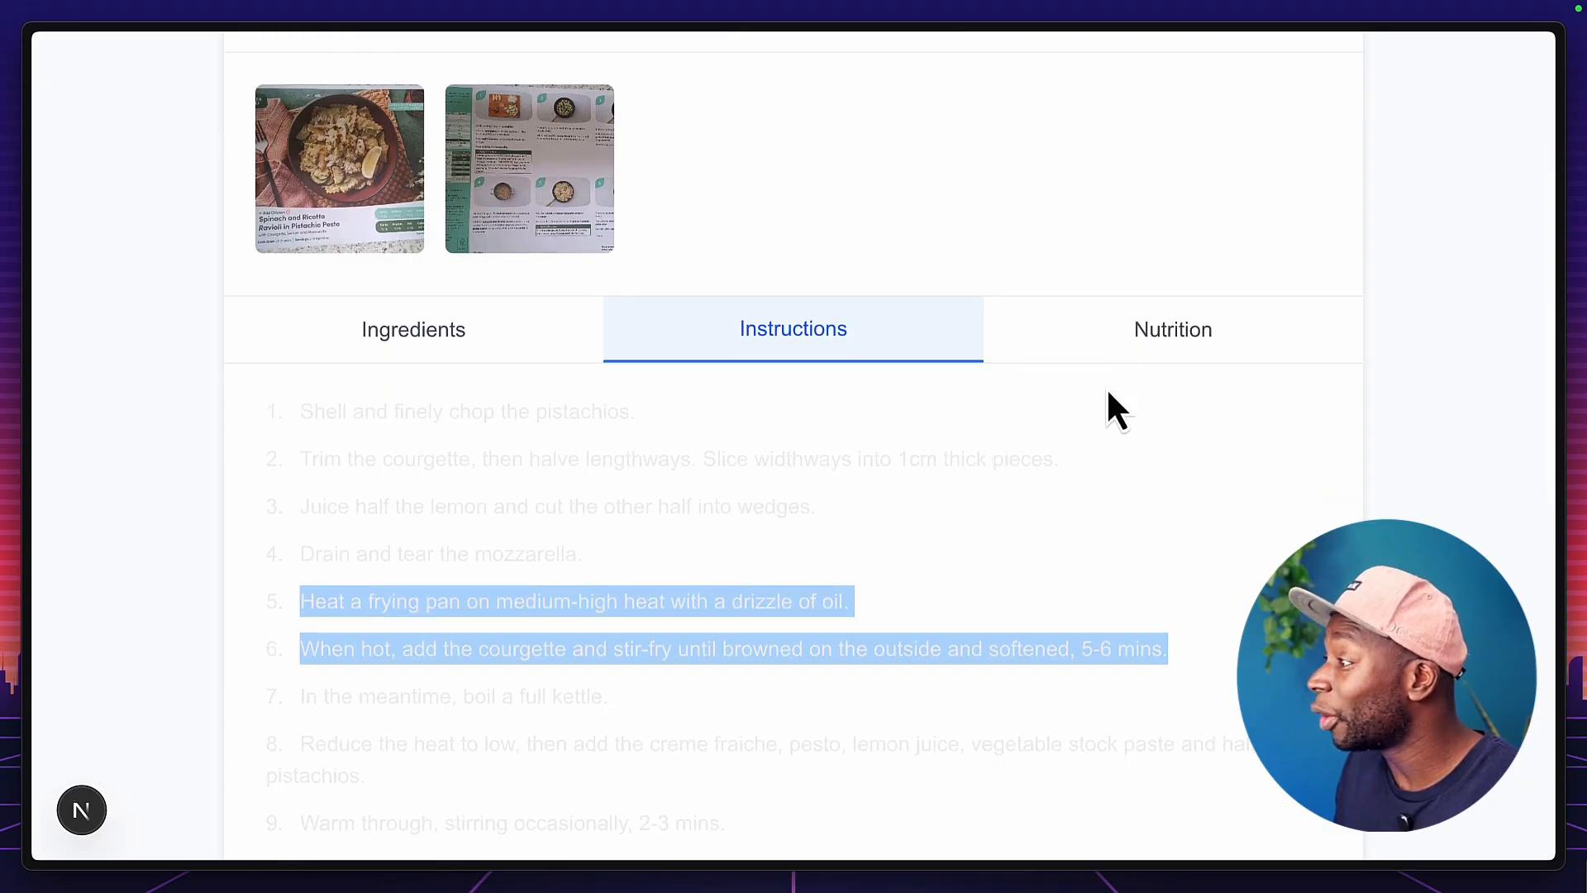
left_click(1172, 329)
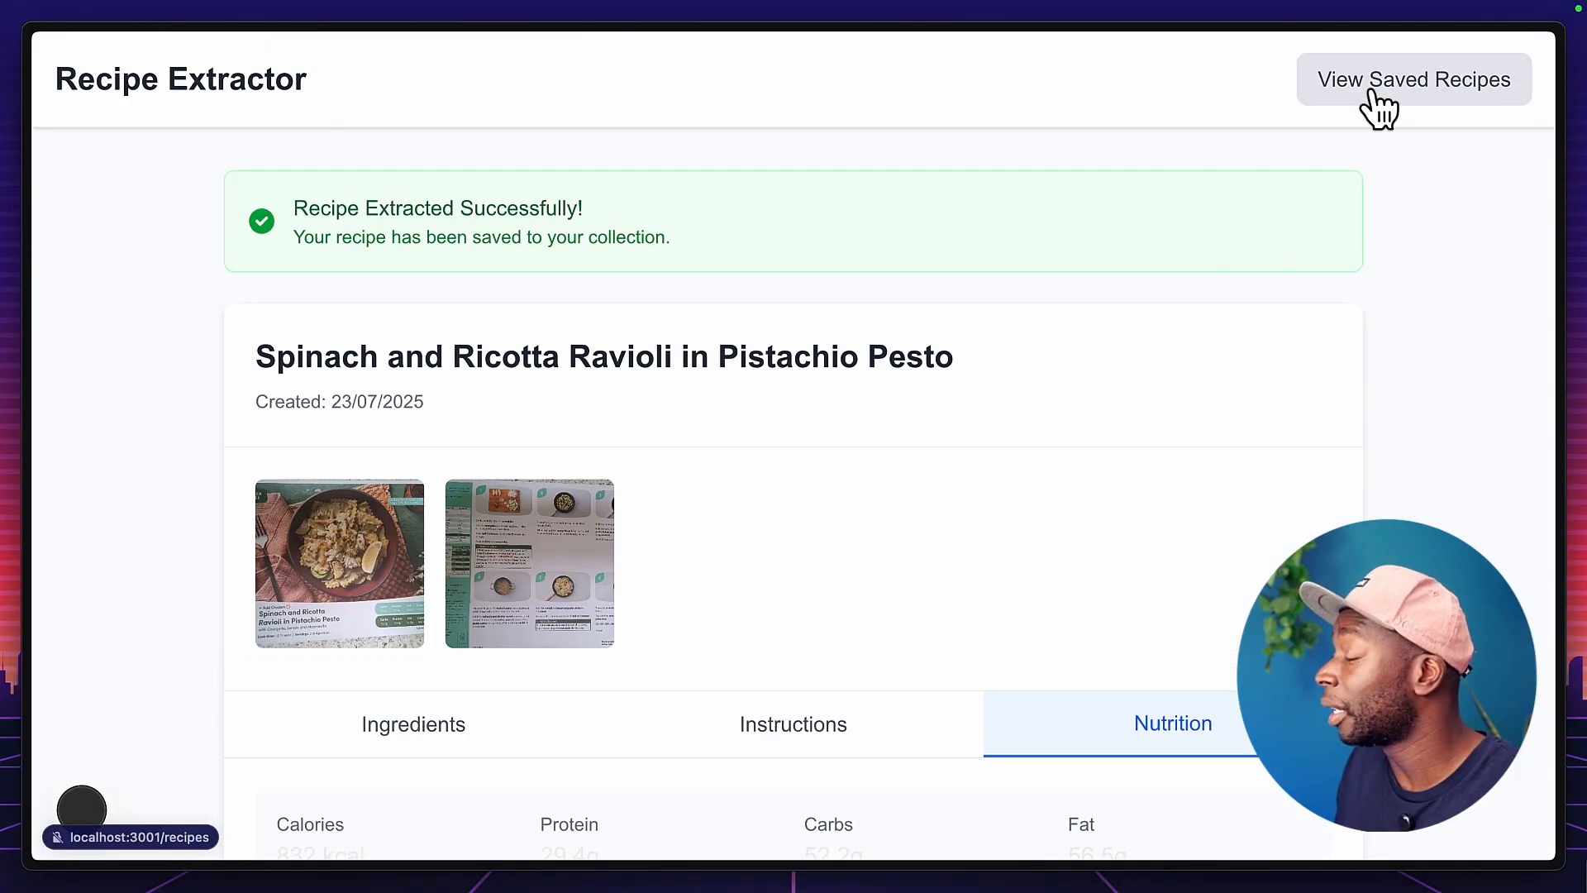
- Open Spinach and Ricotta Ravioli from View Saved Recipes in the edit form
left_click(1414, 80)
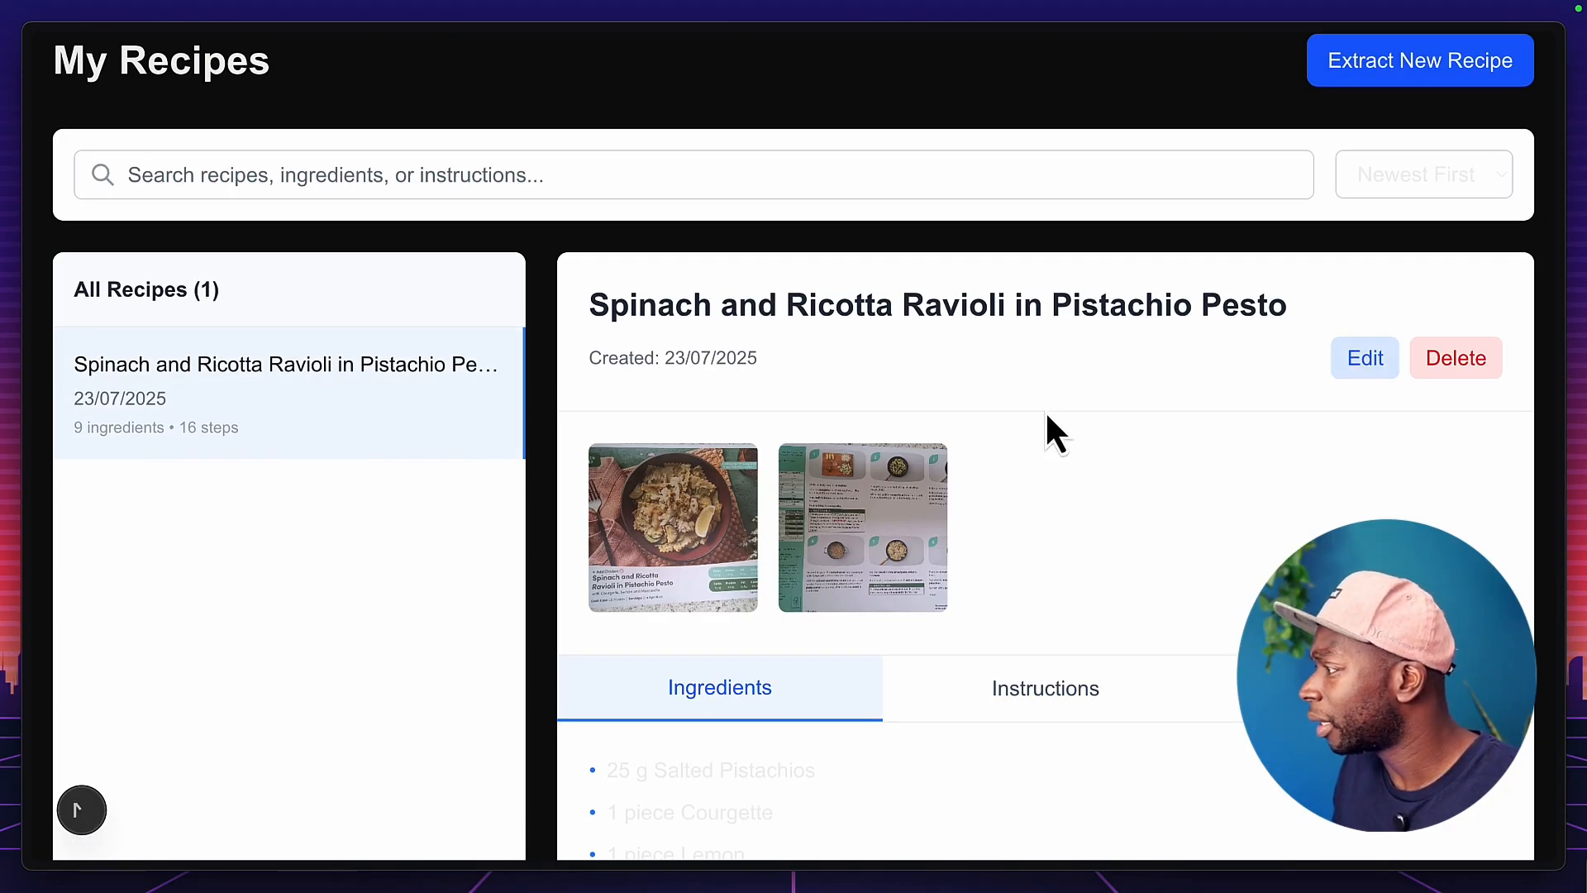
left_click(1363, 357)
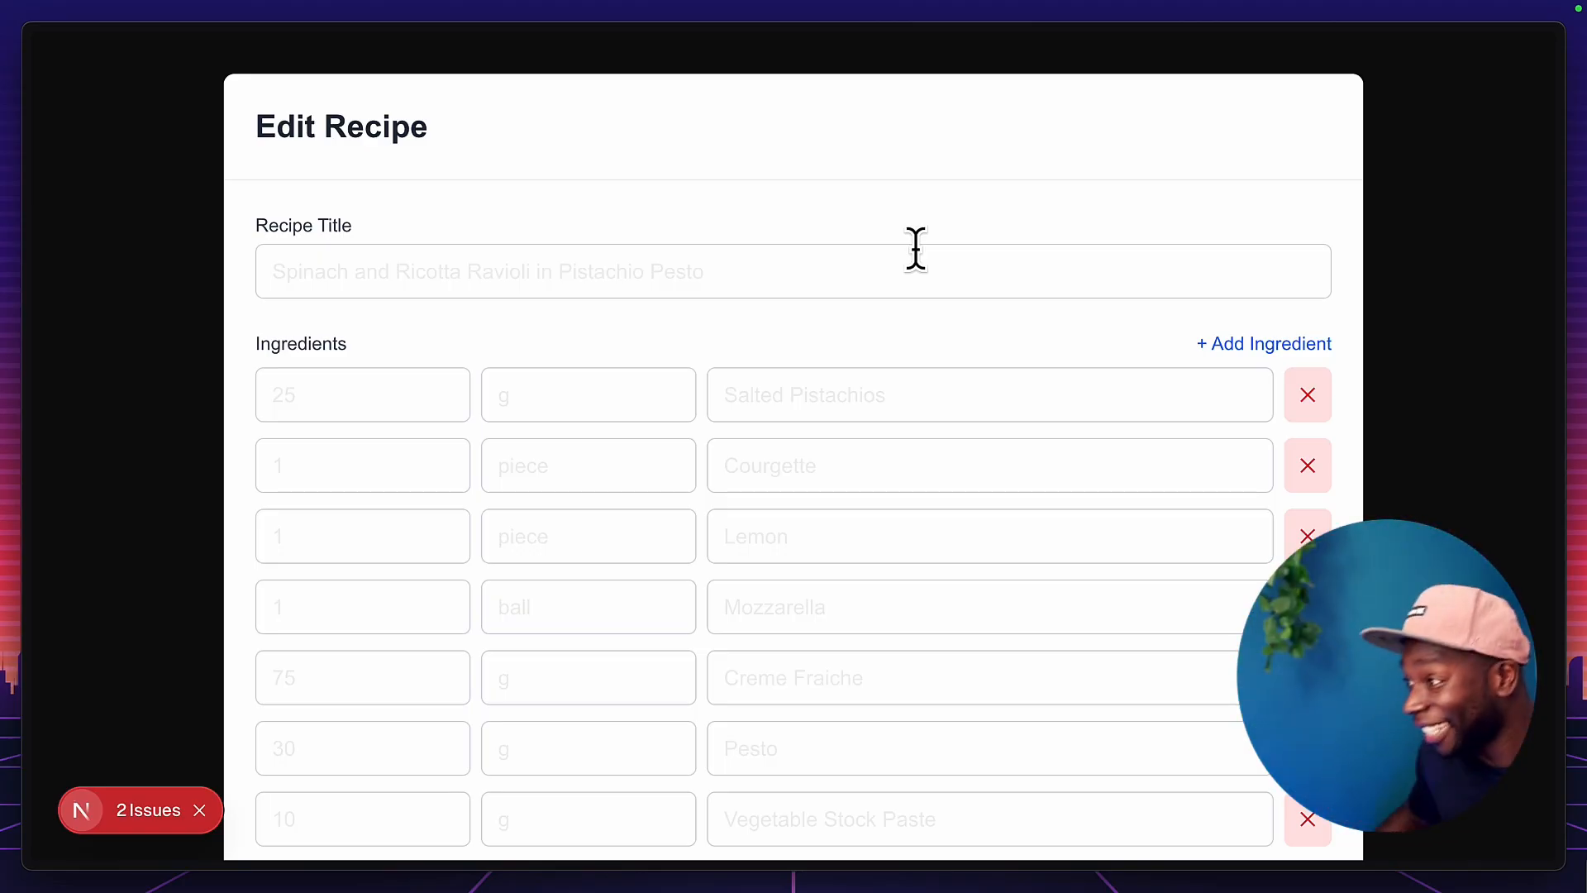
- Review the edit form's ingredients, 16 steps and nutrition, then cancel without changes
scroll("down", 3)
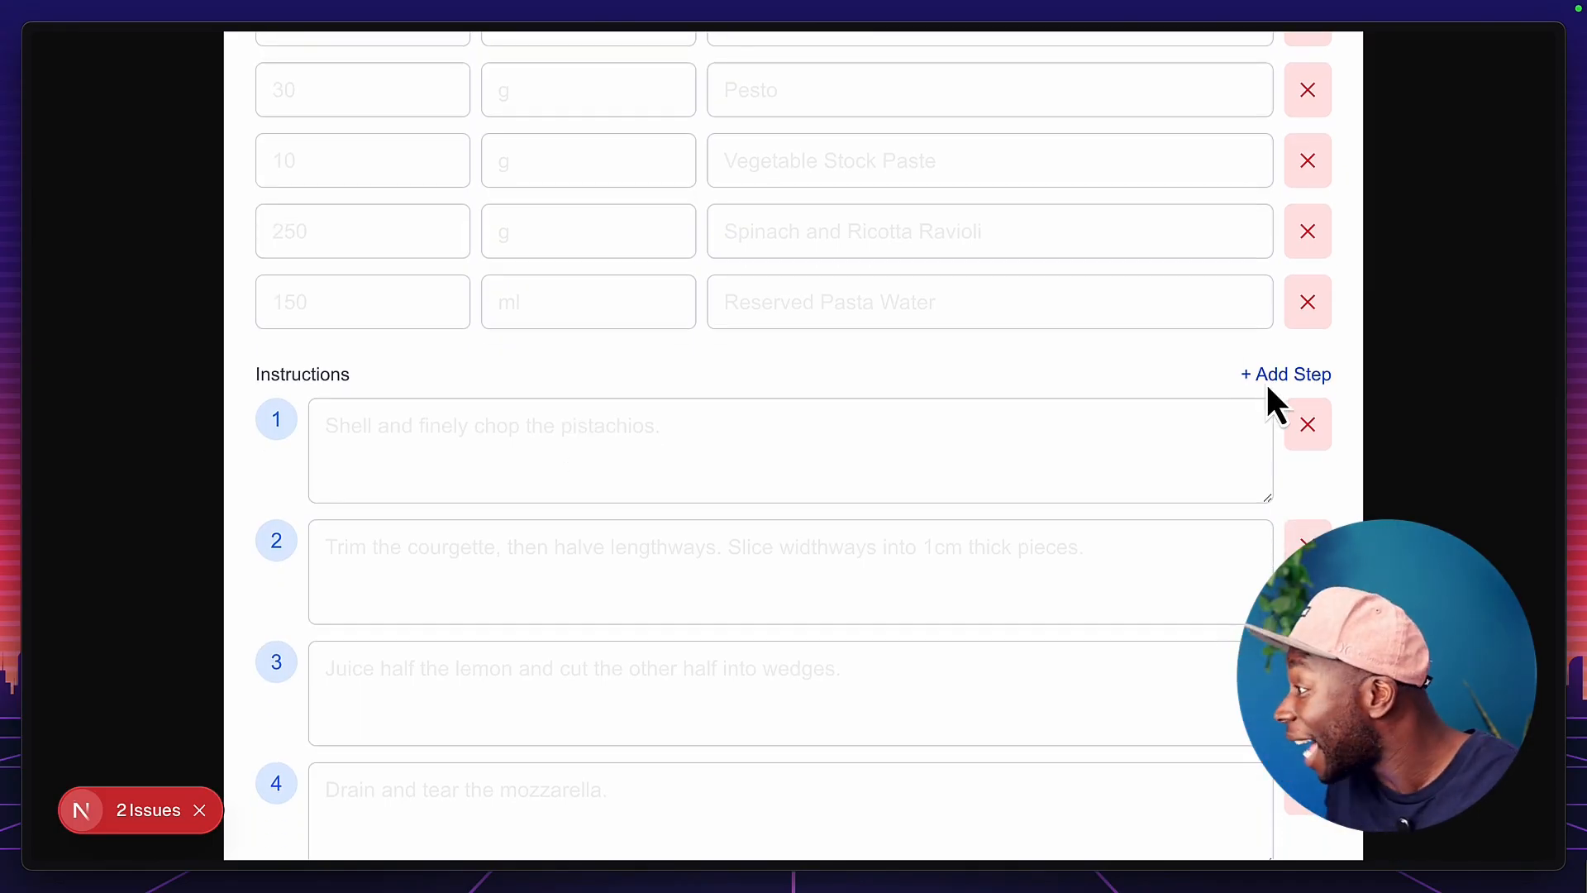
scroll("down", 3)
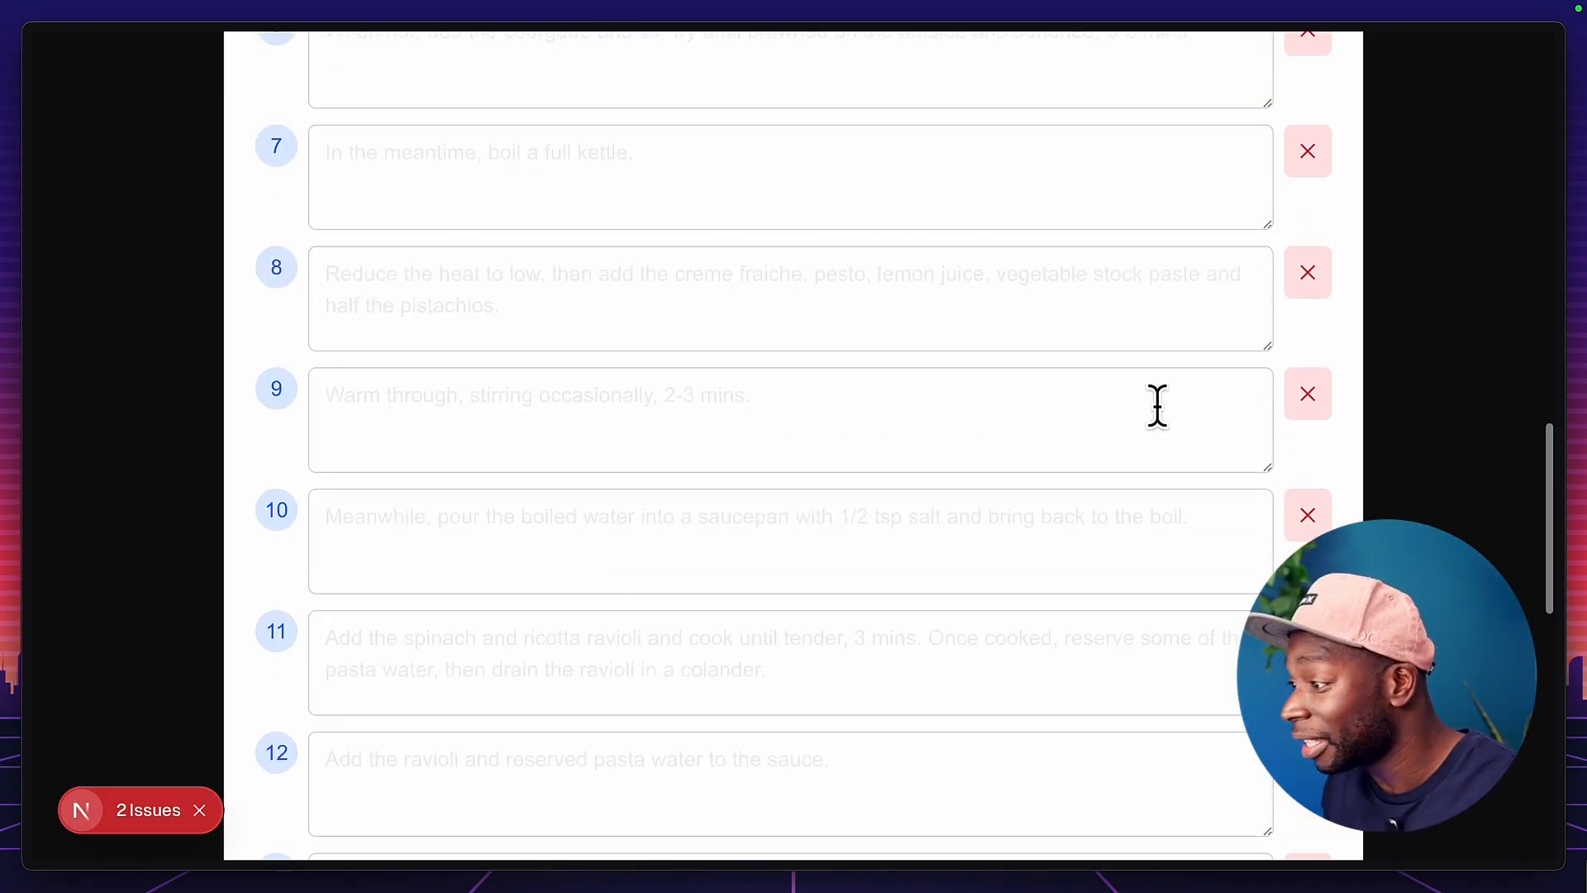
scroll("down", 3)
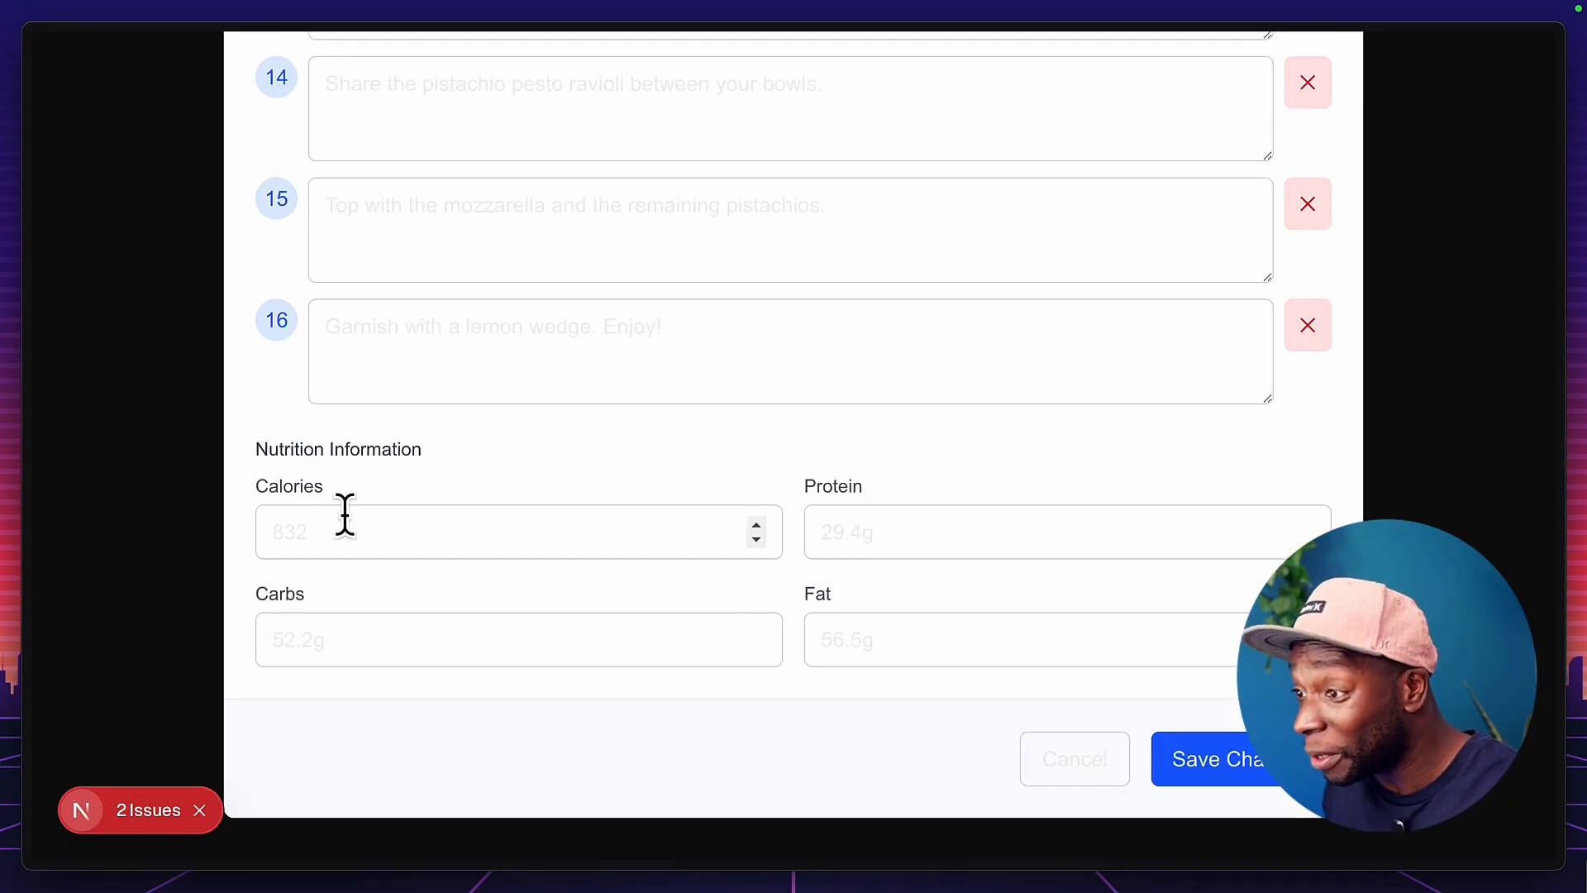
left_click(518, 531)
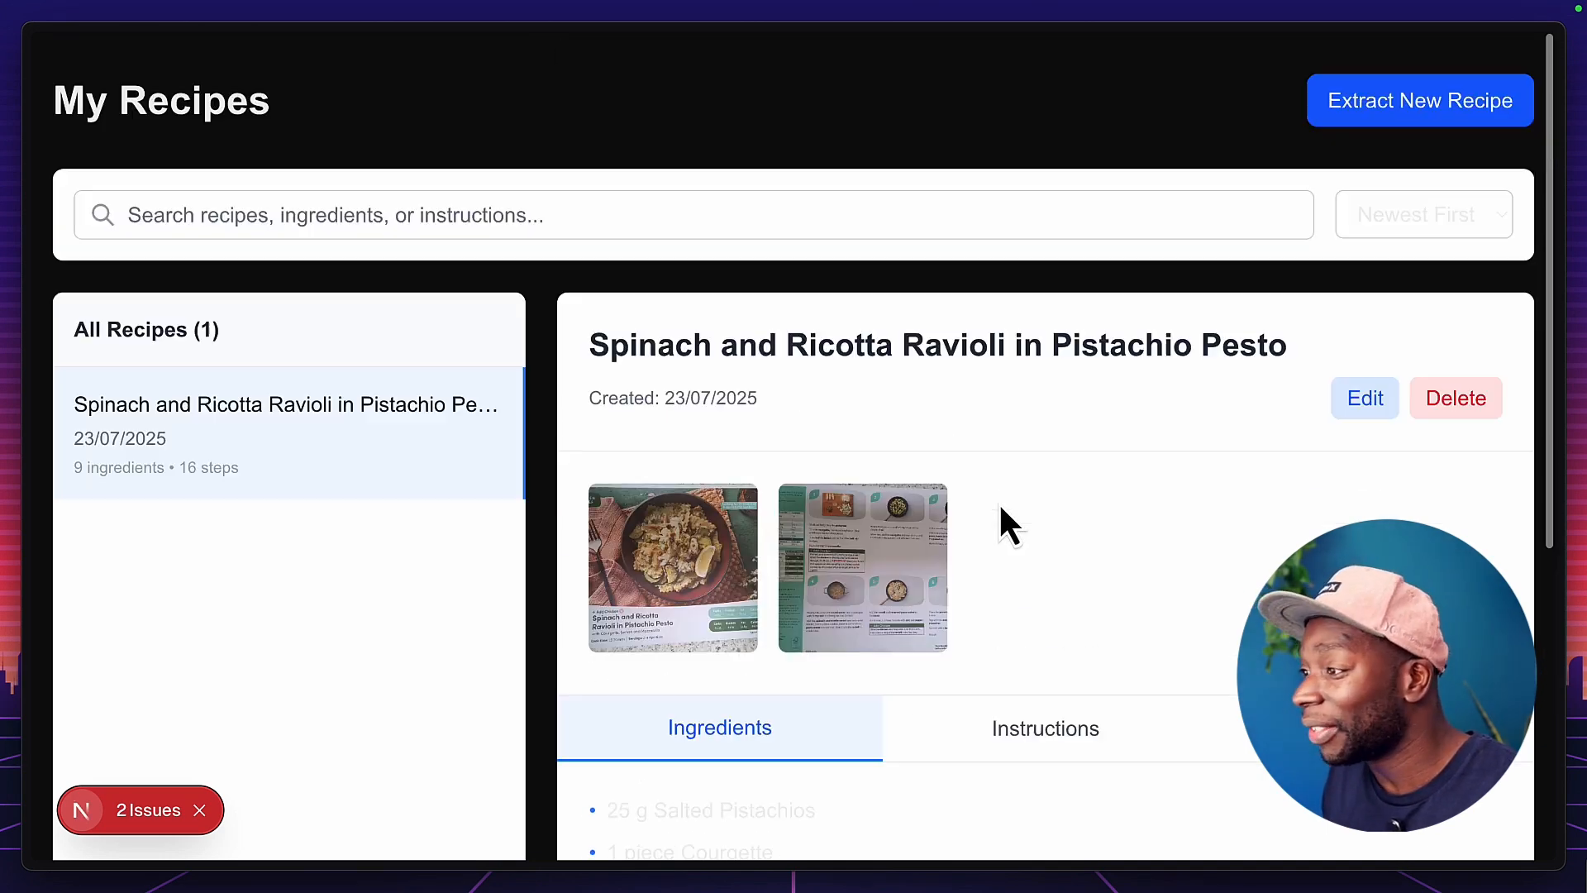
left_click(1419, 100)
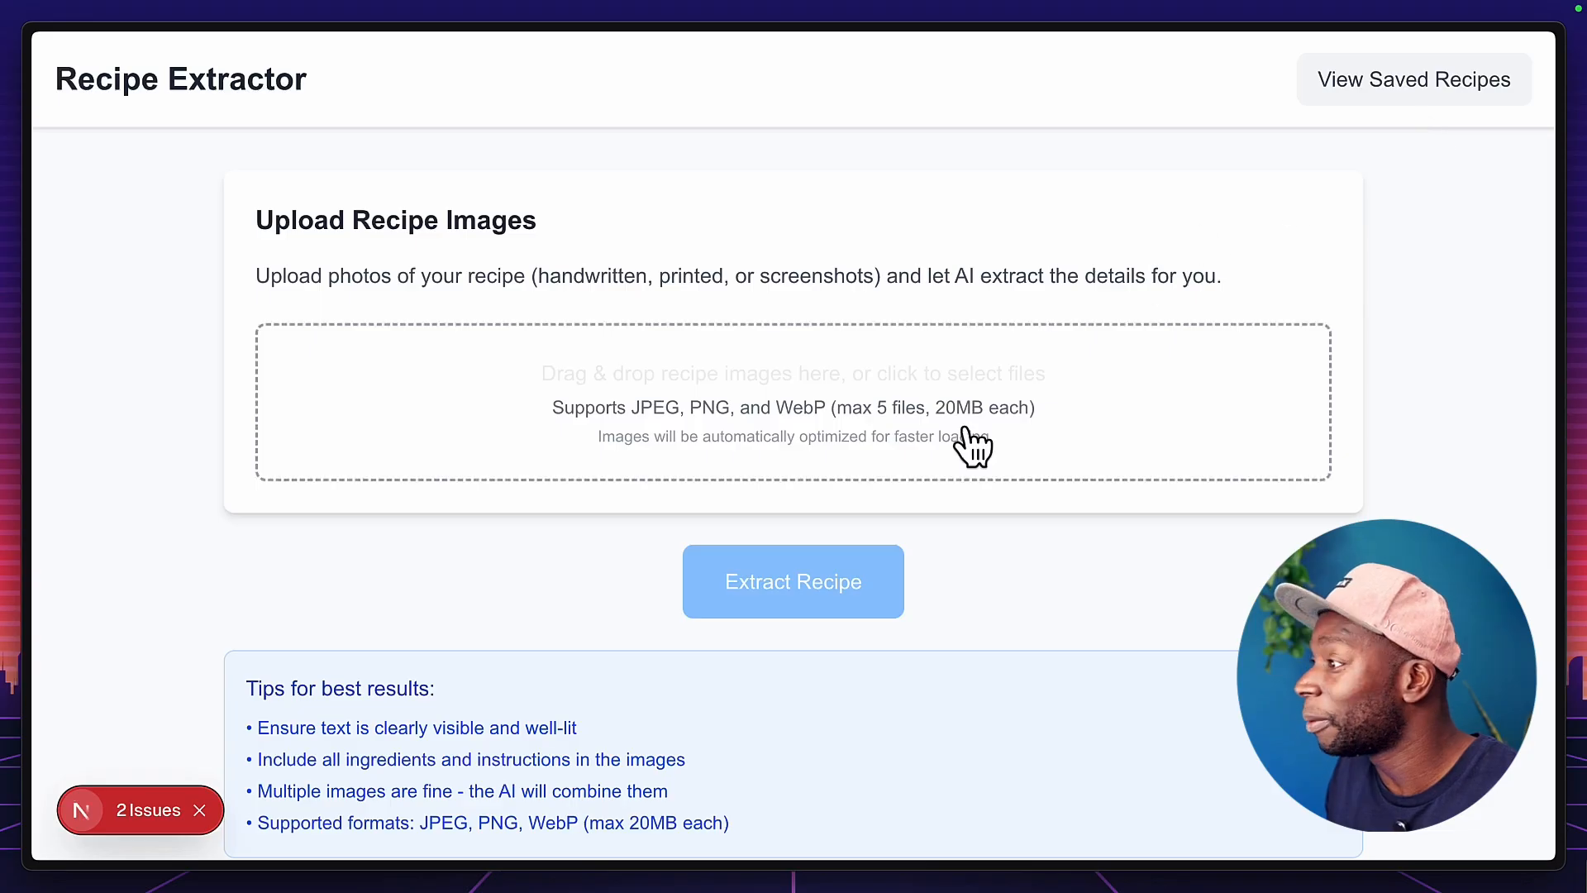
mouse_move(961, 536)
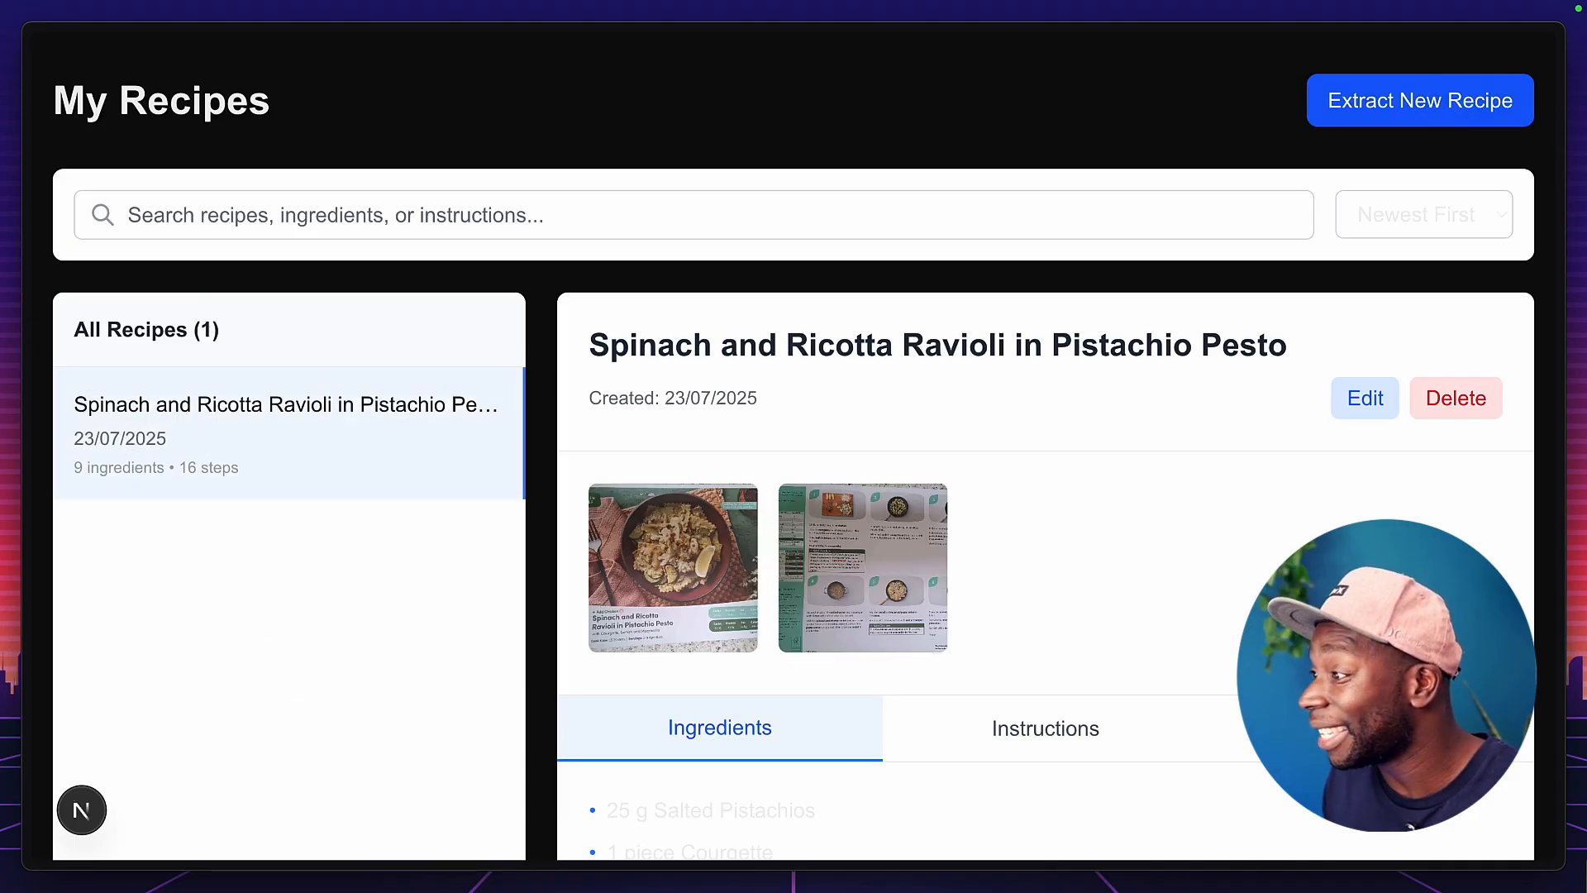
scroll("down", 3)
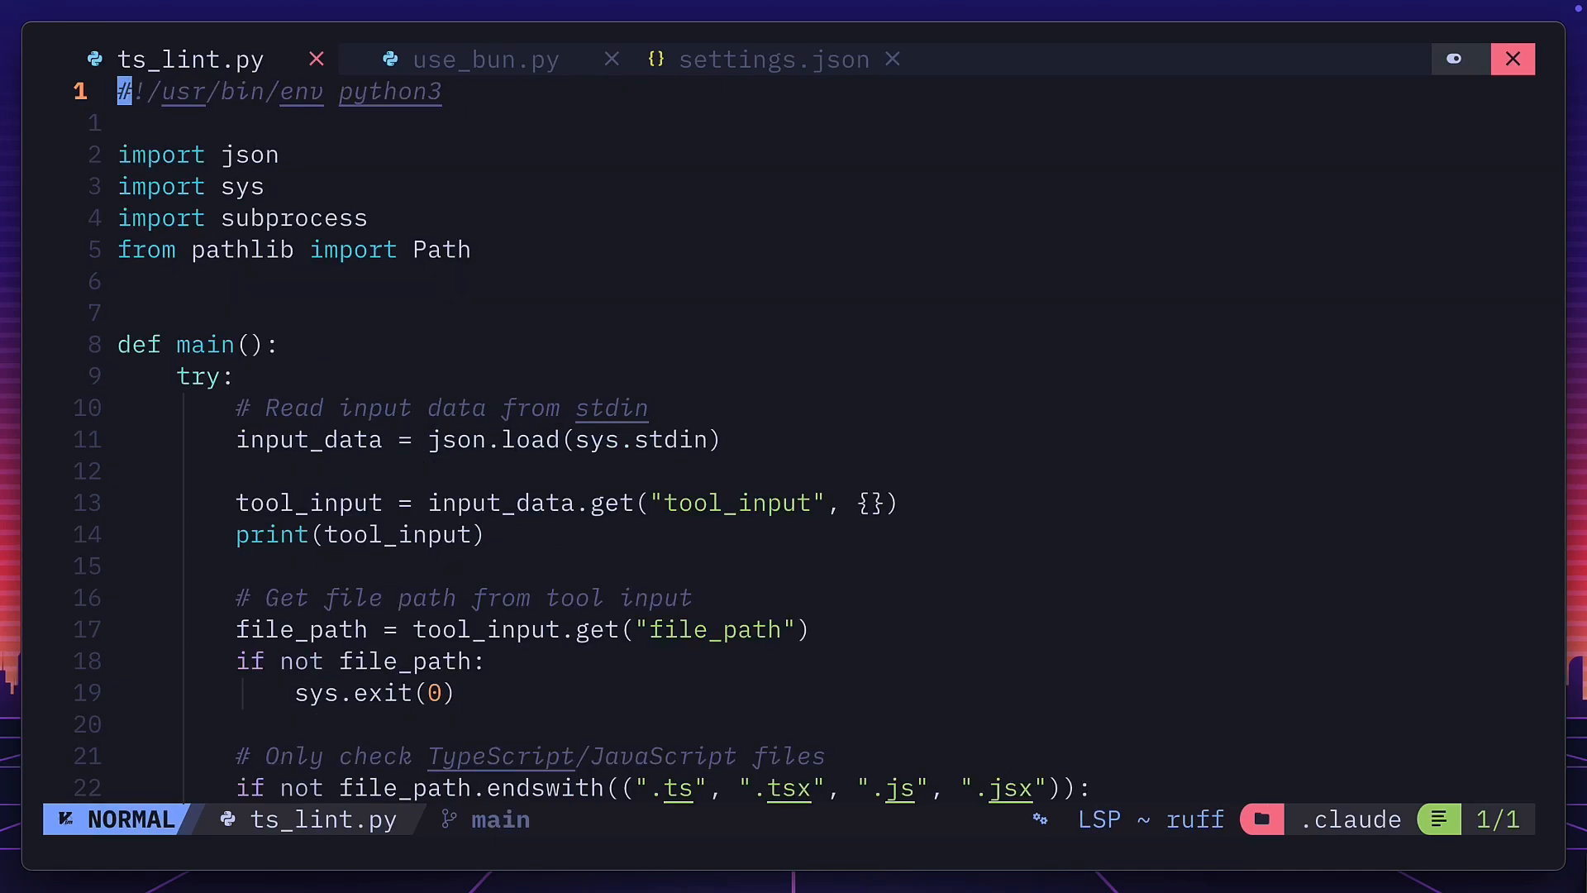
- Switch Neovim to the use_bun.py buffer
left_click(485, 59)
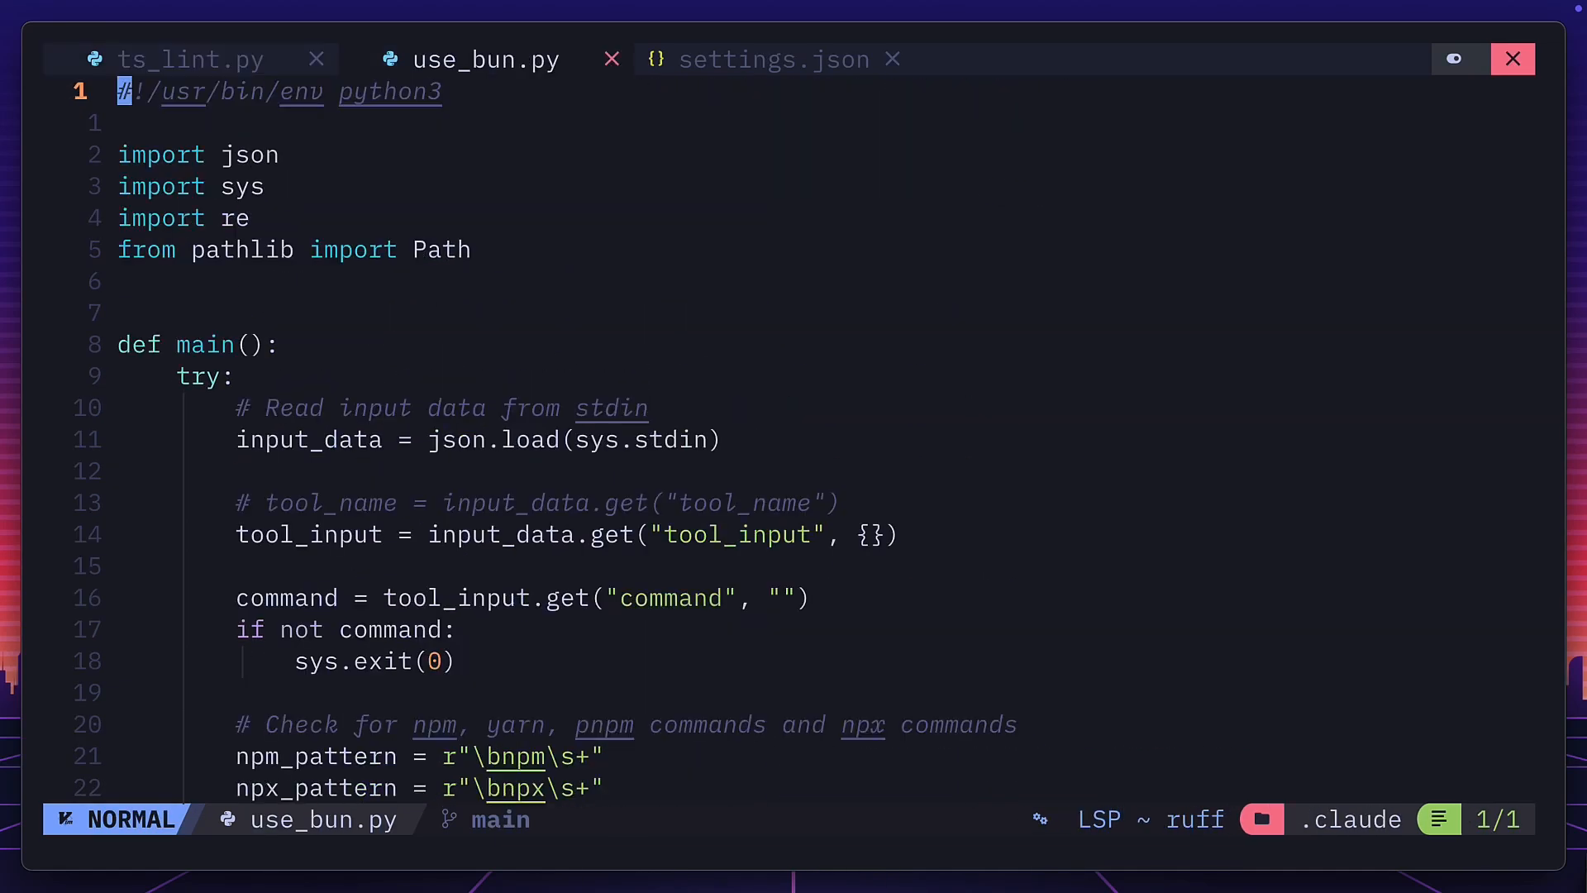